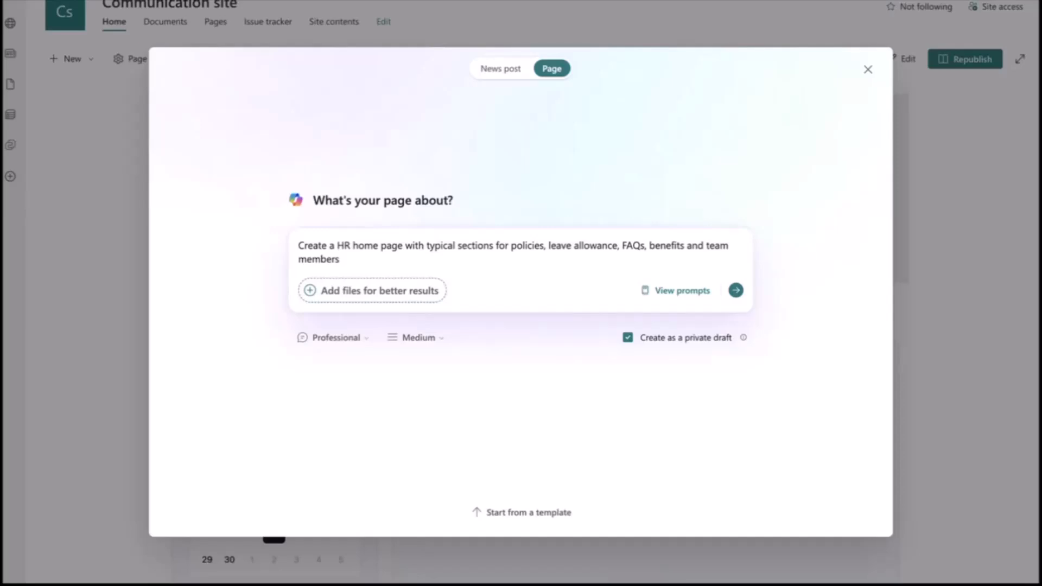
Dismiss the Copilot page-drafting prompt and scroll through the Human Resources Hub sections.
click(735, 291)
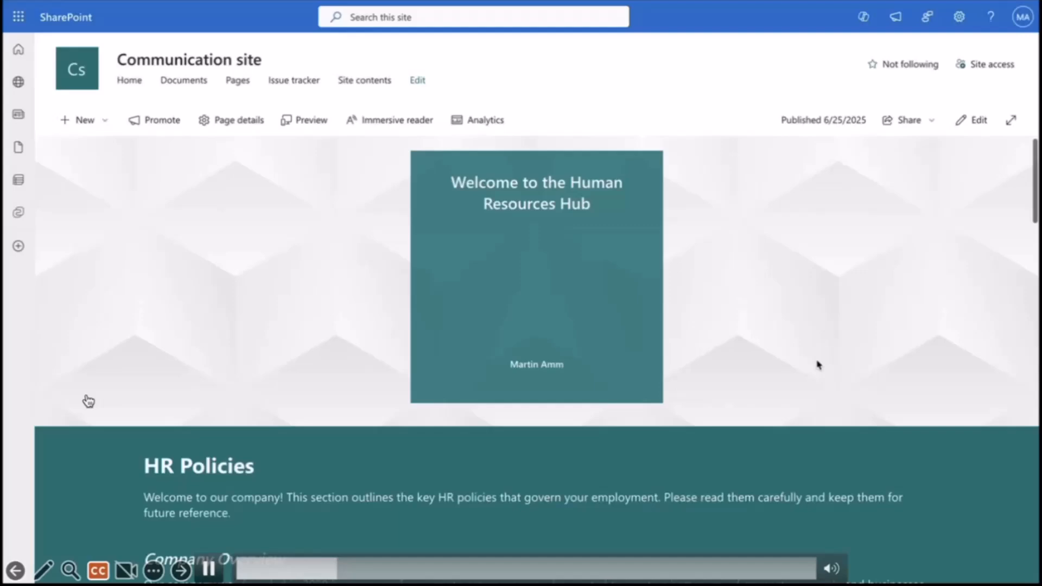
scroll(down, 3)
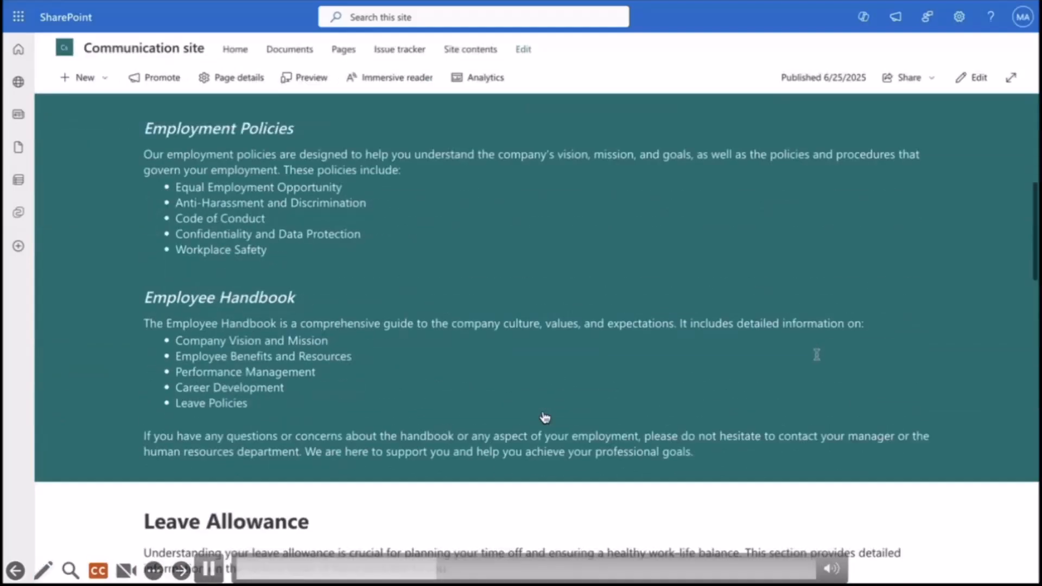
scroll(down, 3)
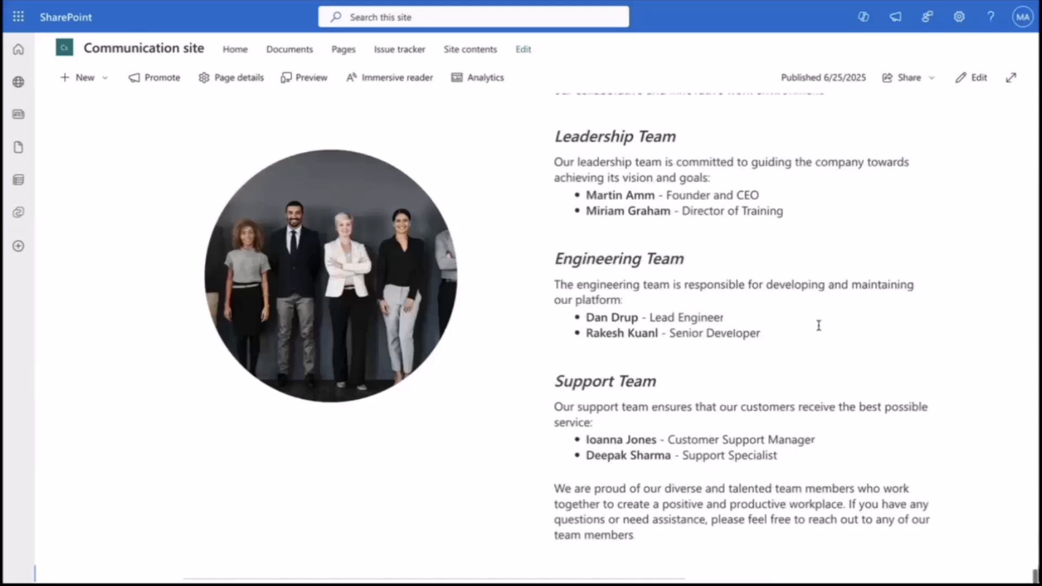
scroll(down, 3)
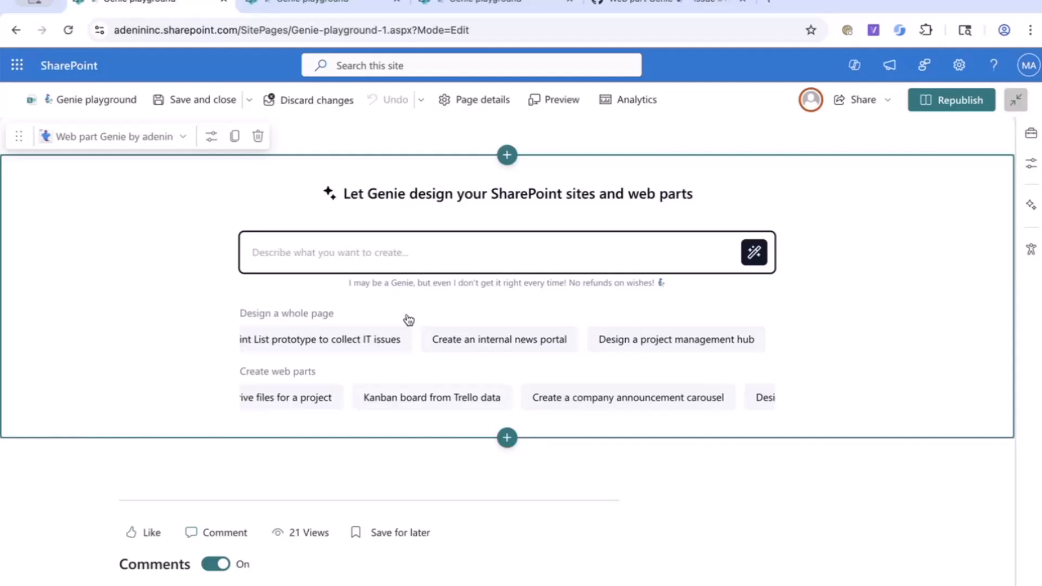
Ask Genie for an HR home page with policies, leave allowance, FAQs, benefits and team members, and generate.
text(Create a HR home page with typical sections for policies, leave allowance, FAQs, benefits and team members)
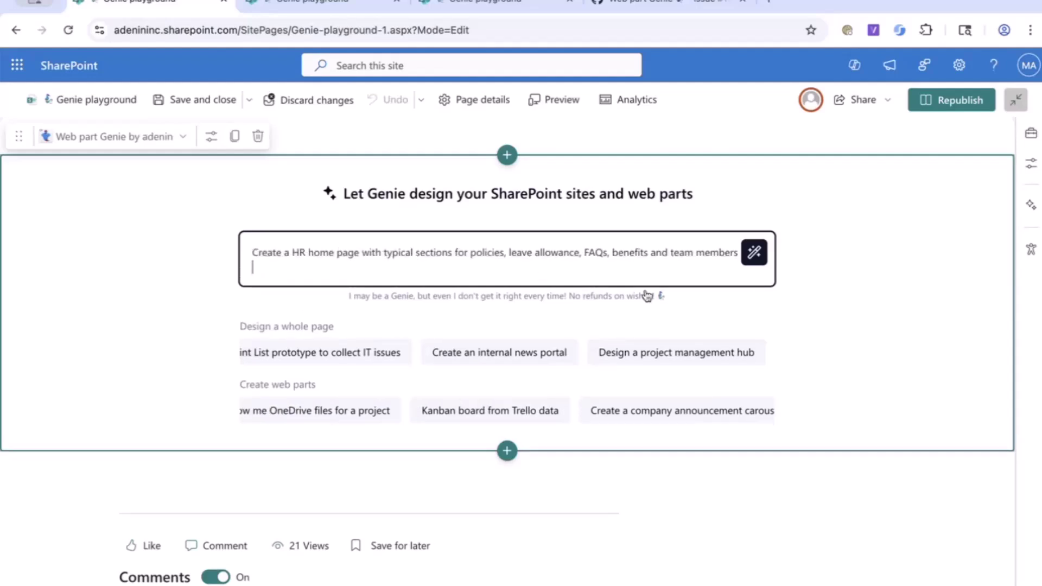
click(753, 252)
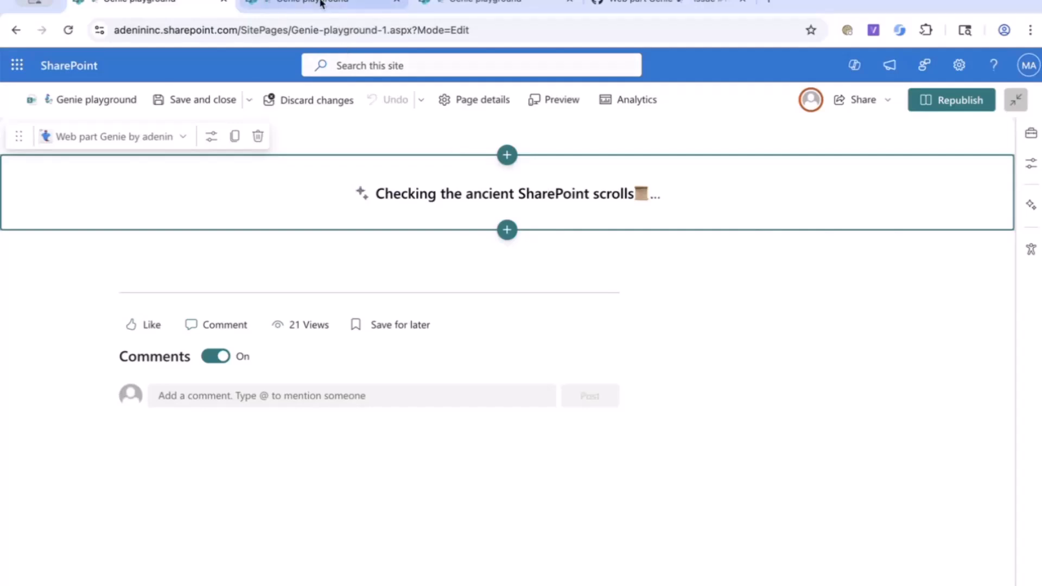
On Genie-playground-2, request 'Make me a stocks widget for Contoso' and generate, then move to the next page.
click(322, 2)
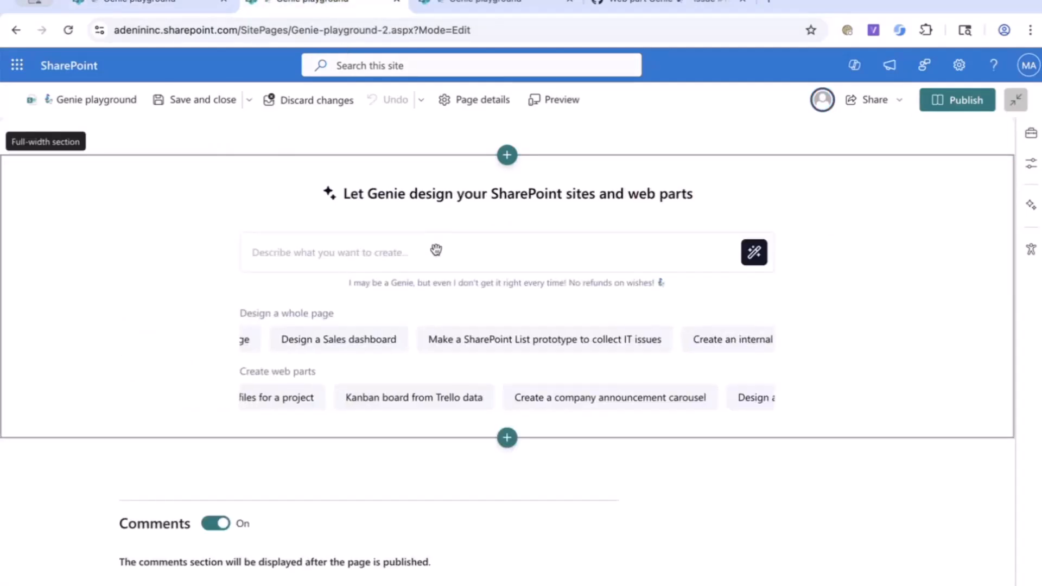
click(417, 253)
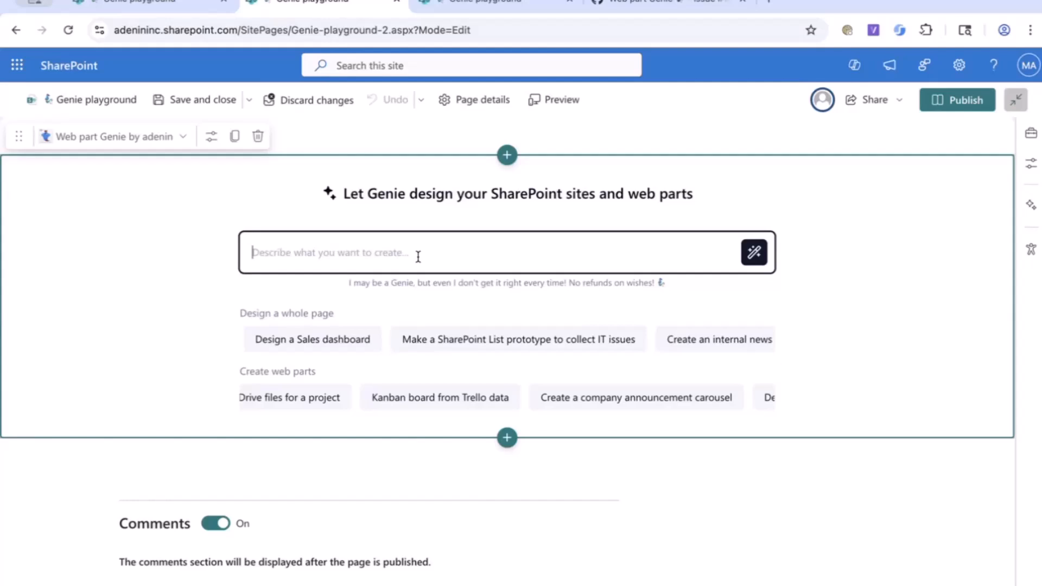
text(Make me as)
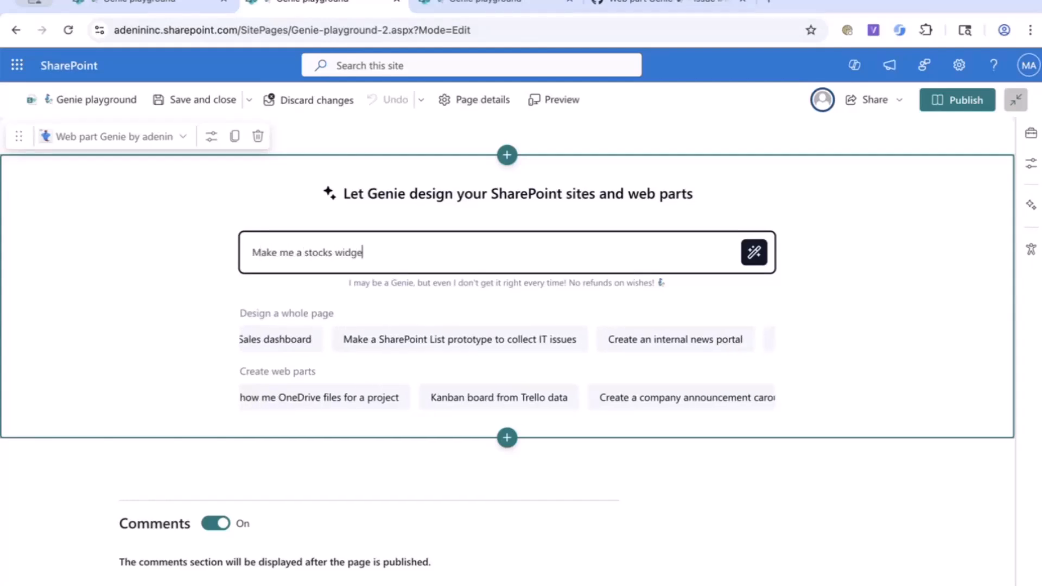
text(for Contoso)
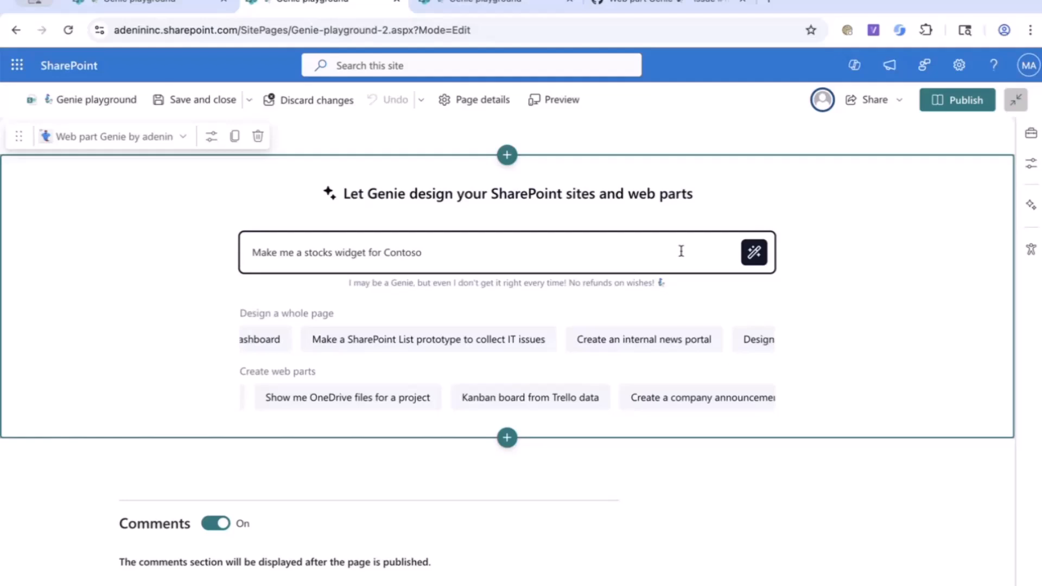
click(753, 252)
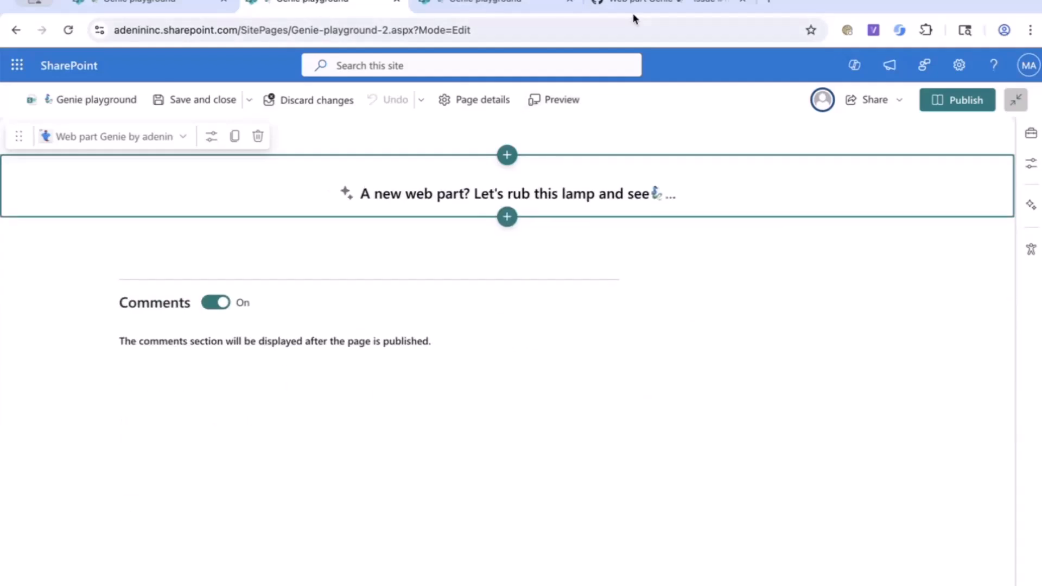
click(638, 2)
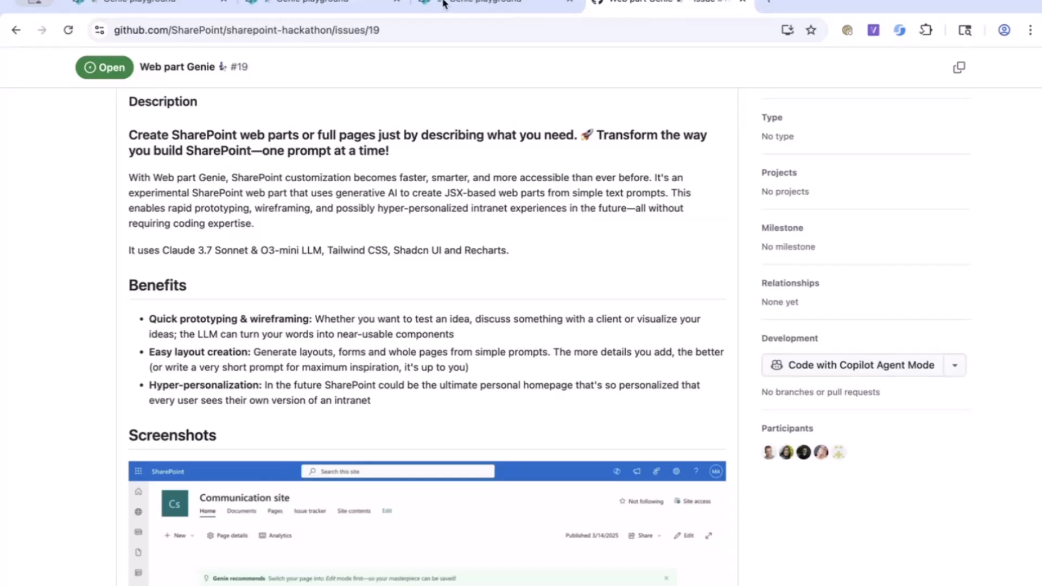
mouse_move(707, 63)
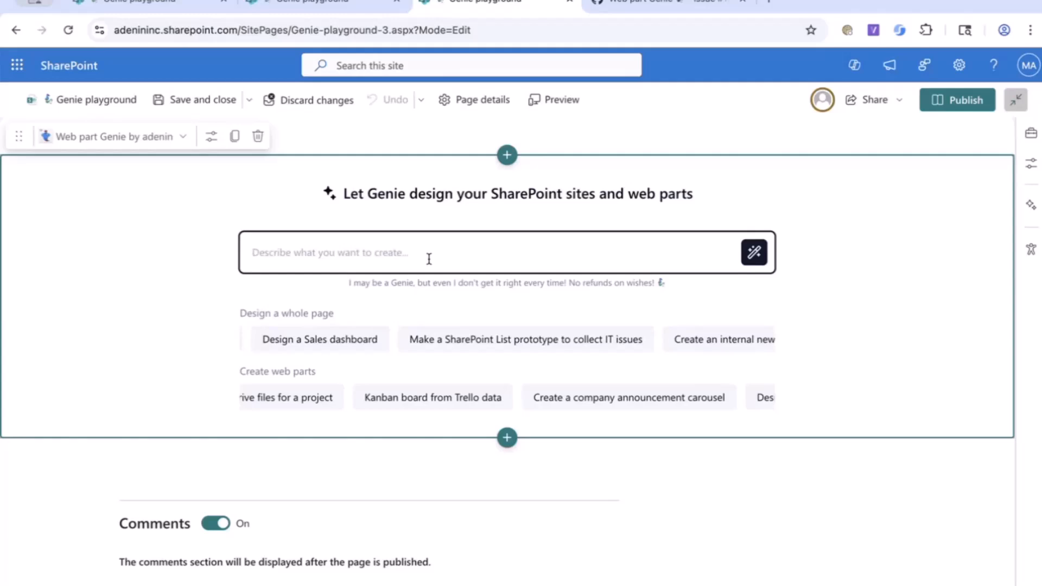
Ask Genie for an IT support submission widget that suggests common IT issues, and generate it.
text(Create a small widget to)
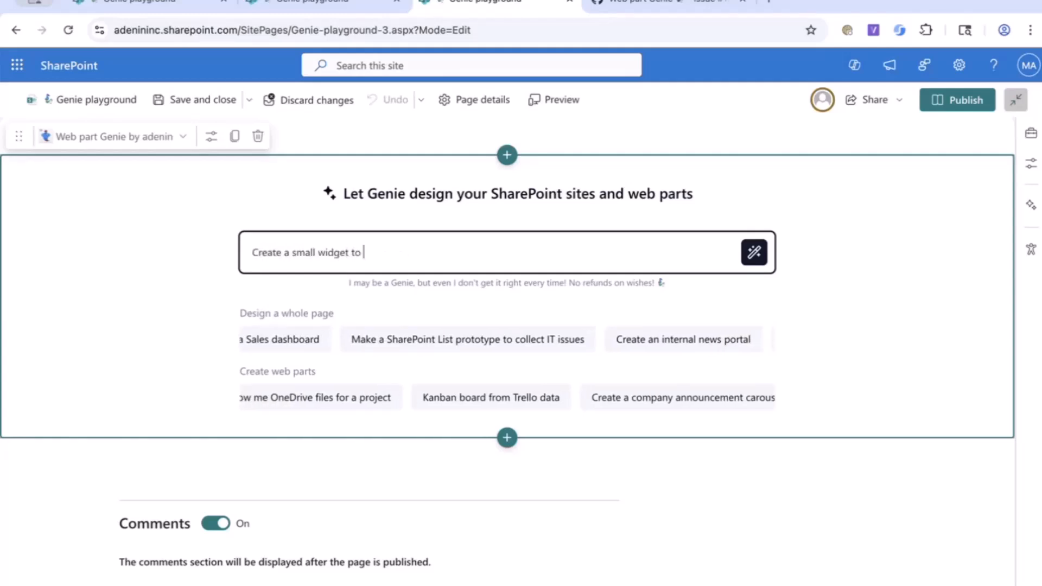
text(submit IT support cases in)
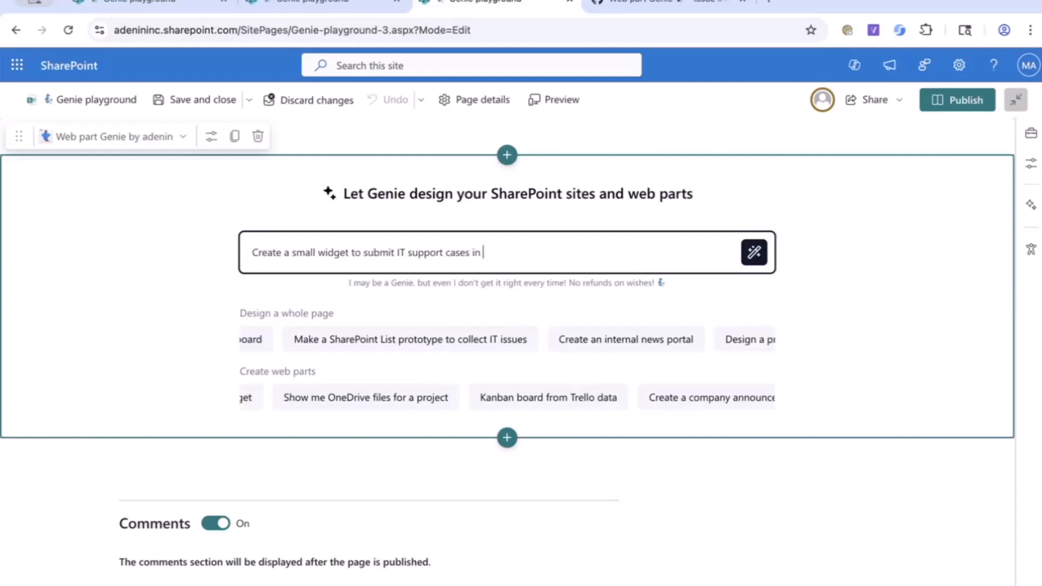
text(my intranet and)
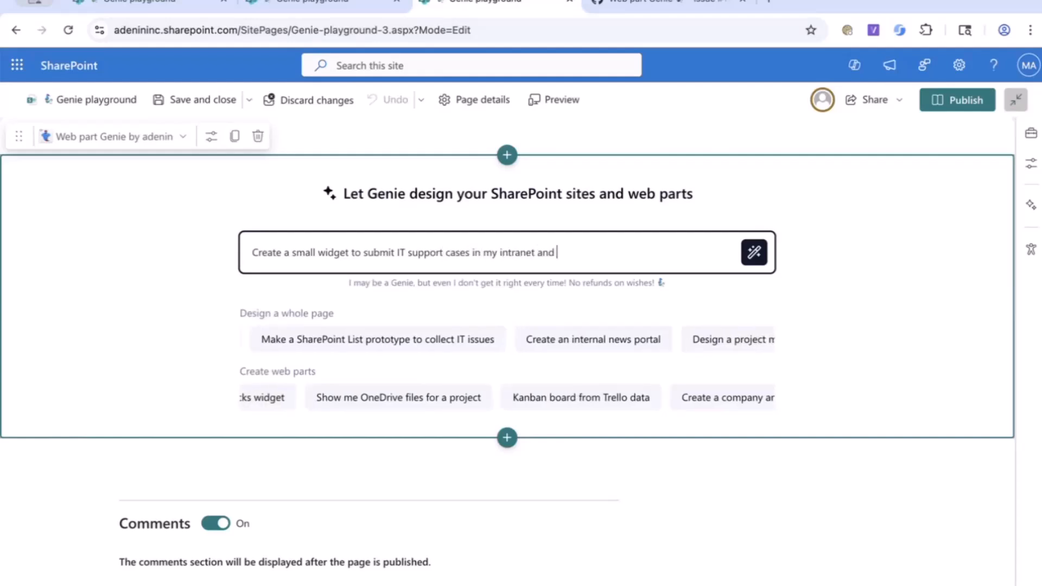
text(suggest com)
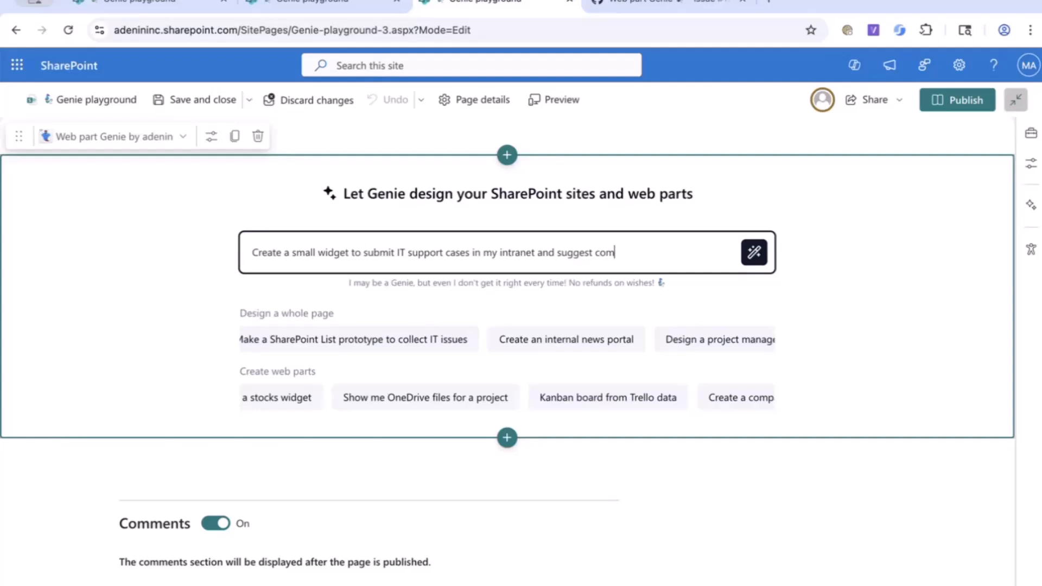
text(mon IT iss)
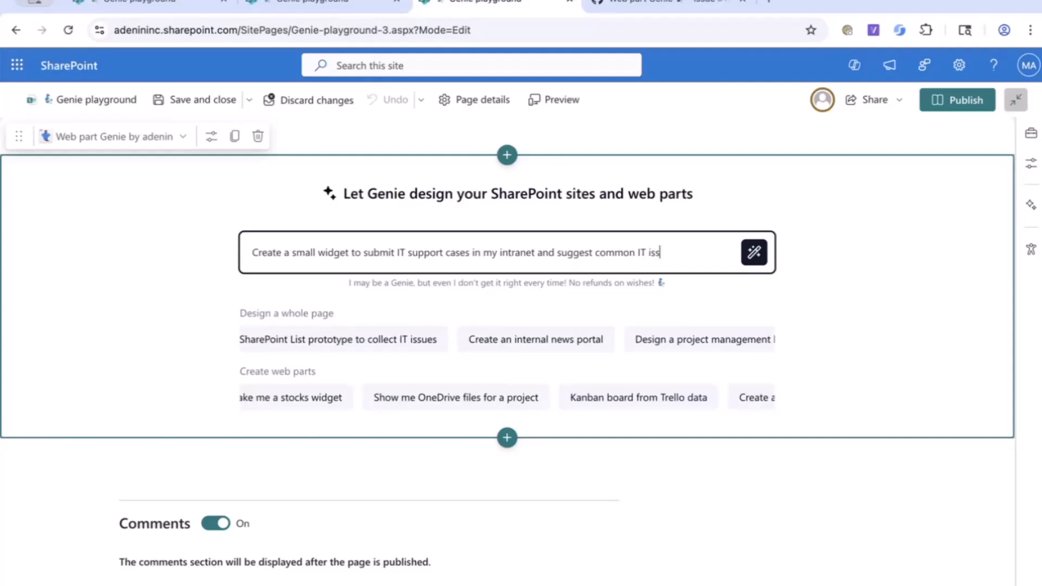
text(ues to fill in)
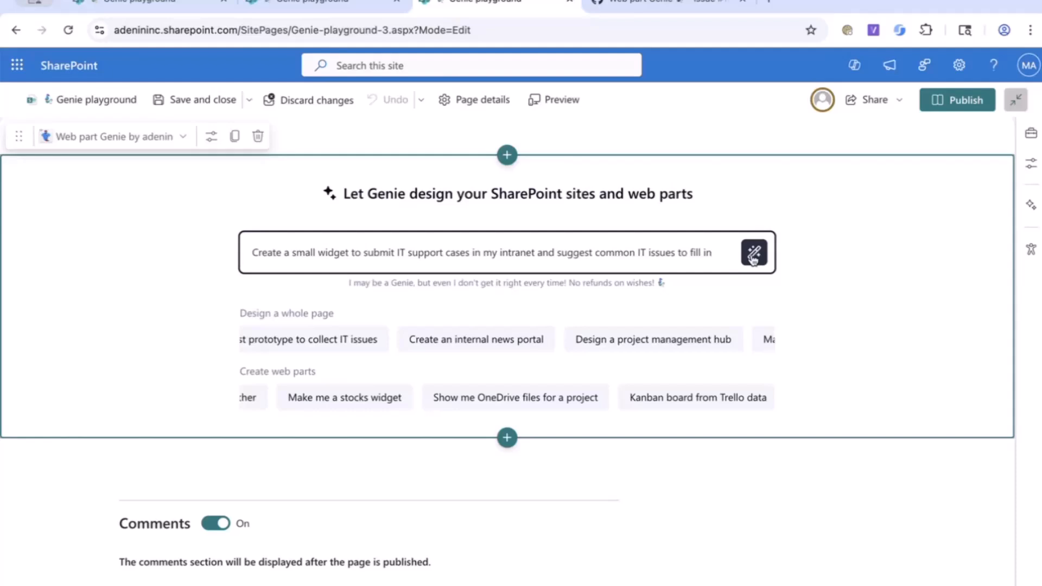
click(753, 253)
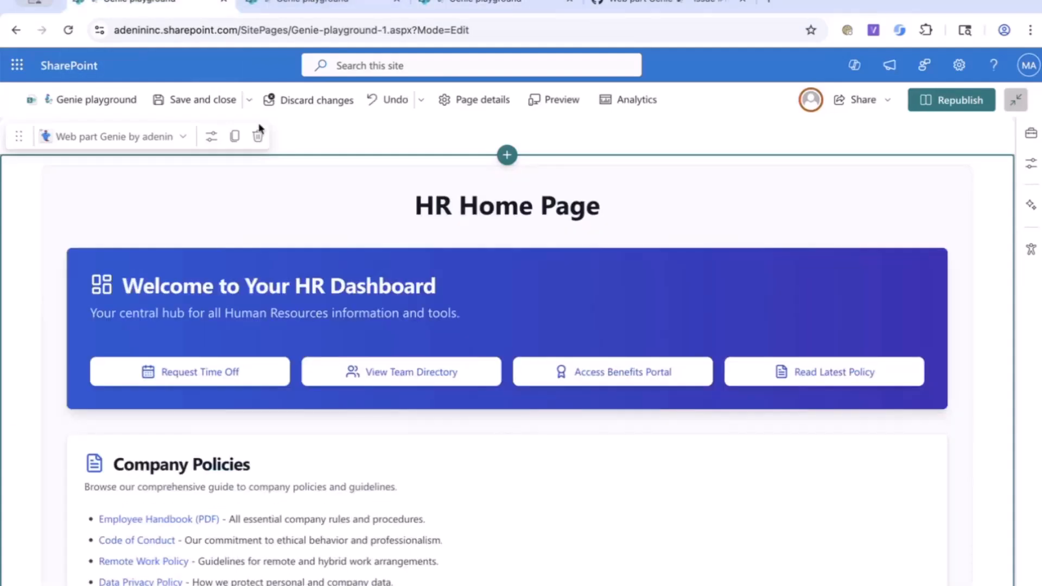
mouse_move(394, 273)
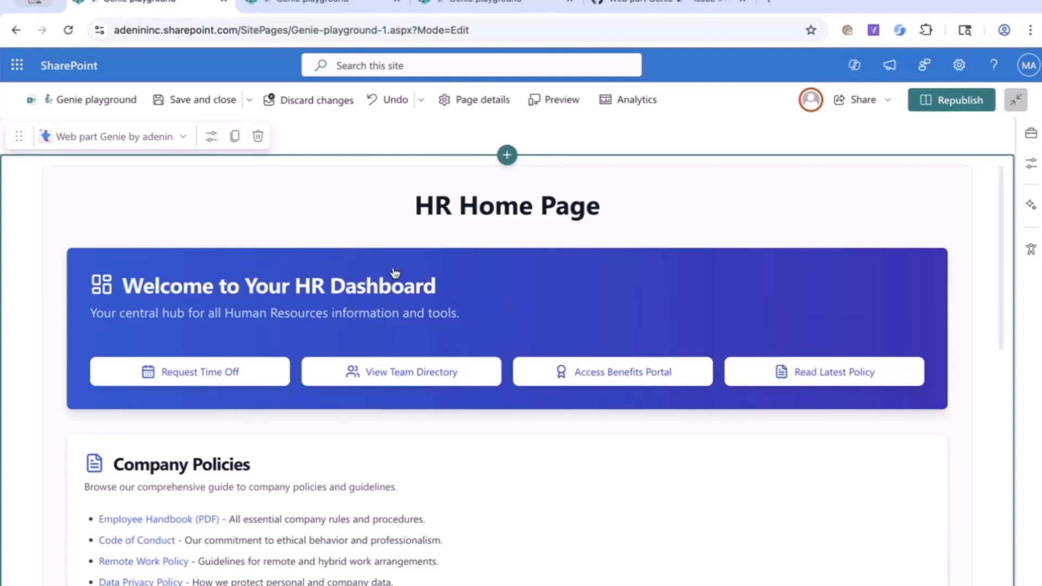
mouse_move(404, 303)
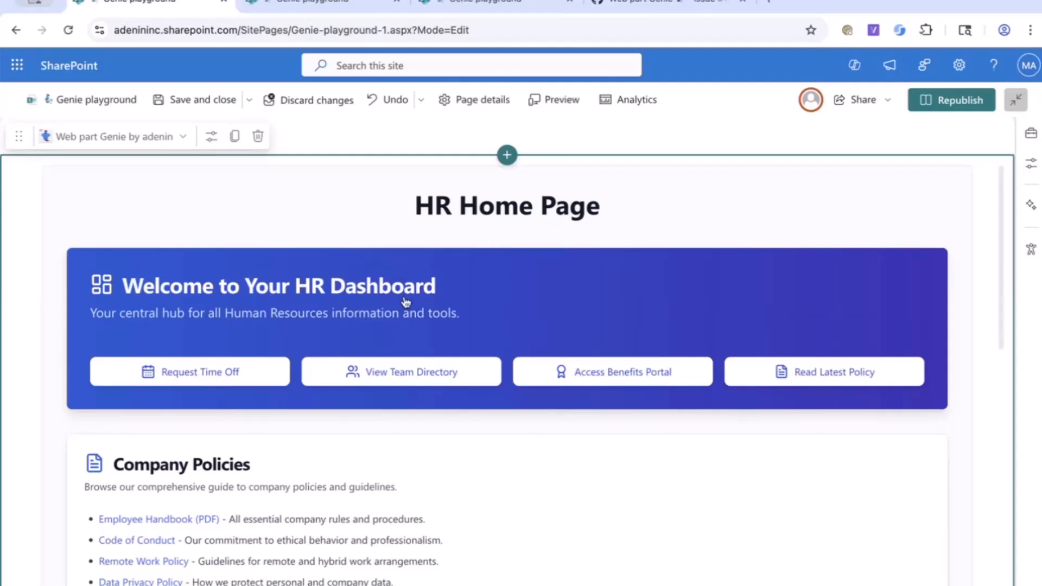
scroll(down, 3)
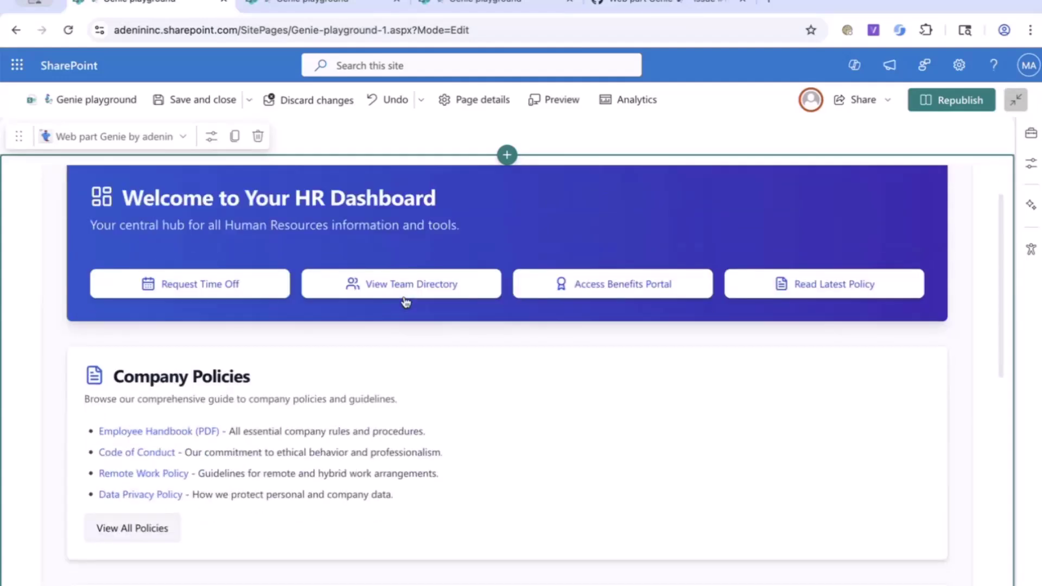
scroll(down, 3)
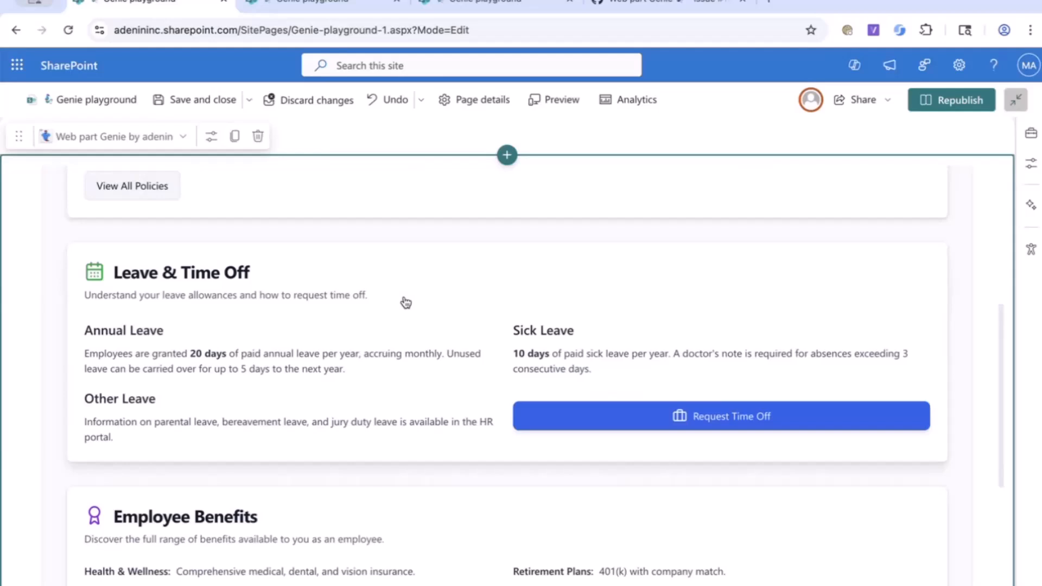
mouse_move(101, 291)
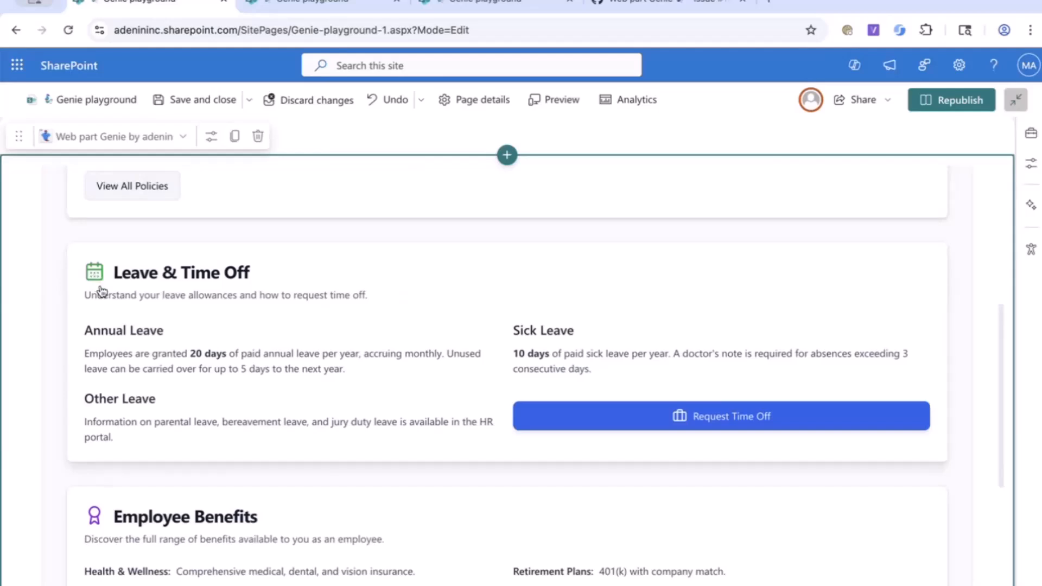
scroll(down, 3)
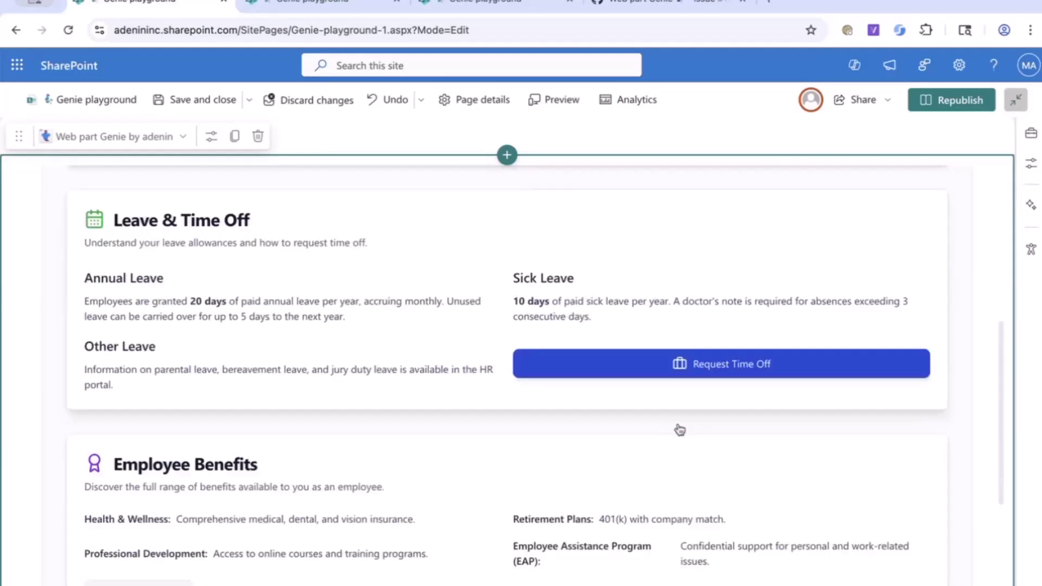
scroll(down, 3)
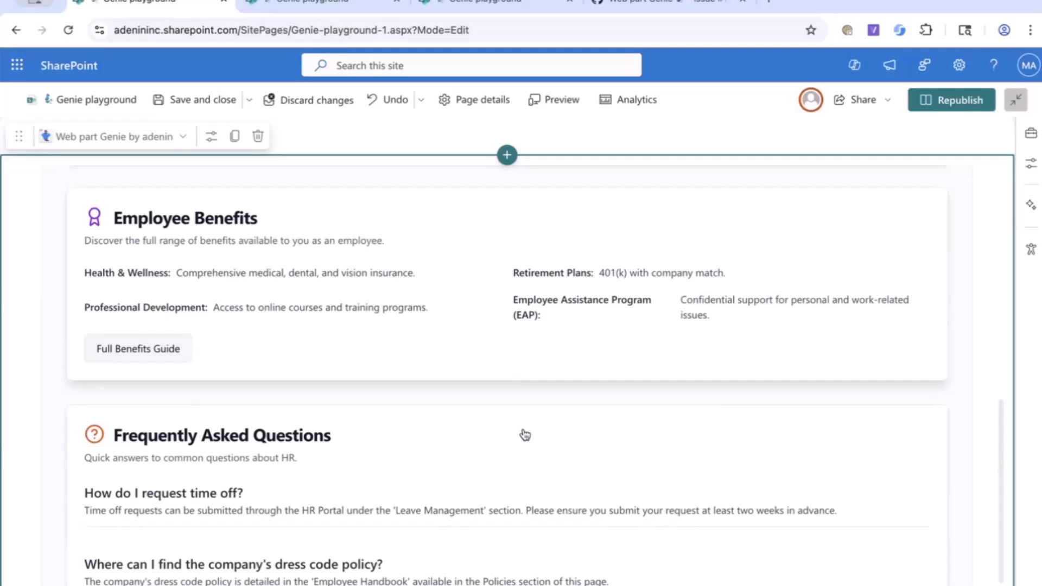
scroll(down, 3)
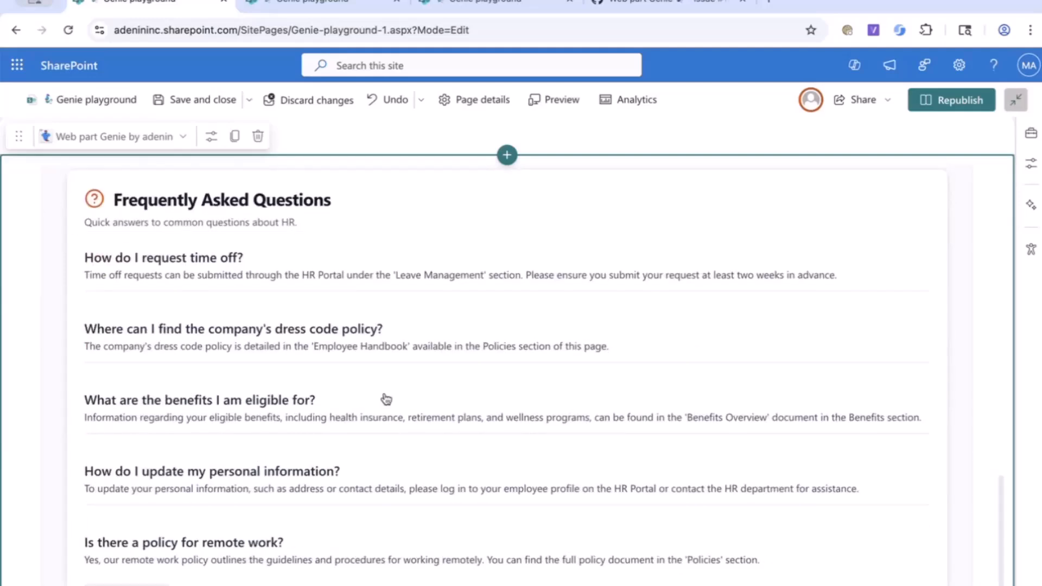
scroll(down, 3)
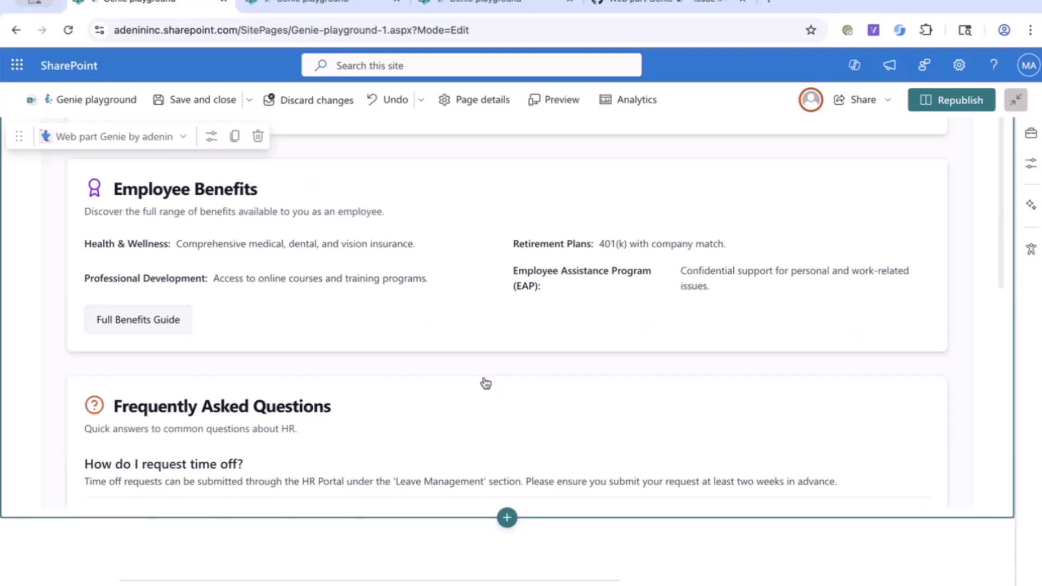
scroll(up, 3)
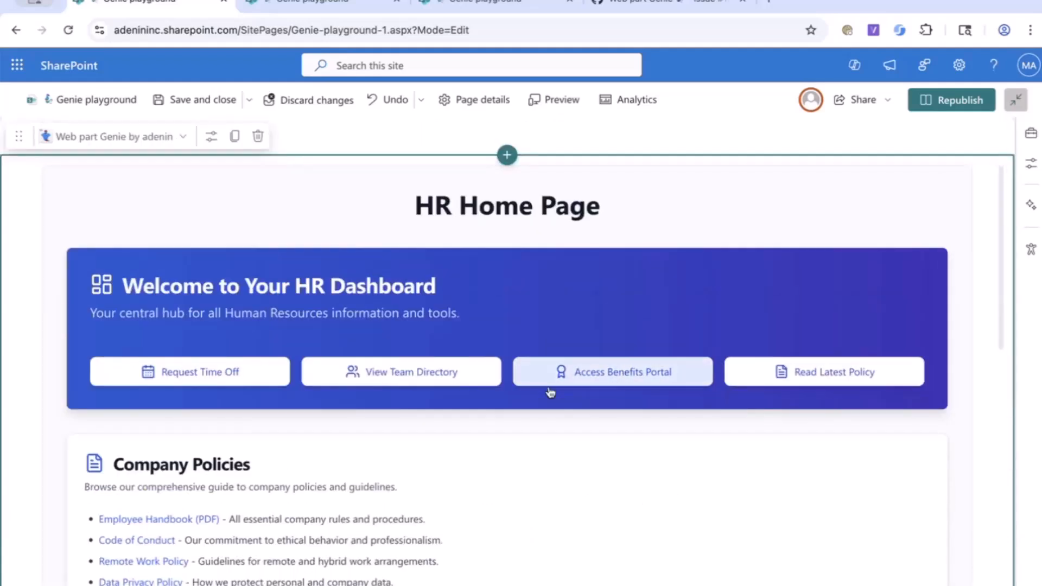
mouse_move(768, 377)
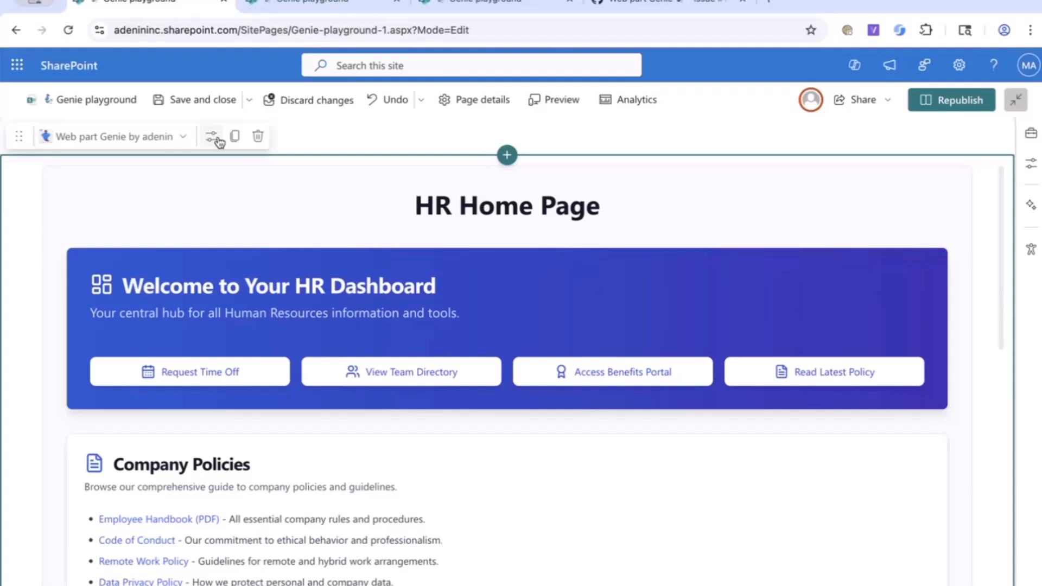
Show the Genie web part's original HR page prompt and scroll through its generated React code.
click(212, 137)
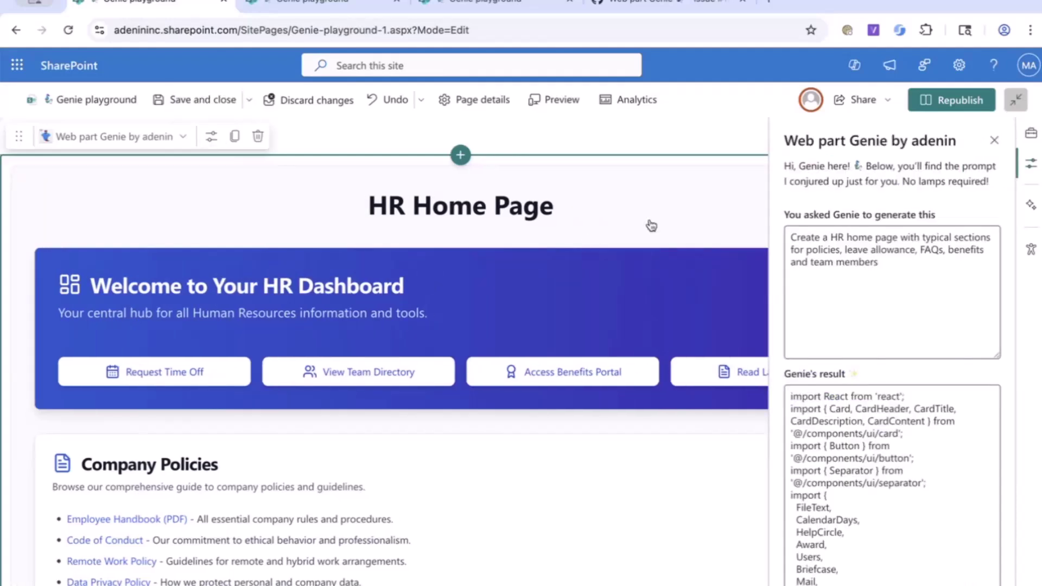
scroll(down, 3)
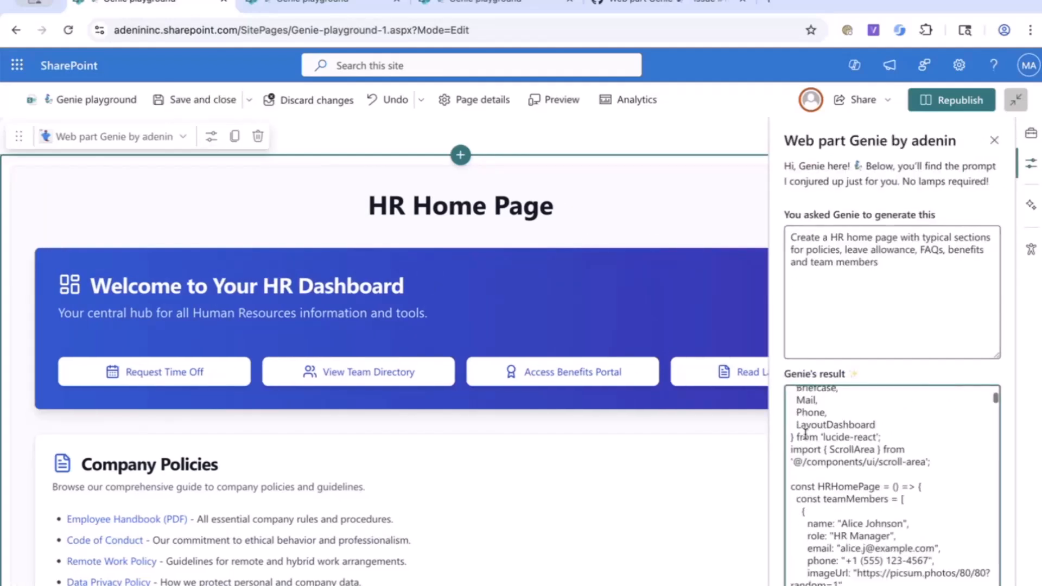
scroll(down, 3)
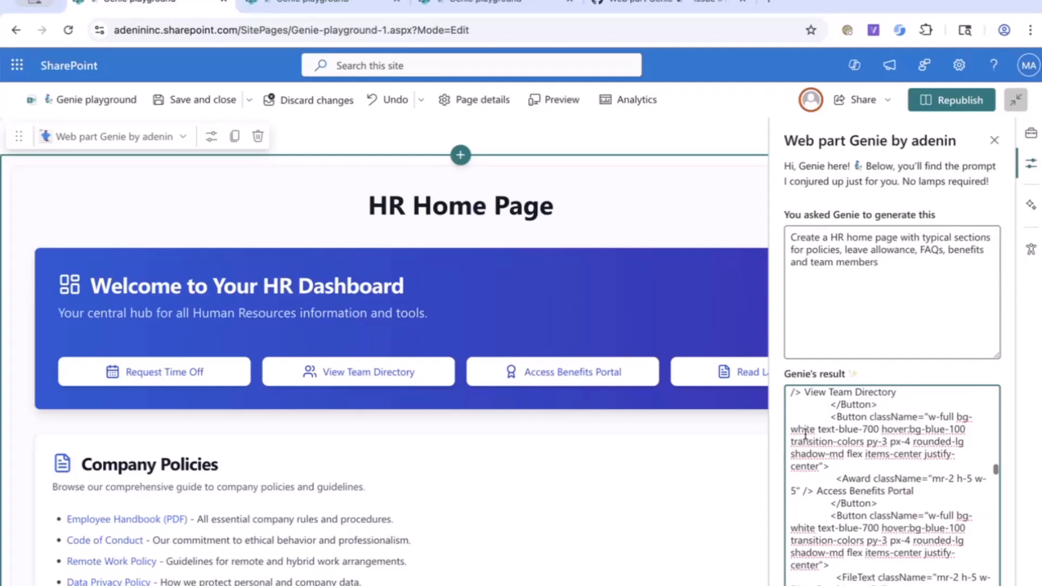
scroll(down, 3)
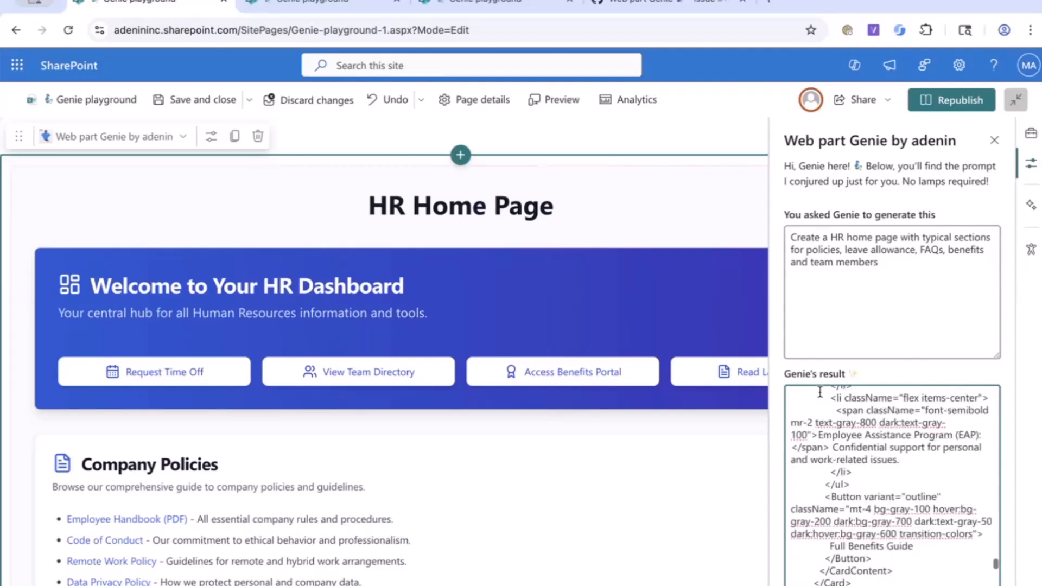
scroll(down, 3)
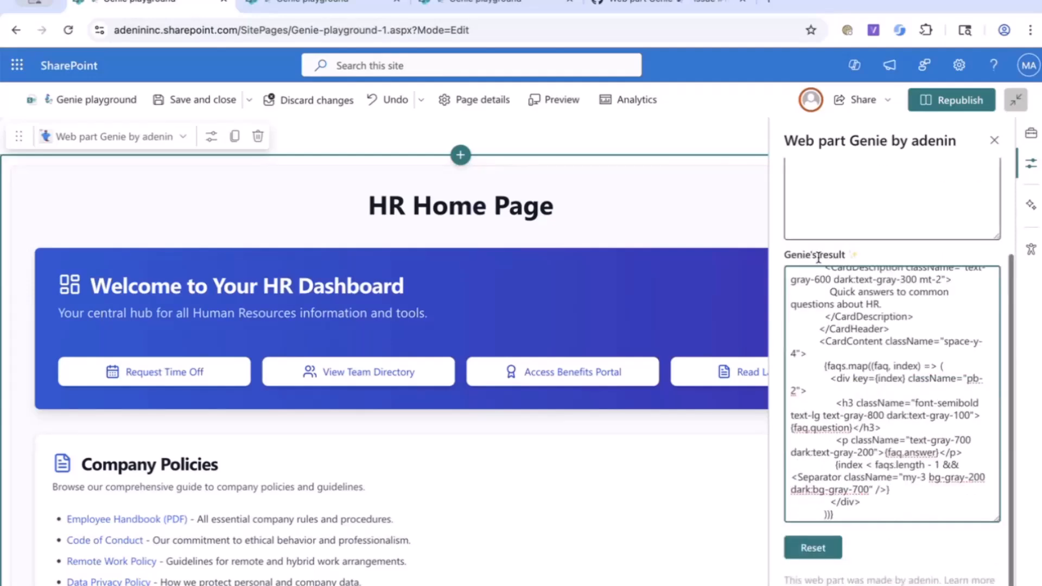
scroll(up, 3)
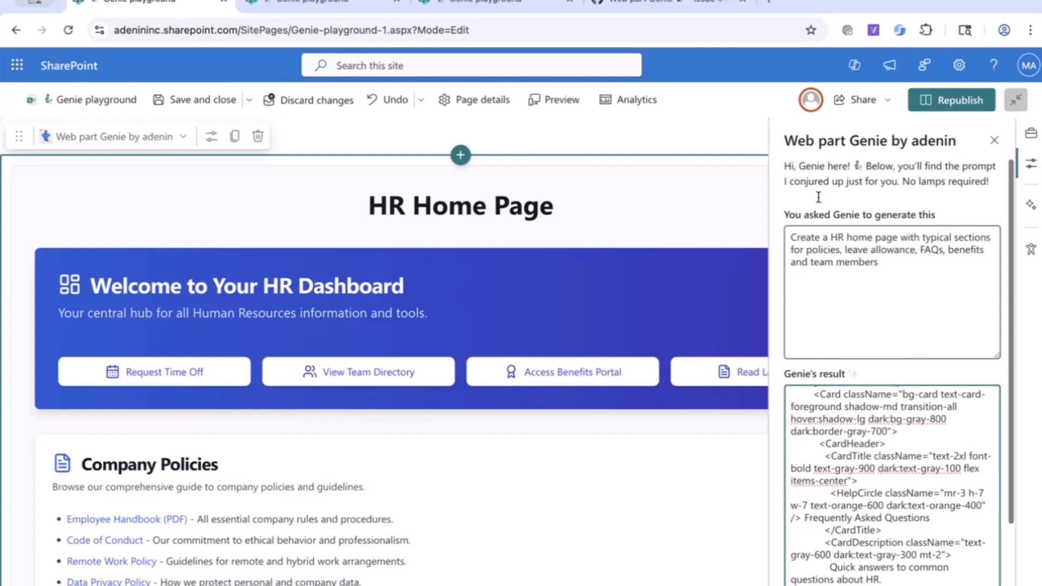
scroll(down, 3)
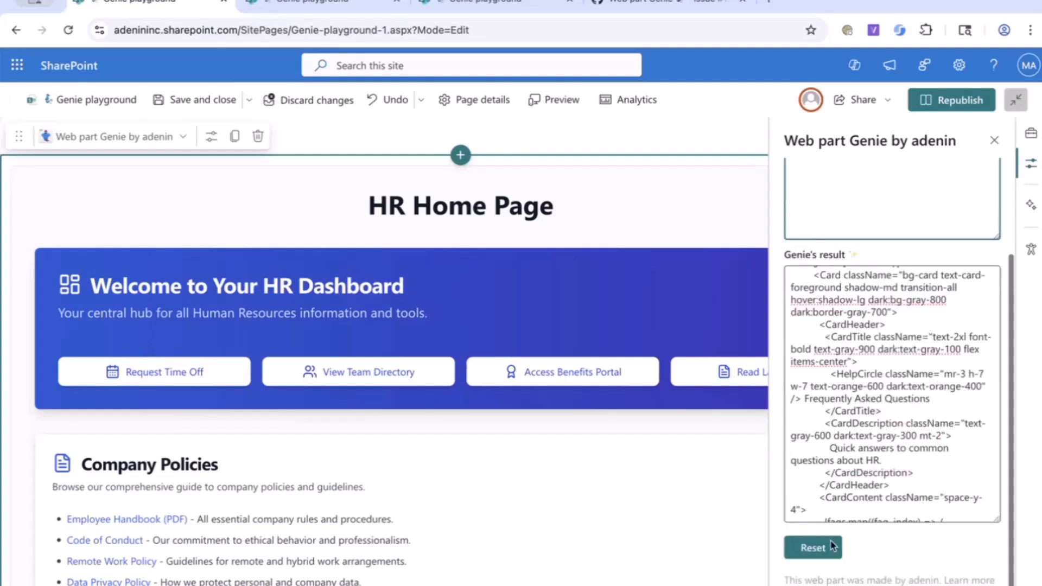
Reset the HR page web part to its prompt and regenerate it.
click(812, 547)
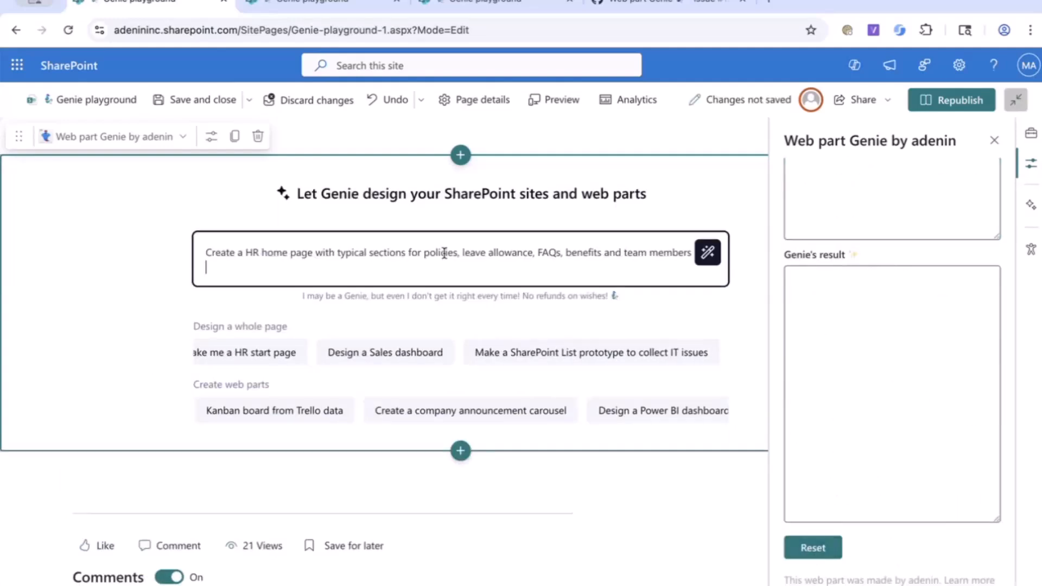
click(707, 251)
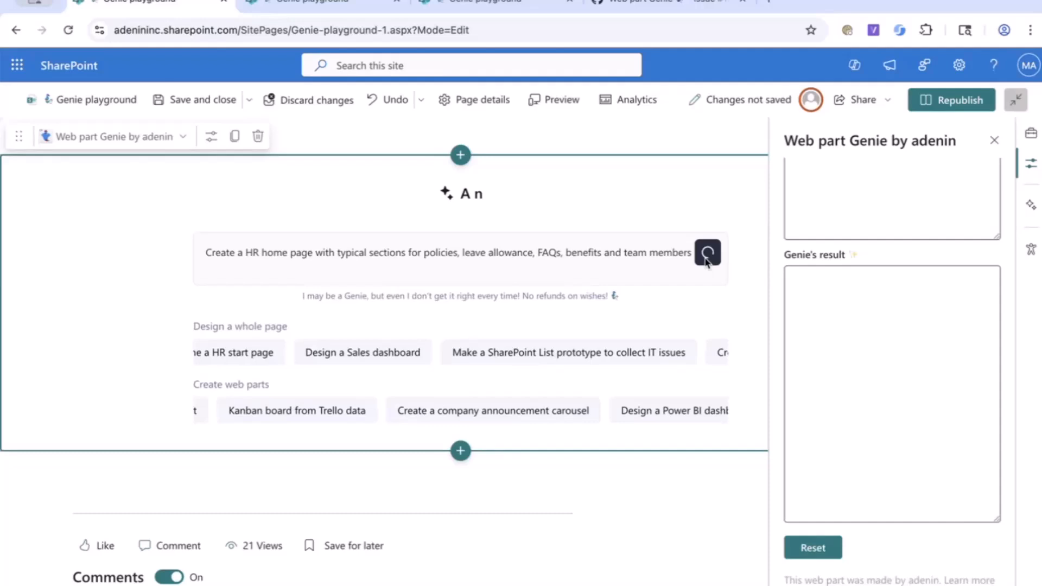
click(707, 253)
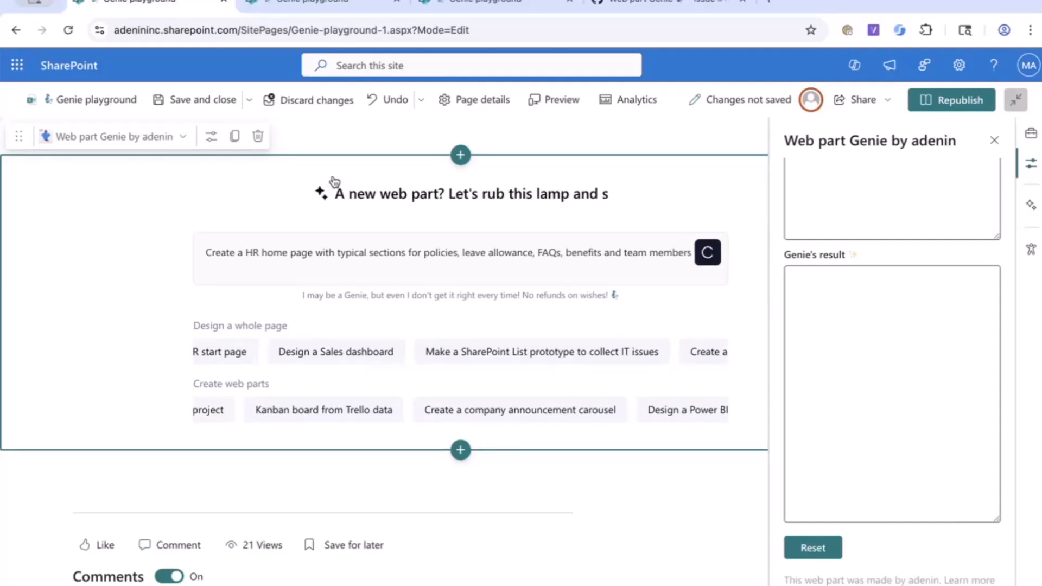
On Genie-playground-2, show the stocks widget's prompt and generated code.
click(313, 3)
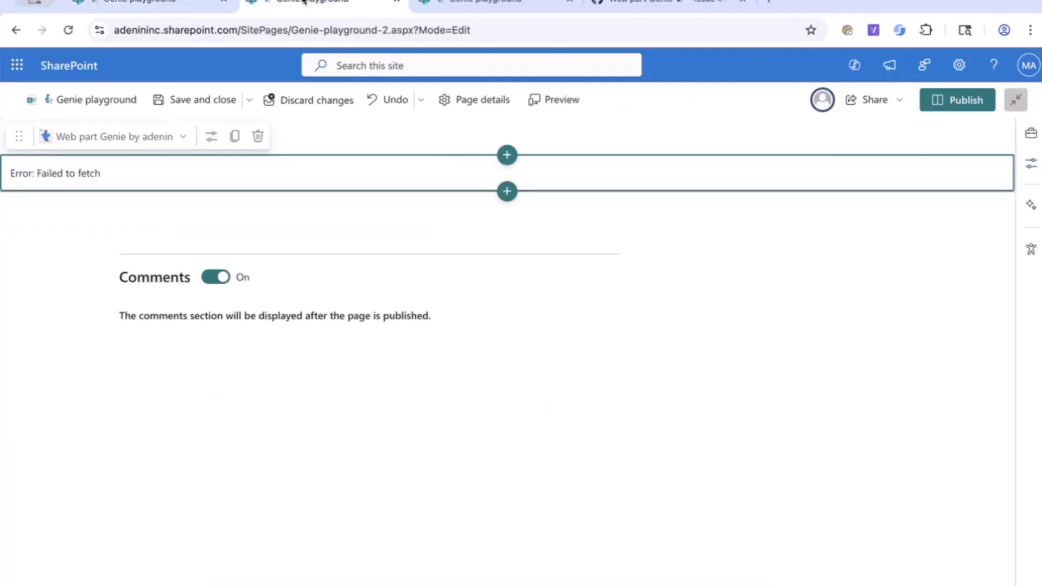
mouse_move(212, 136)
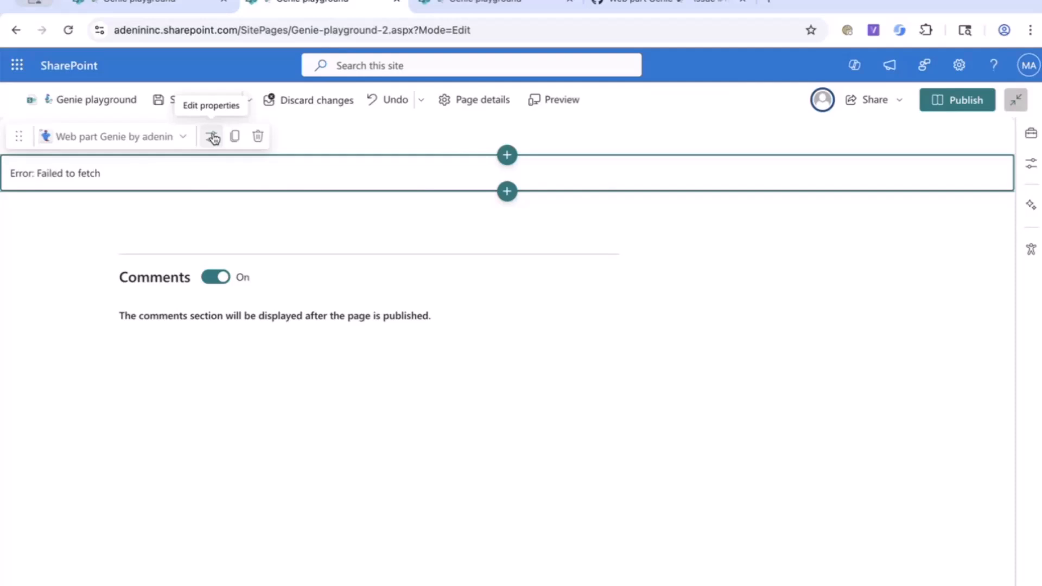
click(212, 137)
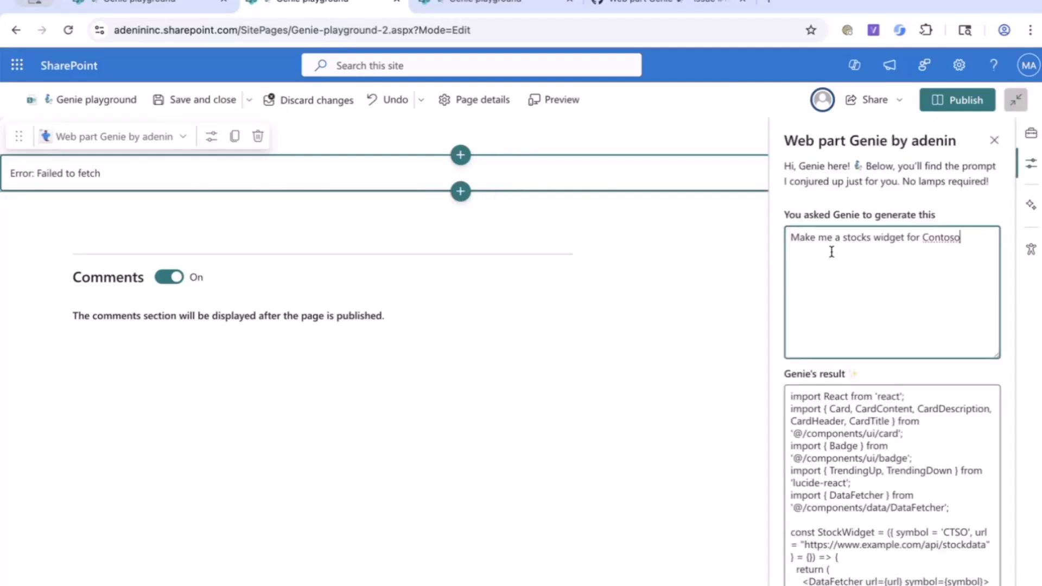
scroll(down, 3)
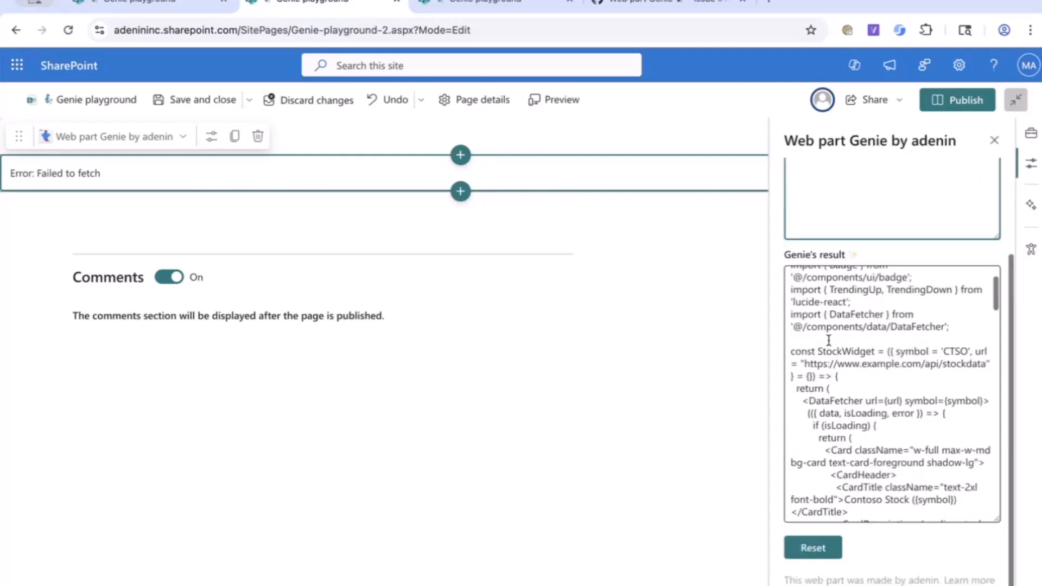
Submit a 'Printer is' test case with High priority through the IT support widget, then return to the stocks widget page.
click(811, 546)
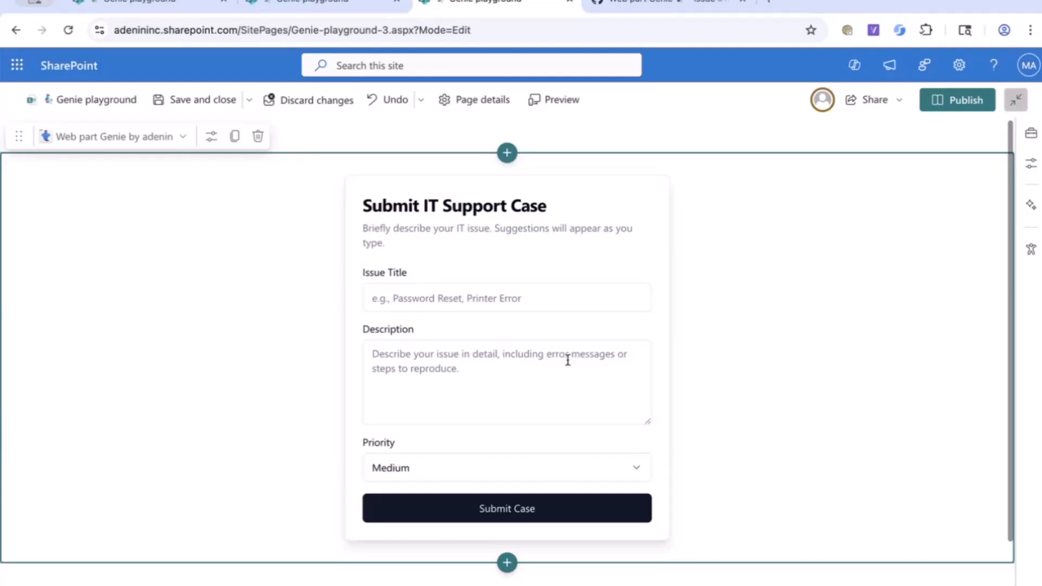
click(507, 298)
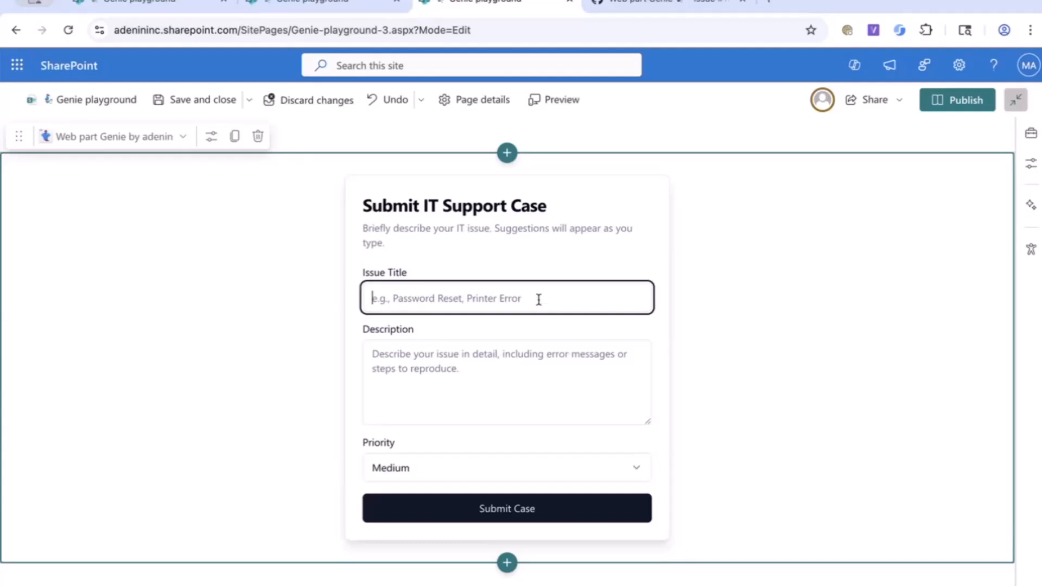
mouse_move(525, 333)
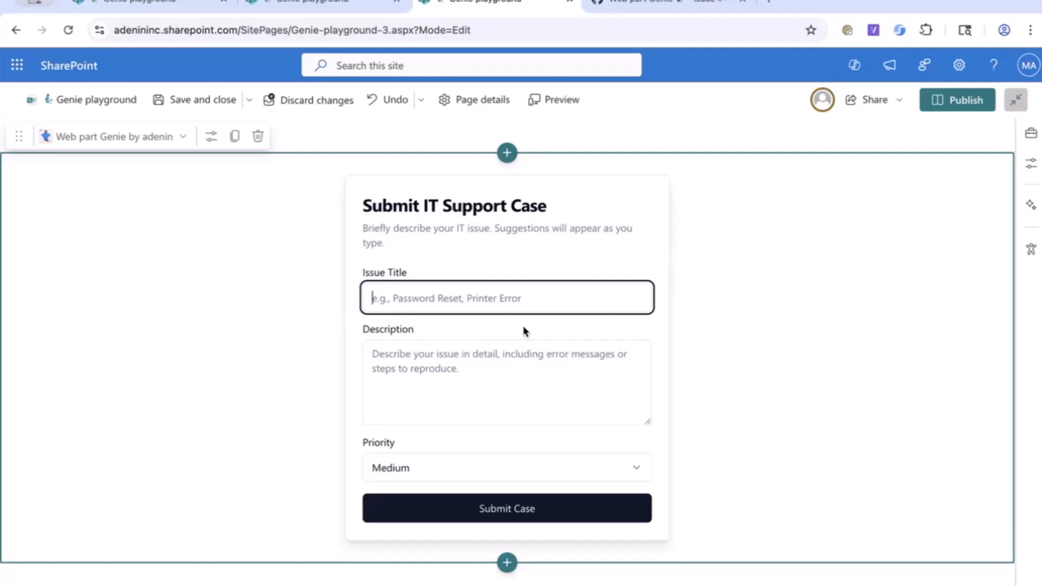
text(Printer is)
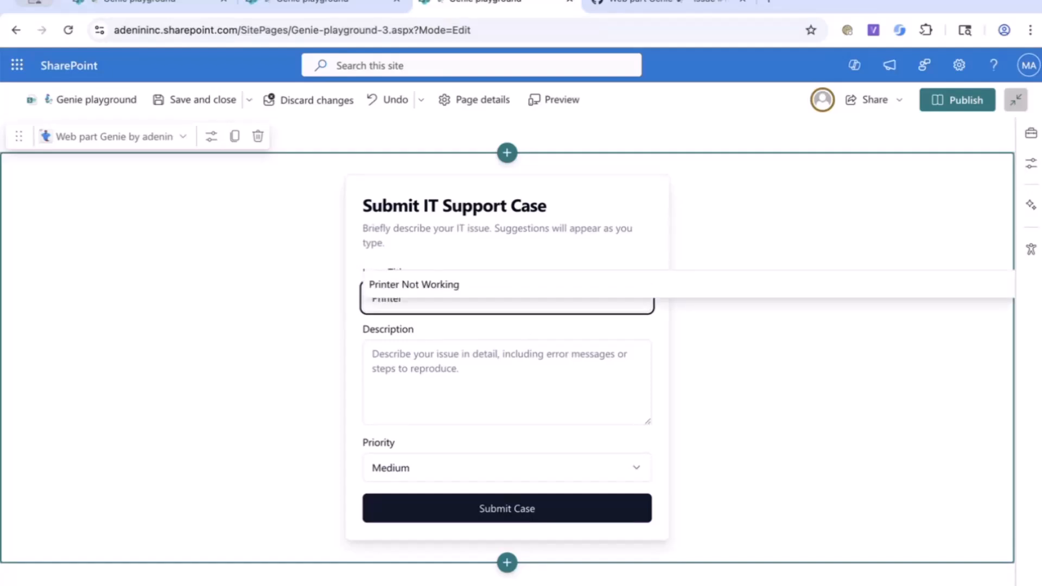
mouse_move(492, 300)
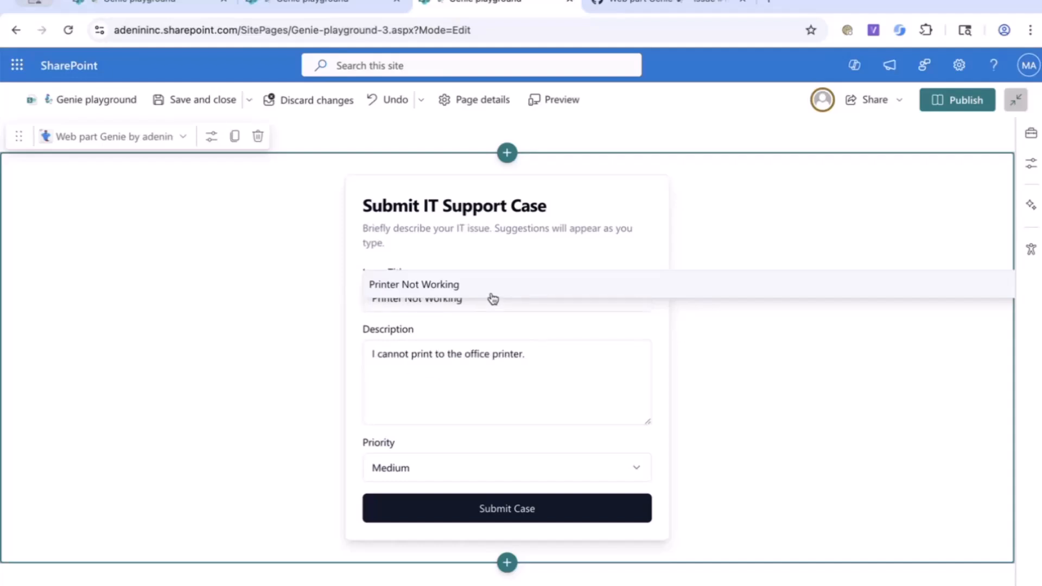
click(507, 382)
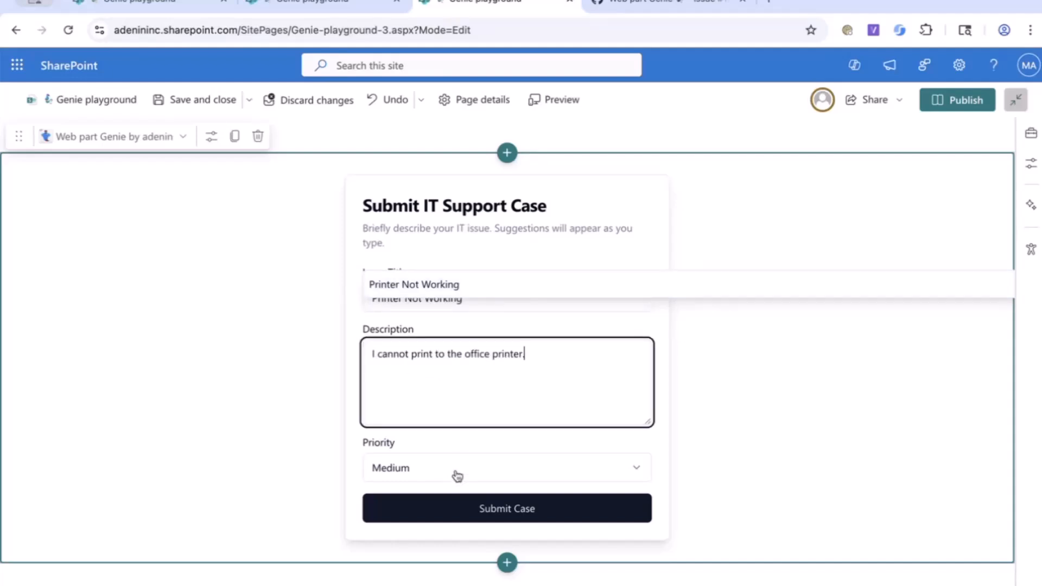
click(506, 466)
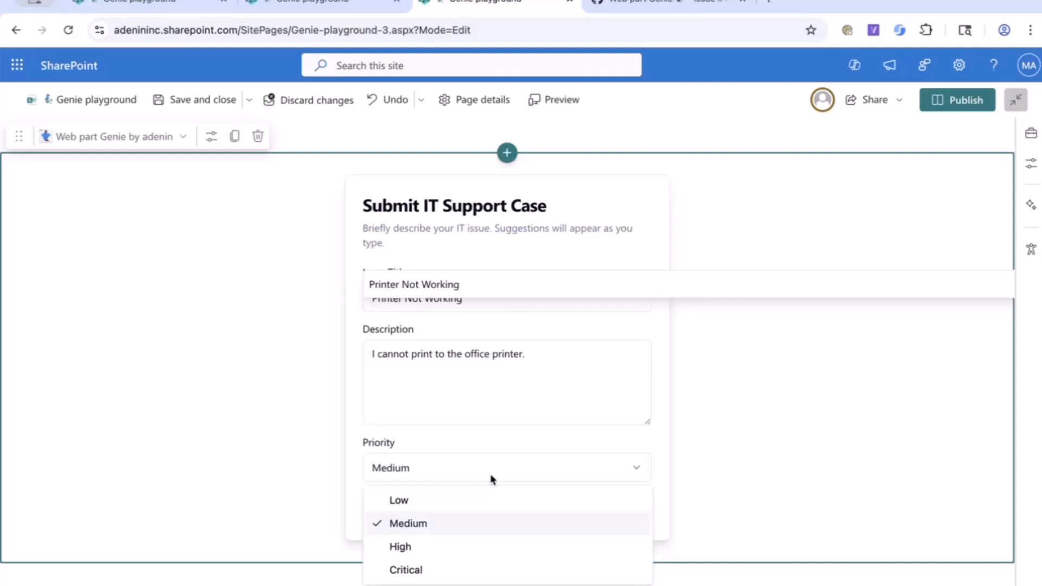
click(399, 546)
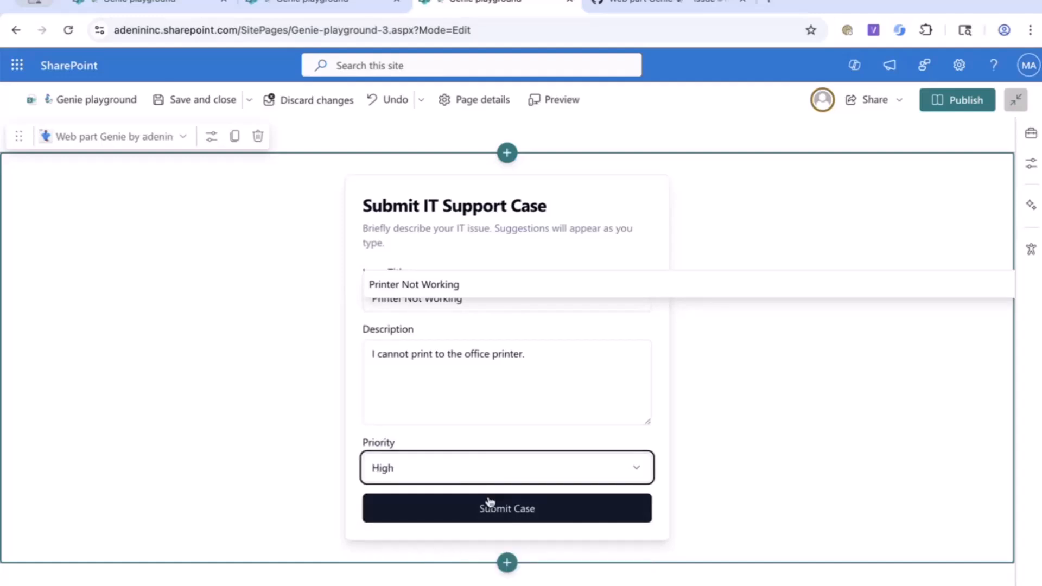
click(506, 508)
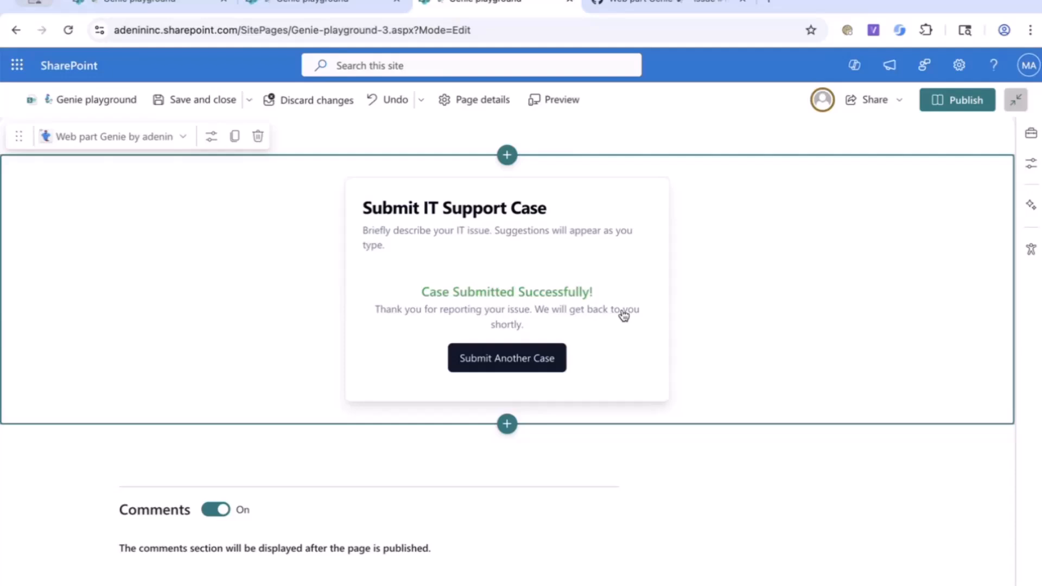
click(319, 2)
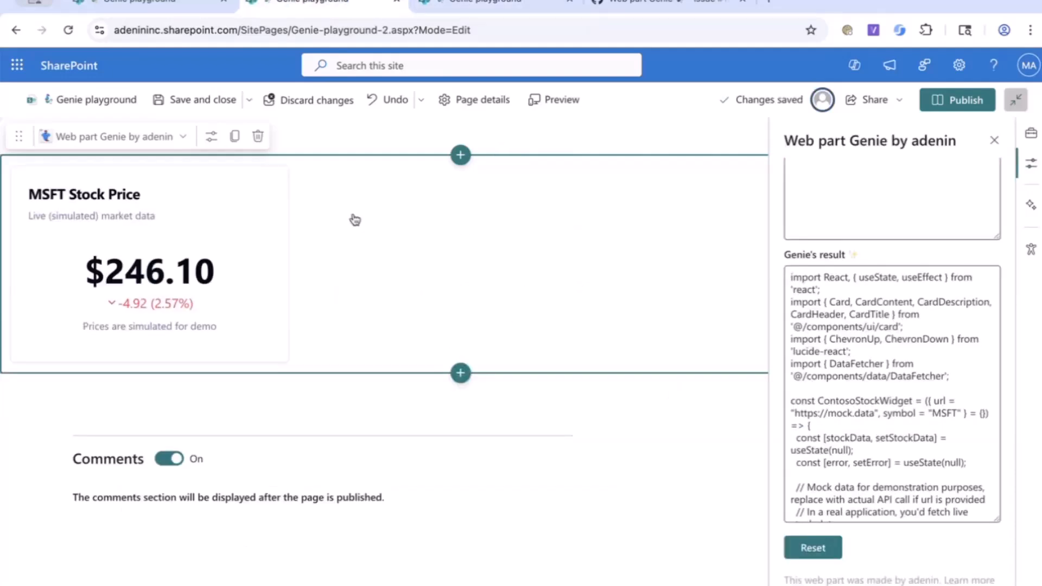
mouse_move(138, 256)
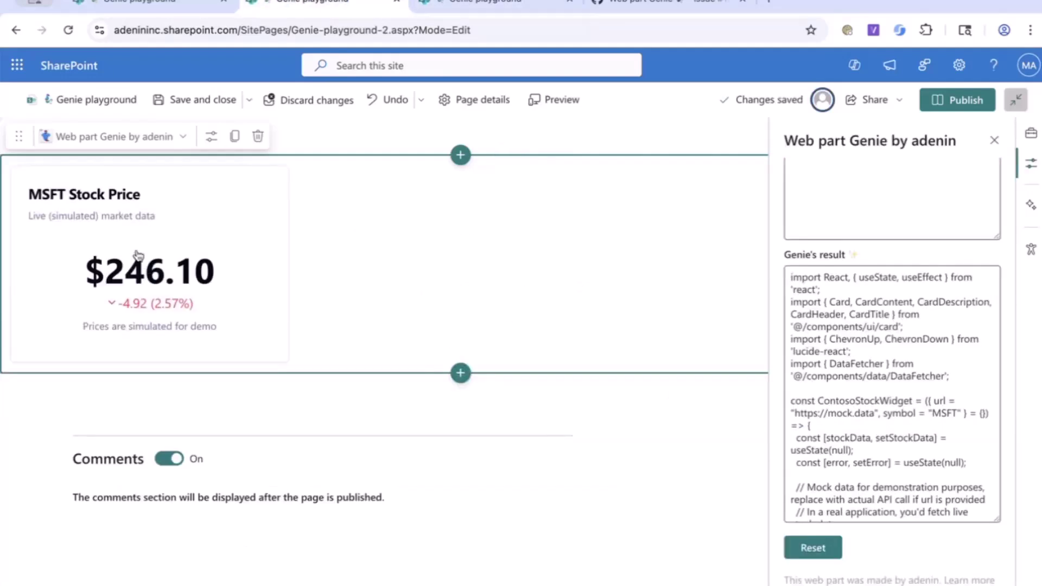
mouse_move(172, 259)
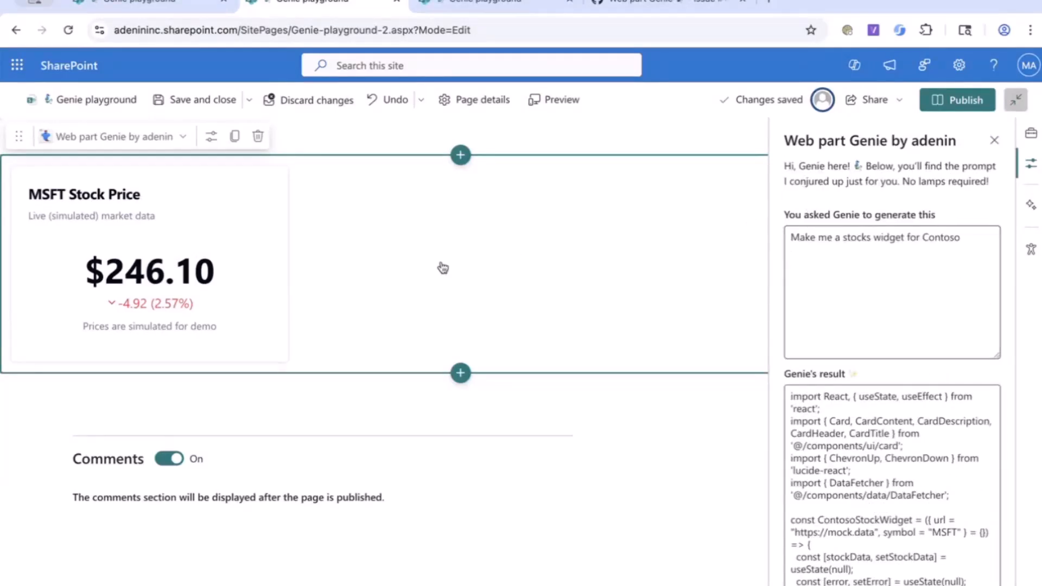
mouse_move(360, 306)
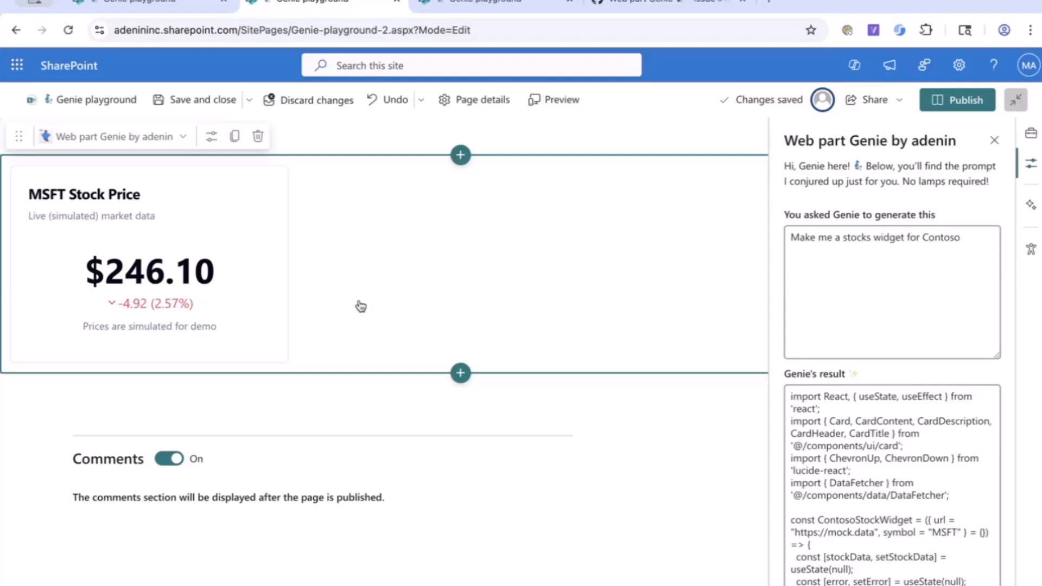
mouse_move(322, 264)
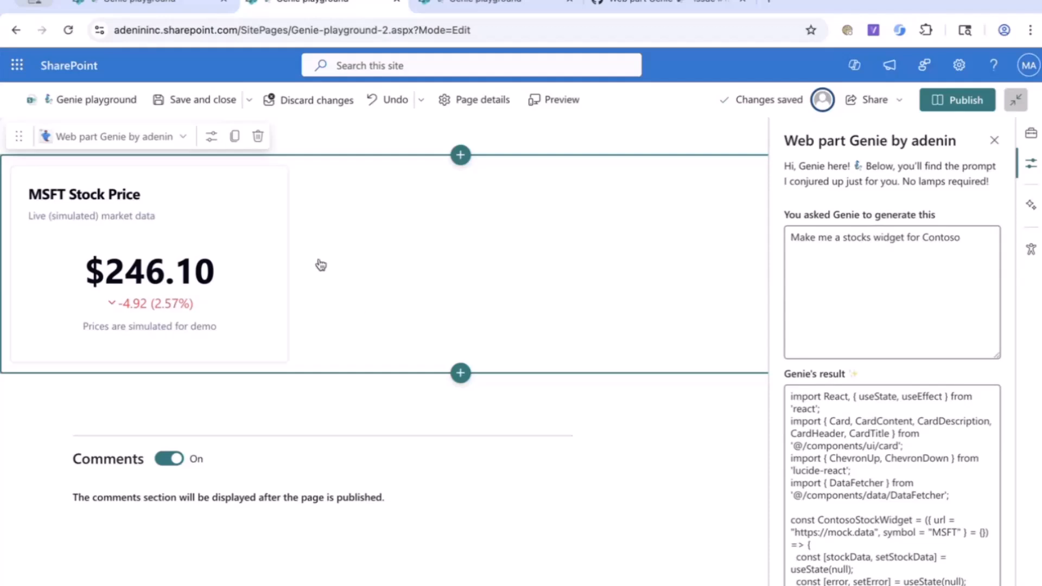
mouse_move(271, 265)
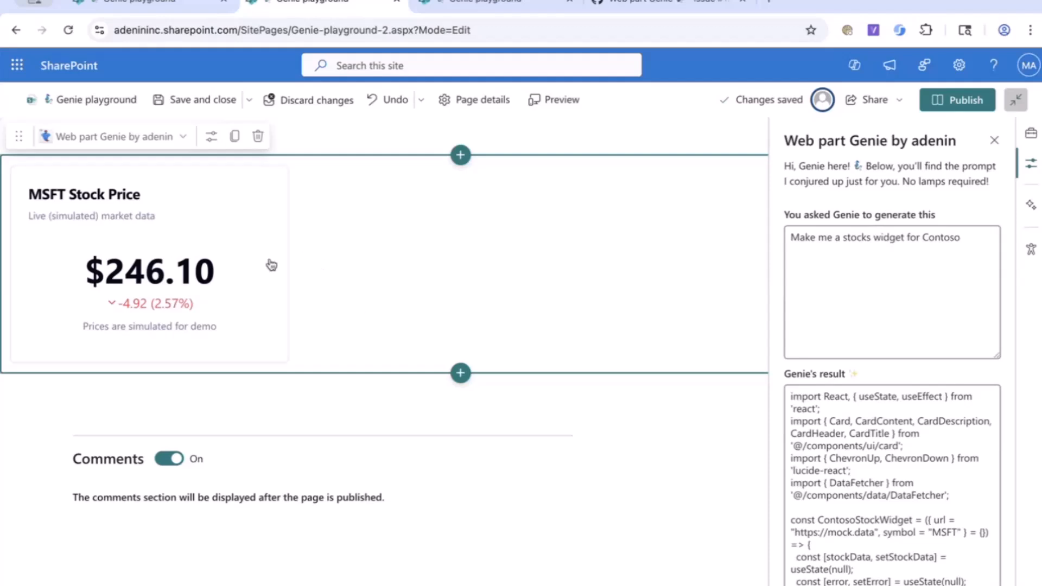
mouse_move(955, 214)
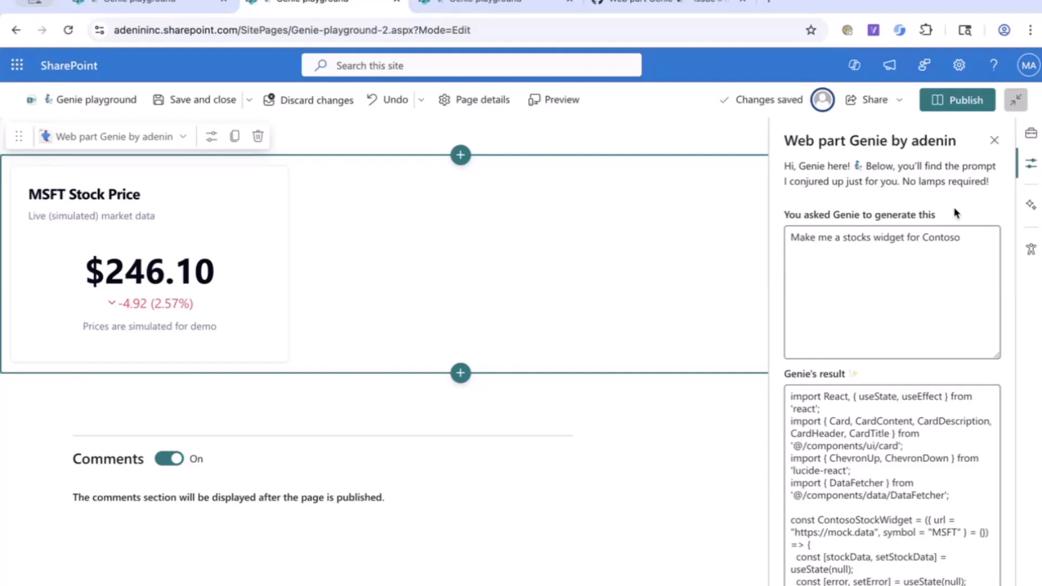
mouse_move(937, 203)
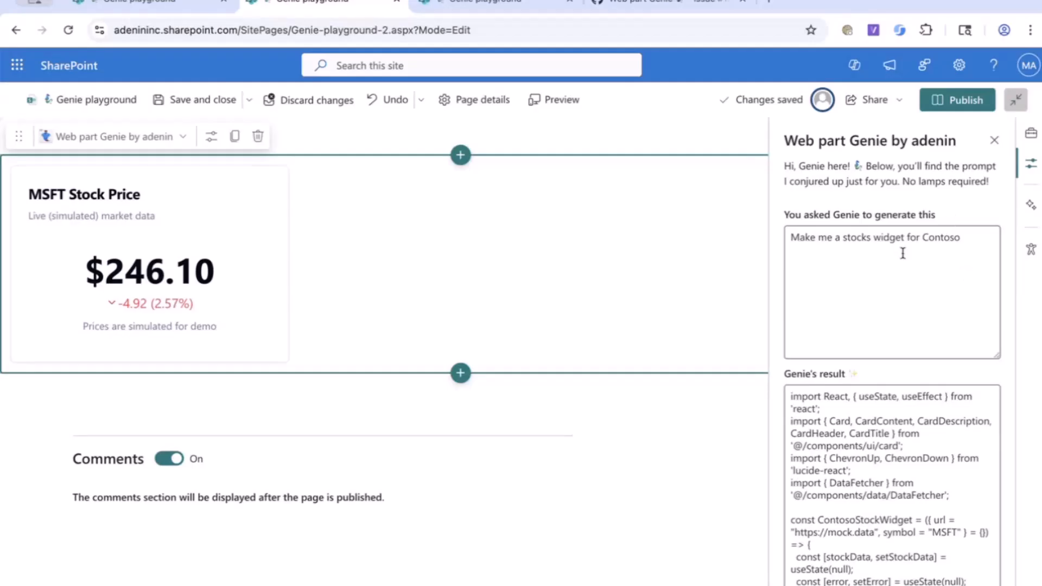
mouse_move(922, 372)
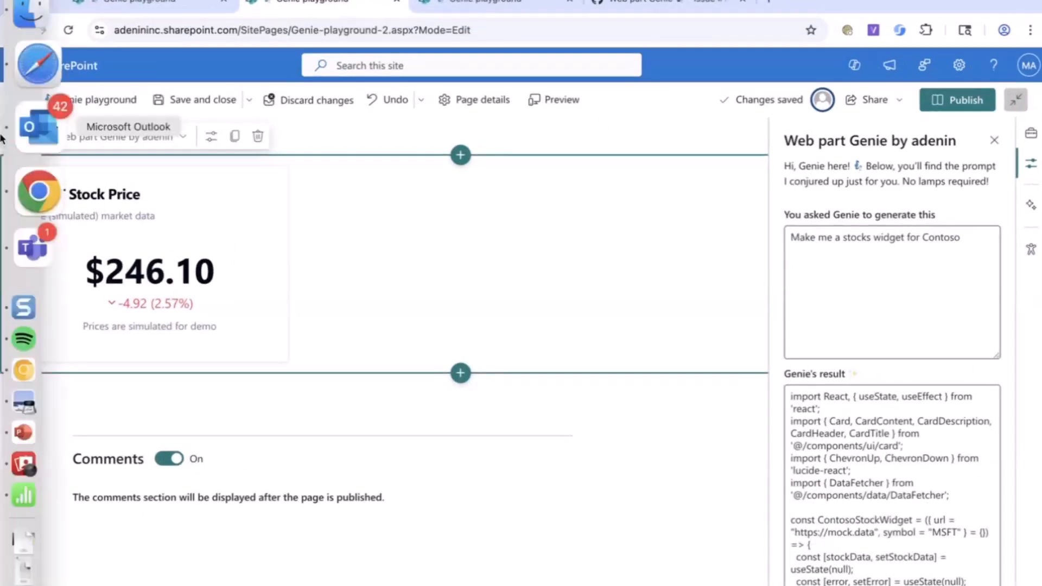
right_click(31, 247)
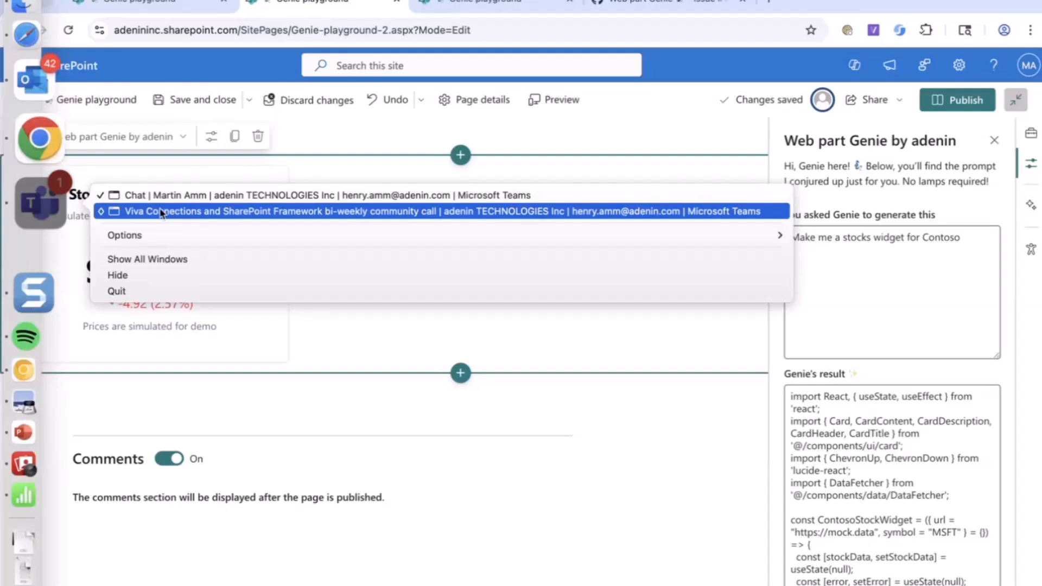
click(454, 322)
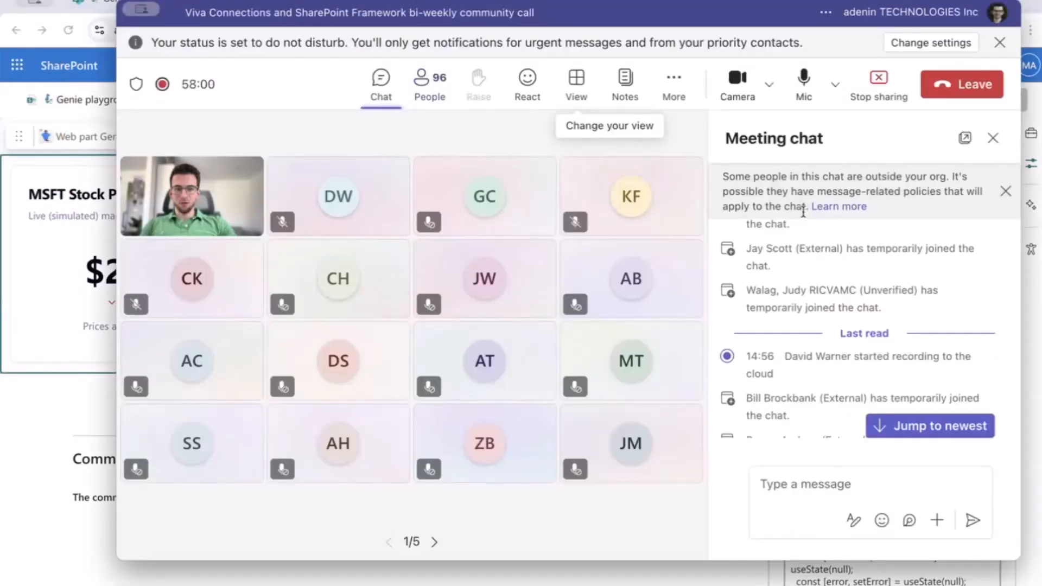
click(928, 426)
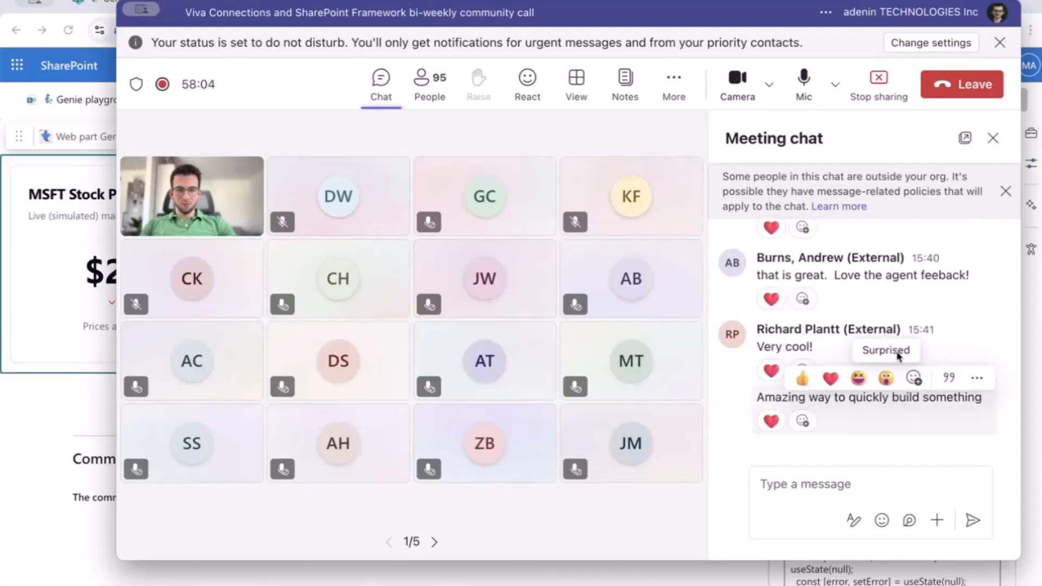
mouse_move(895, 309)
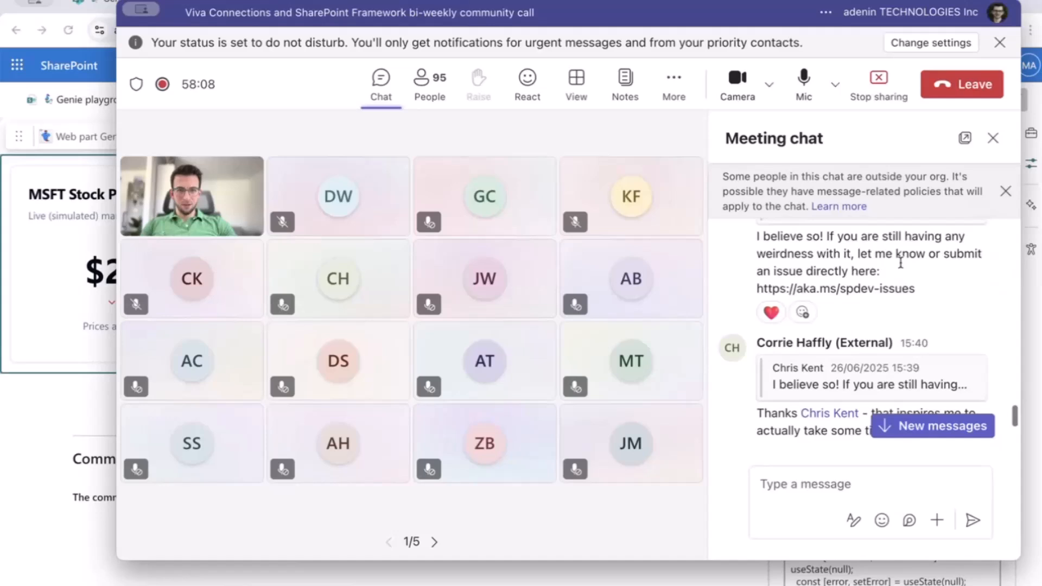
scroll(up, 3)
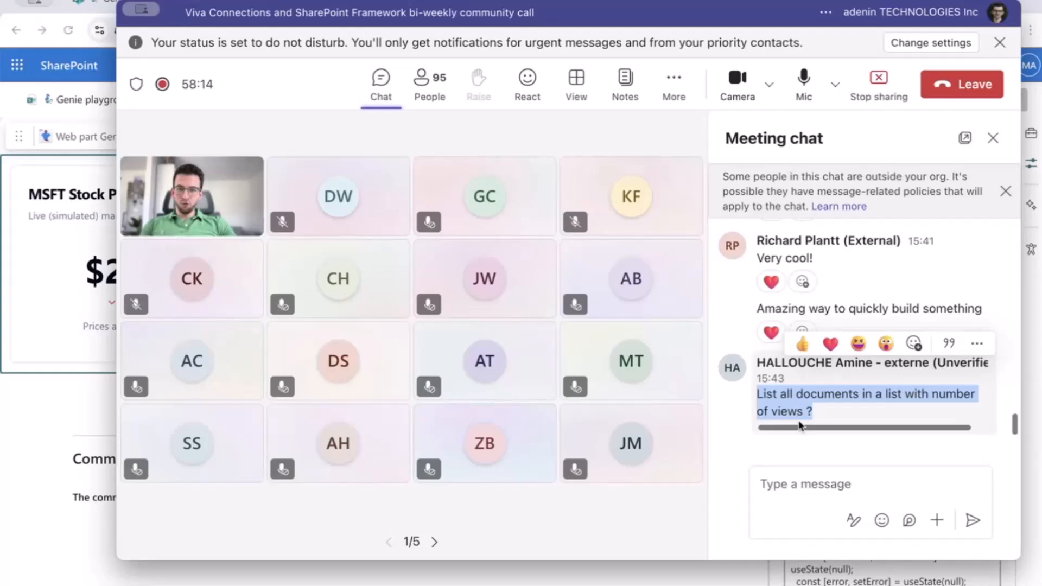
mouse_move(30, 401)
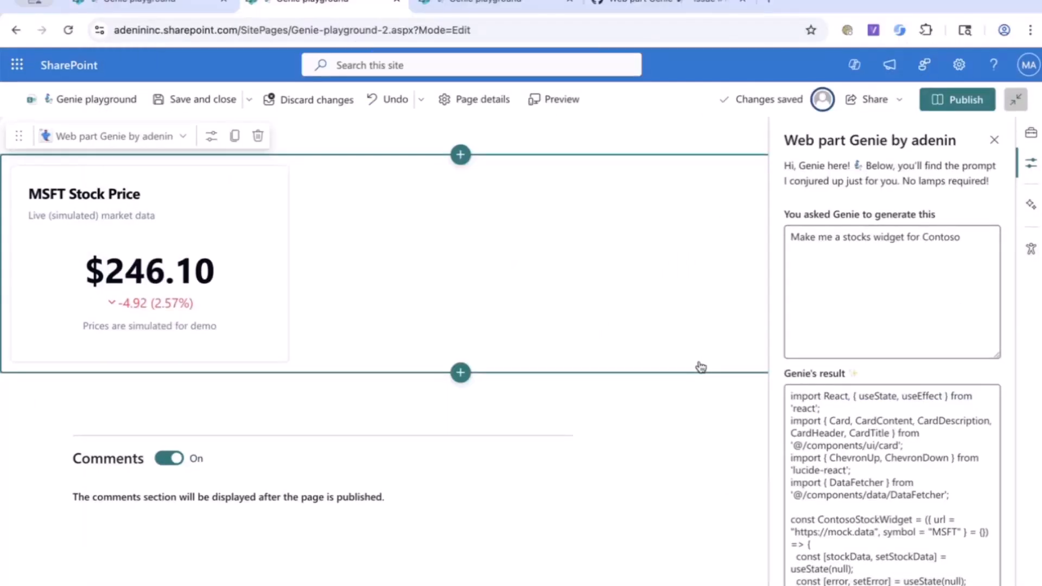
Reset the Genie web part and generate a web part from the document-list-with-views request.
scroll(down, 3)
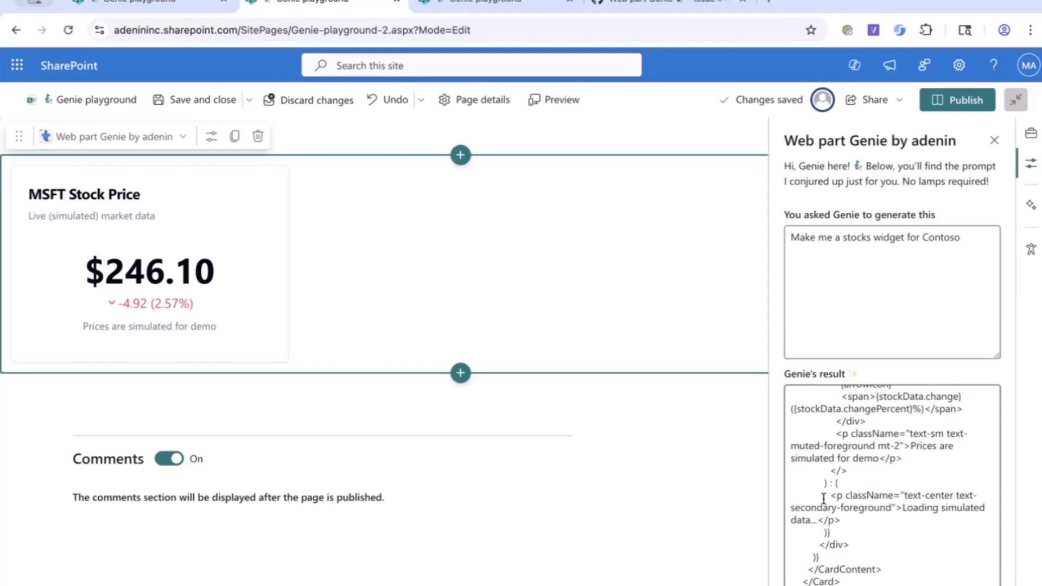
click(812, 547)
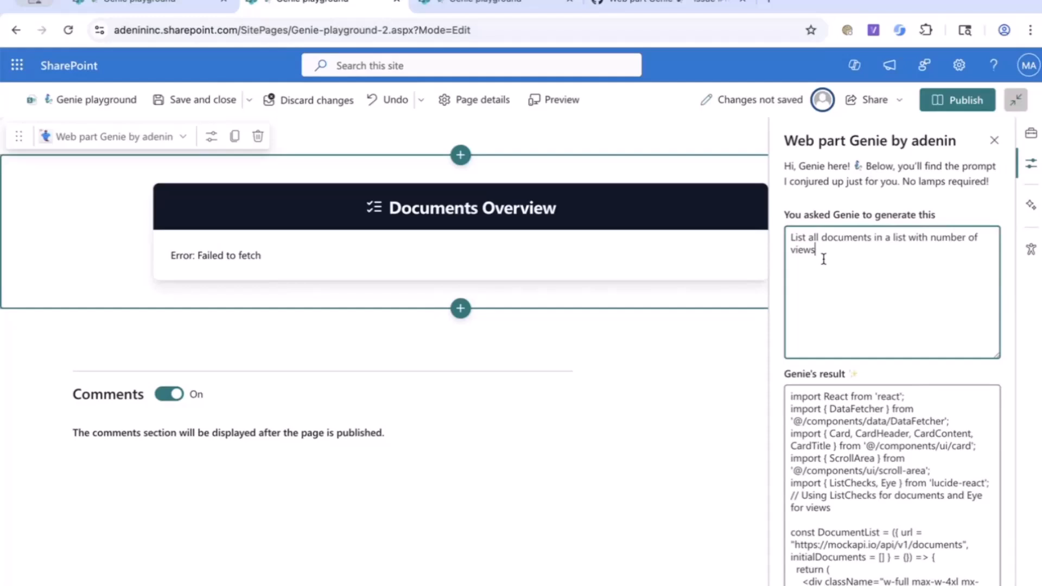
scroll(down, 3)
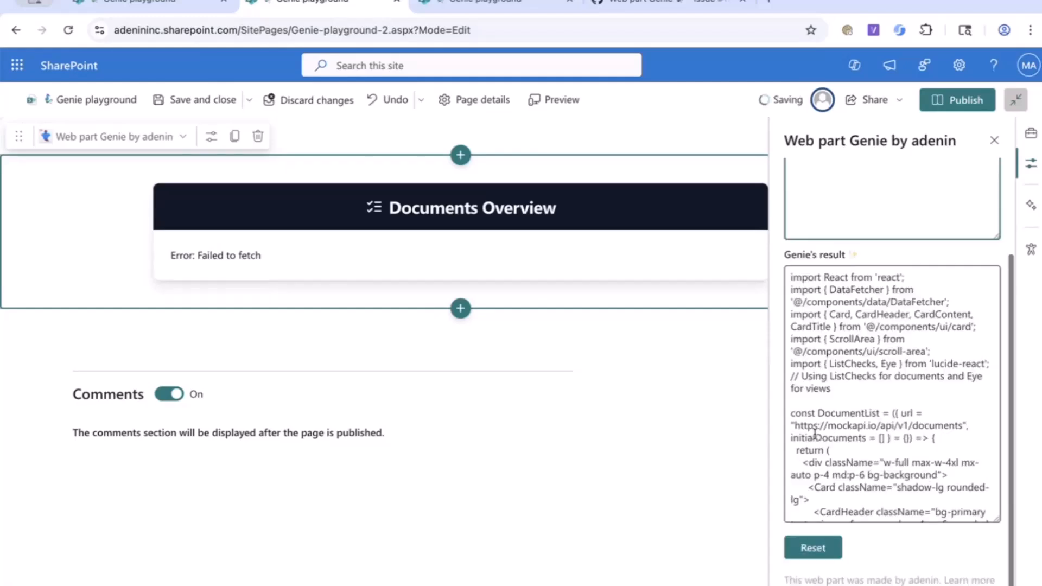
click(812, 547)
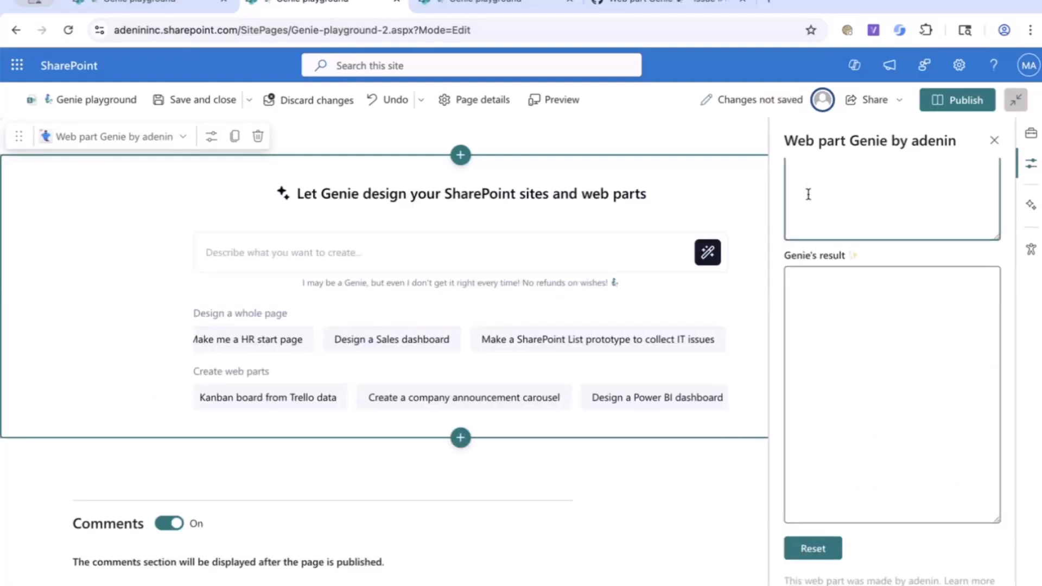
click(706, 251)
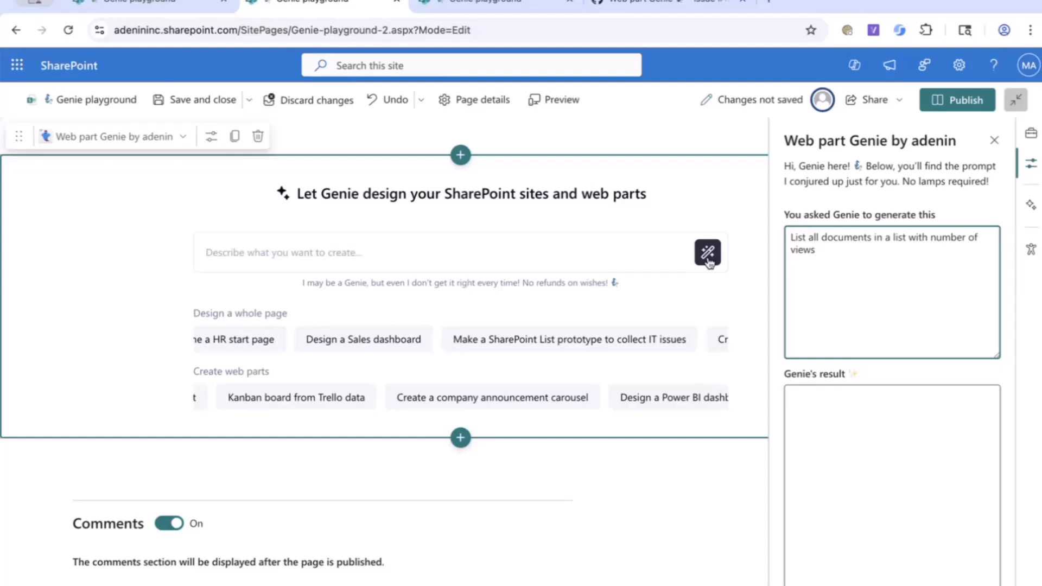
click(706, 252)
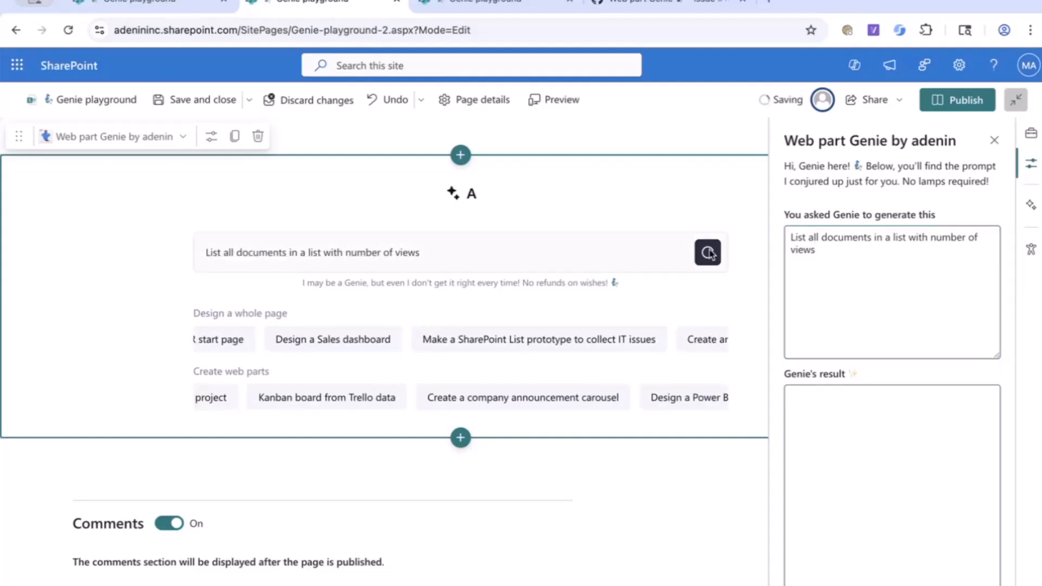
click(707, 253)
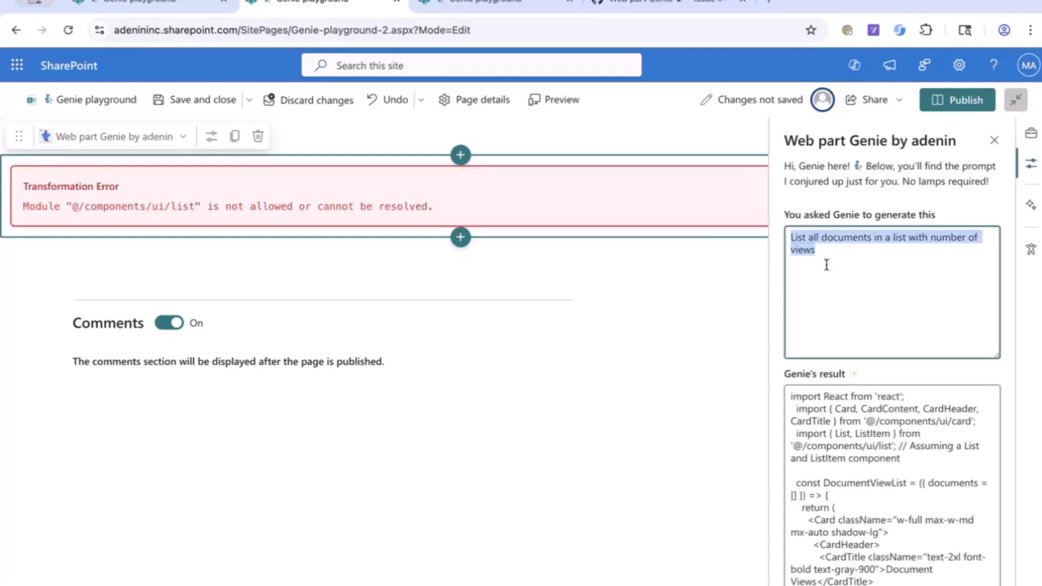
Regenerate the failing document-list web part, then discard it back to a blank Genie prompt.
scroll(down, 3)
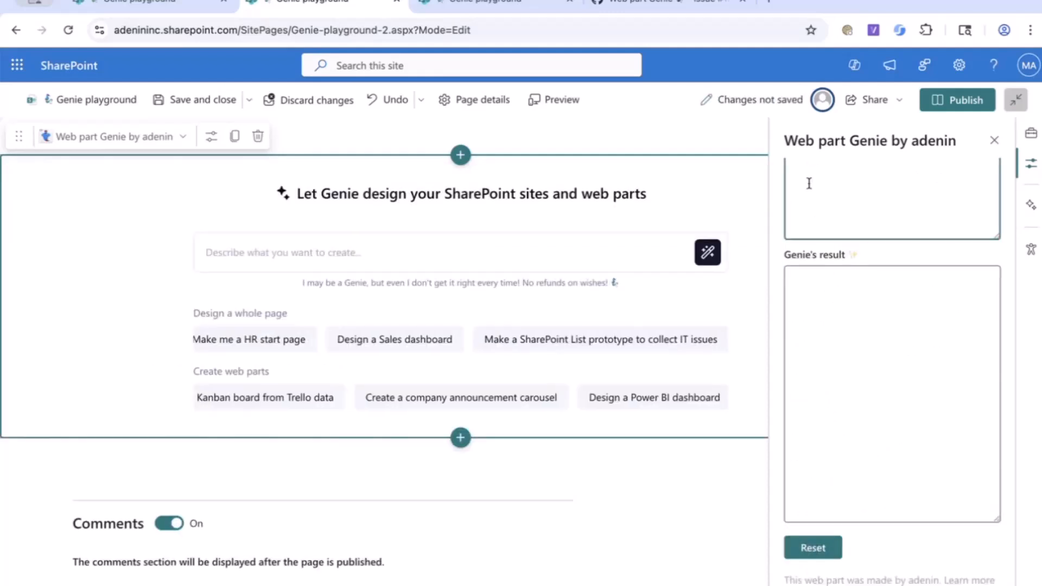
click(706, 251)
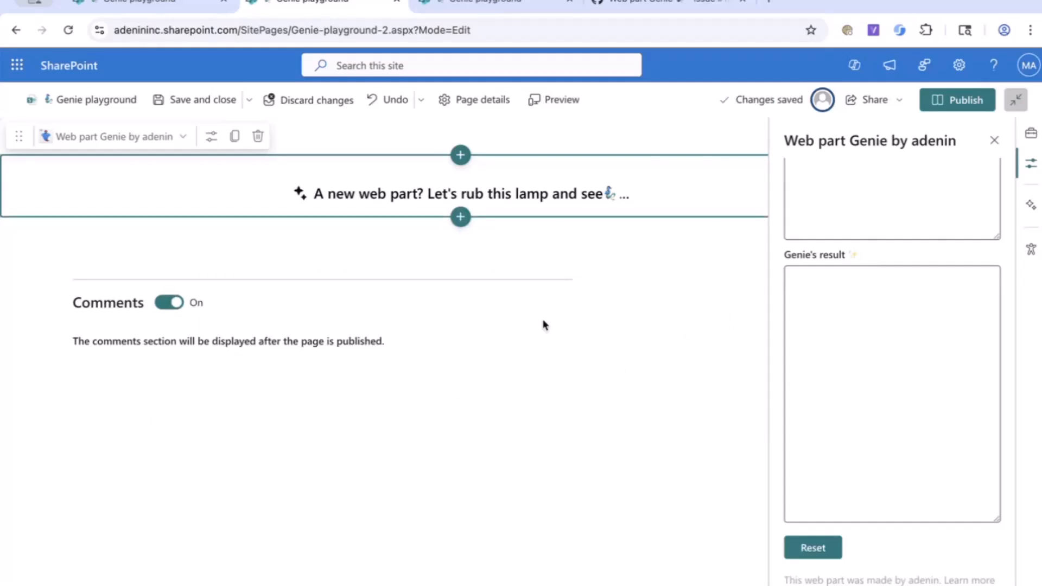
mouse_move(588, 285)
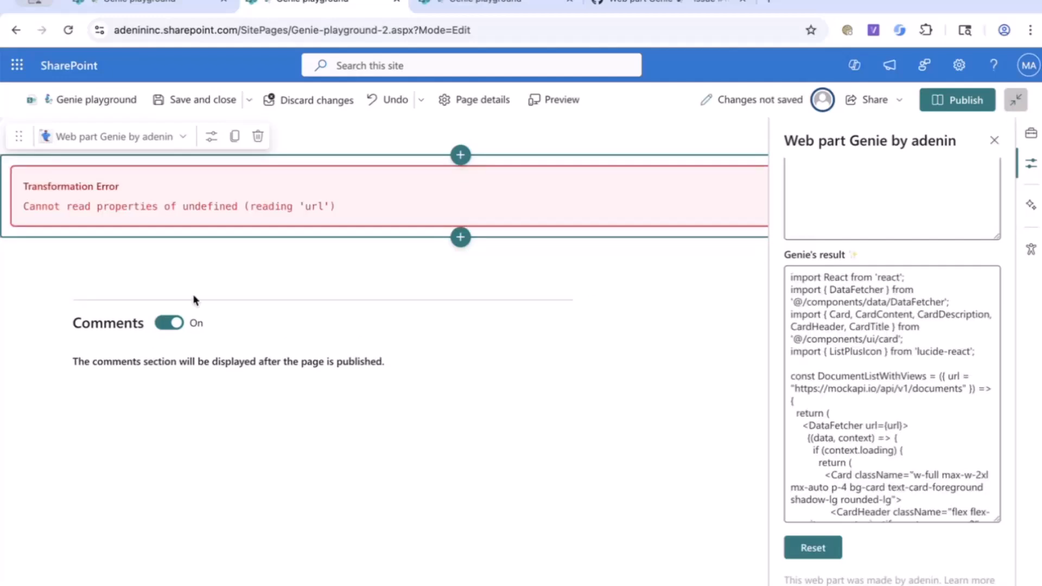
mouse_move(260, 264)
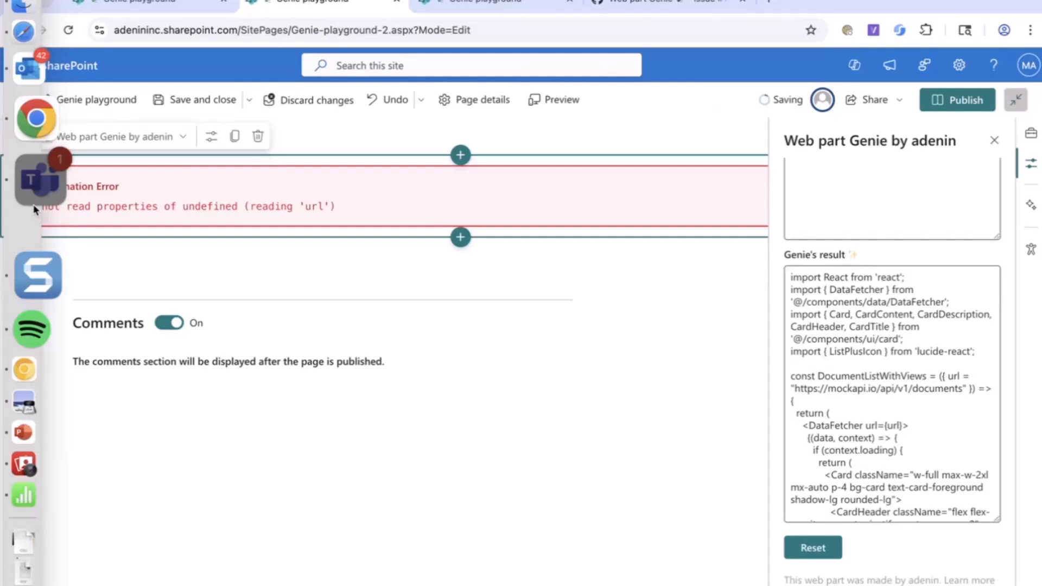
right_click(38, 180)
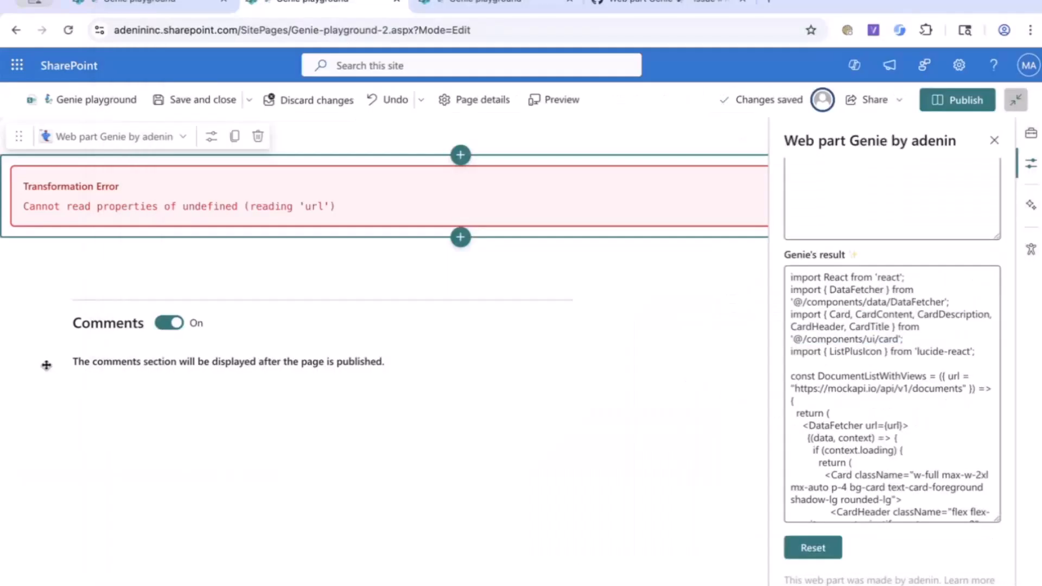
click(812, 547)
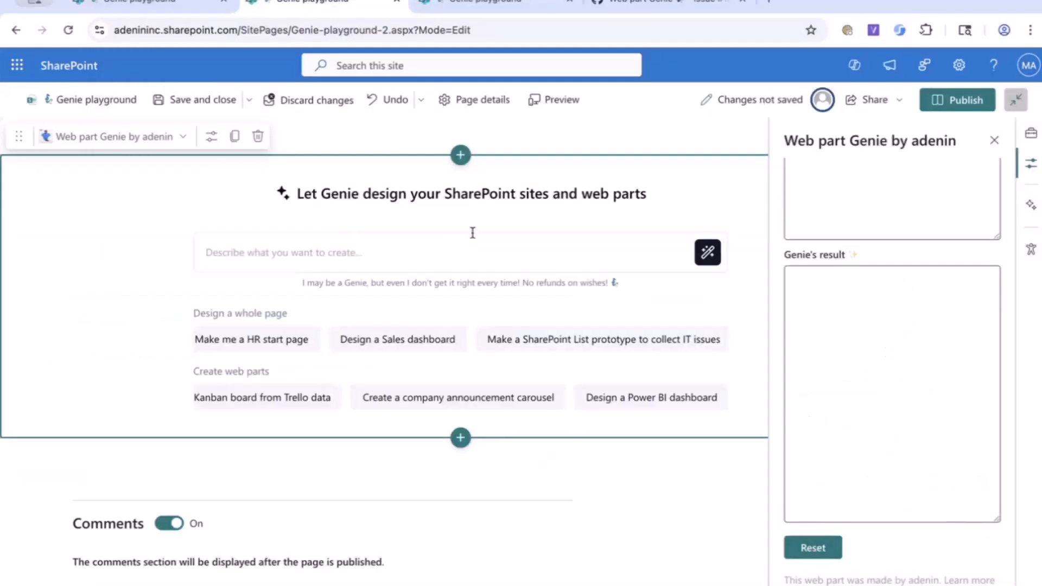
Generate a holiday lookup web part from 'what are the holidays in my state / country', resetting and retrying after errors.
click(707, 251)
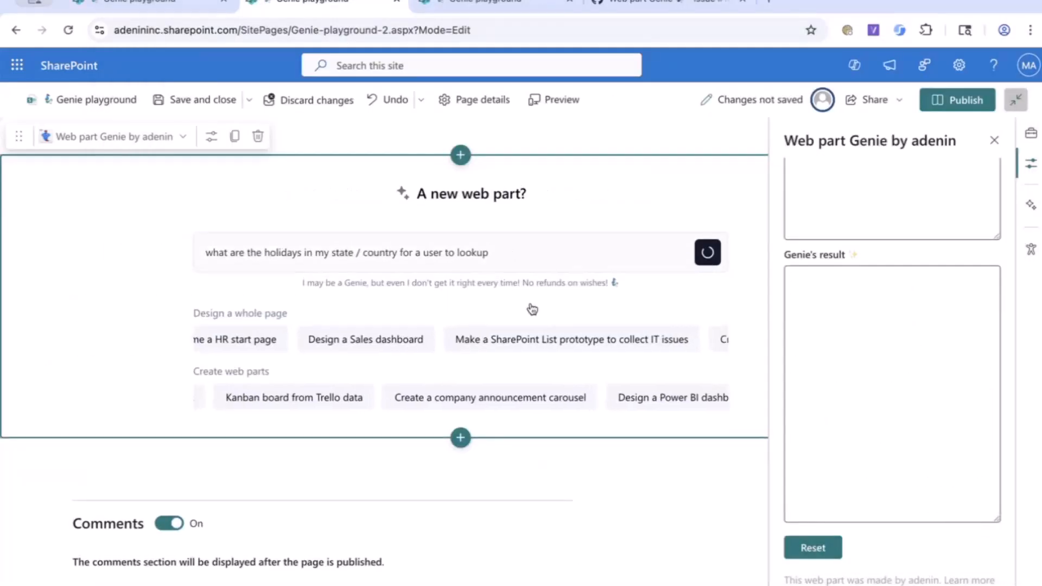
click(707, 252)
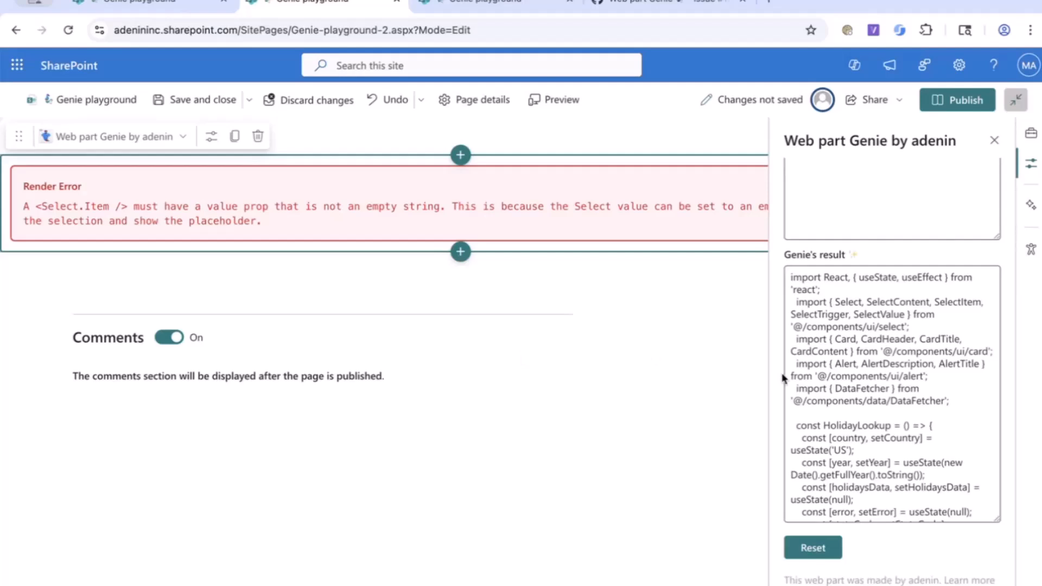
click(890, 210)
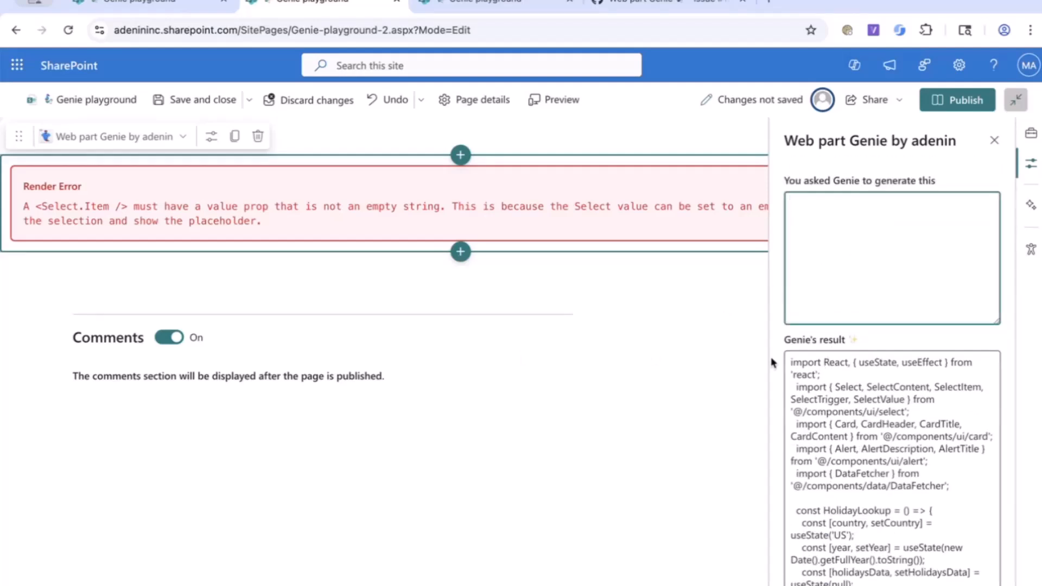
click(811, 547)
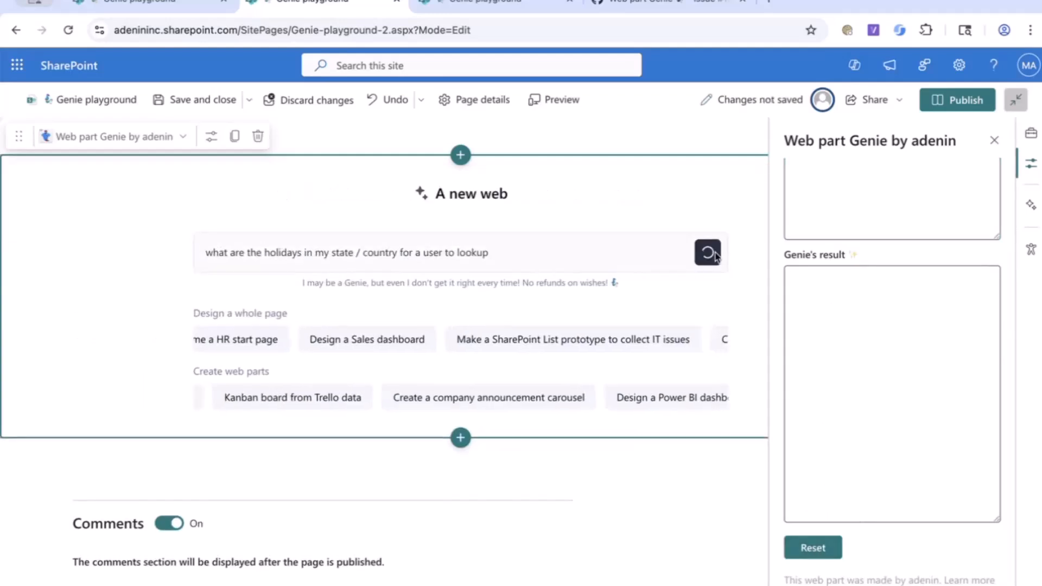
click(706, 253)
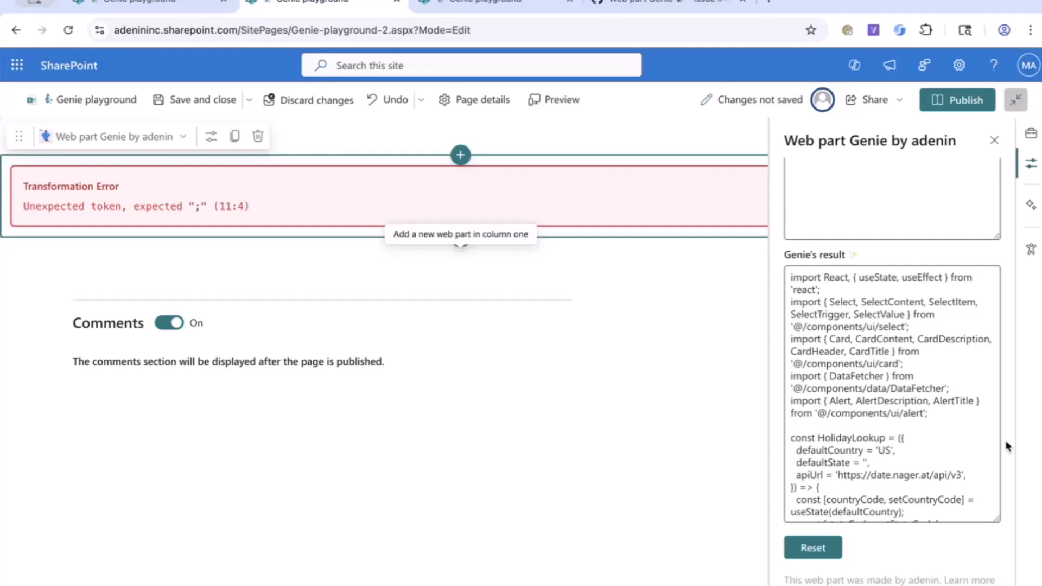
click(812, 547)
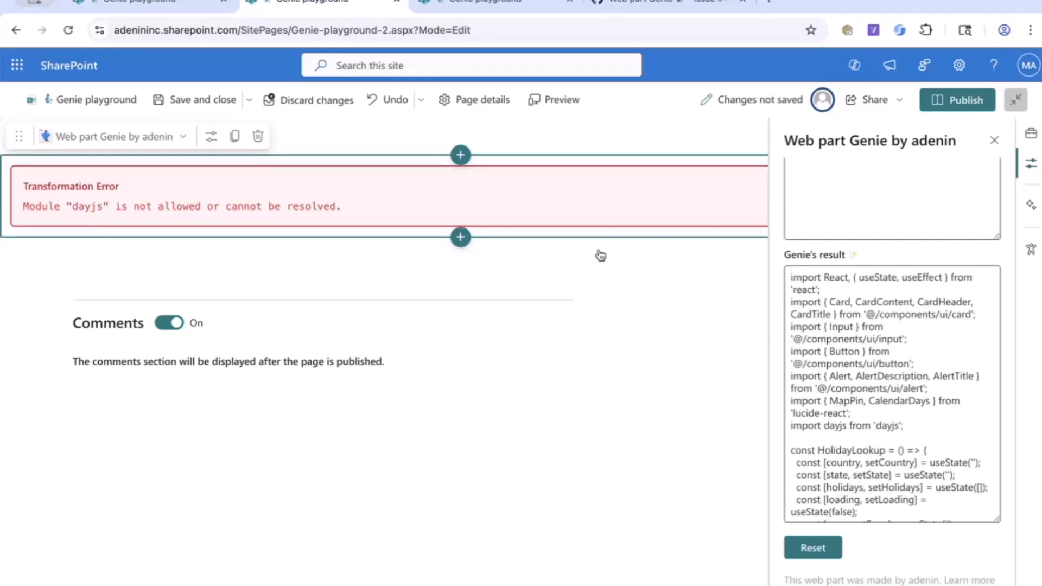
click(811, 547)
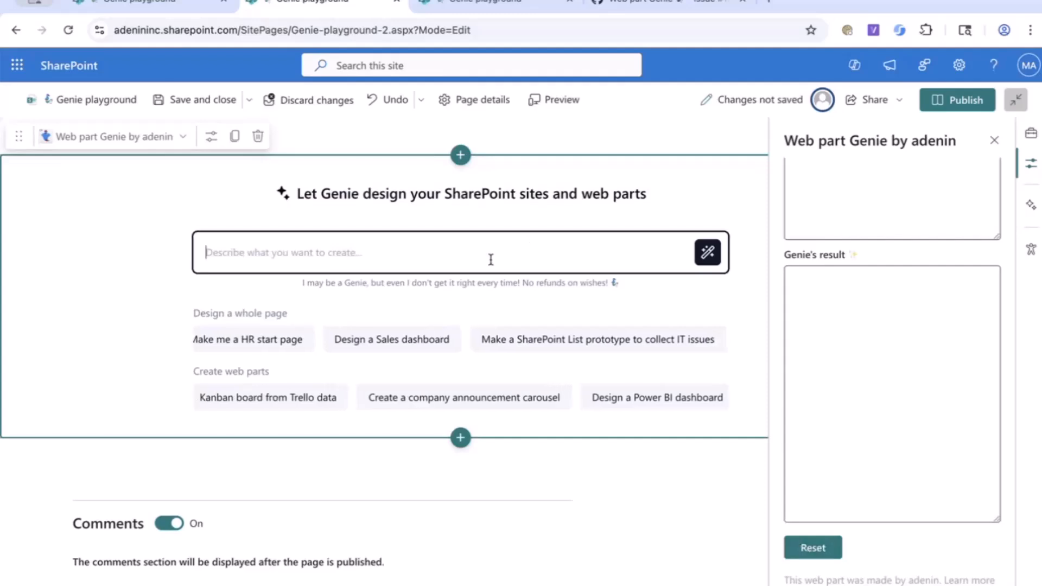
text(what are the holidays in my state / country for a user to lookup)
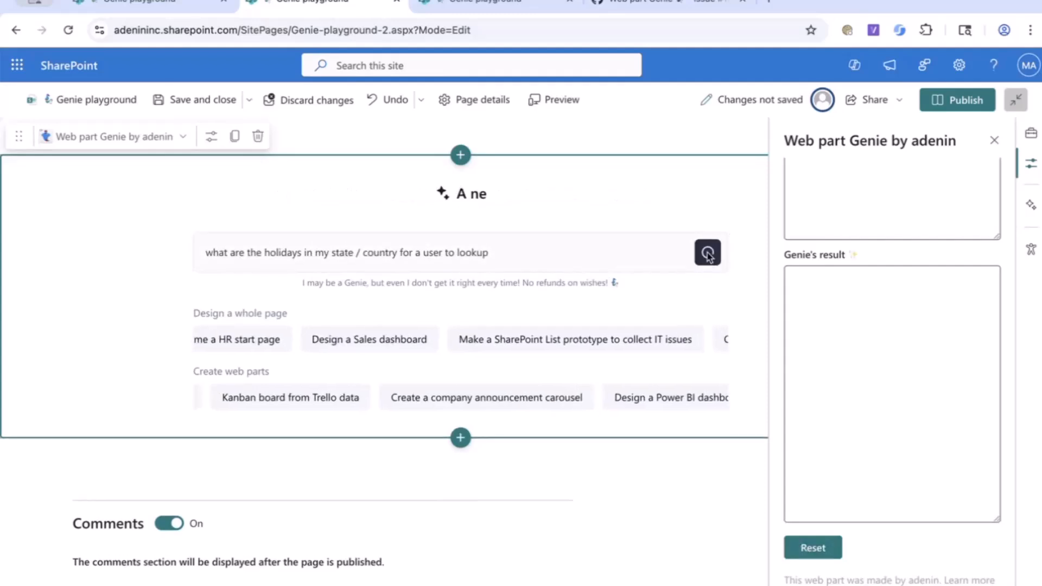
click(707, 253)
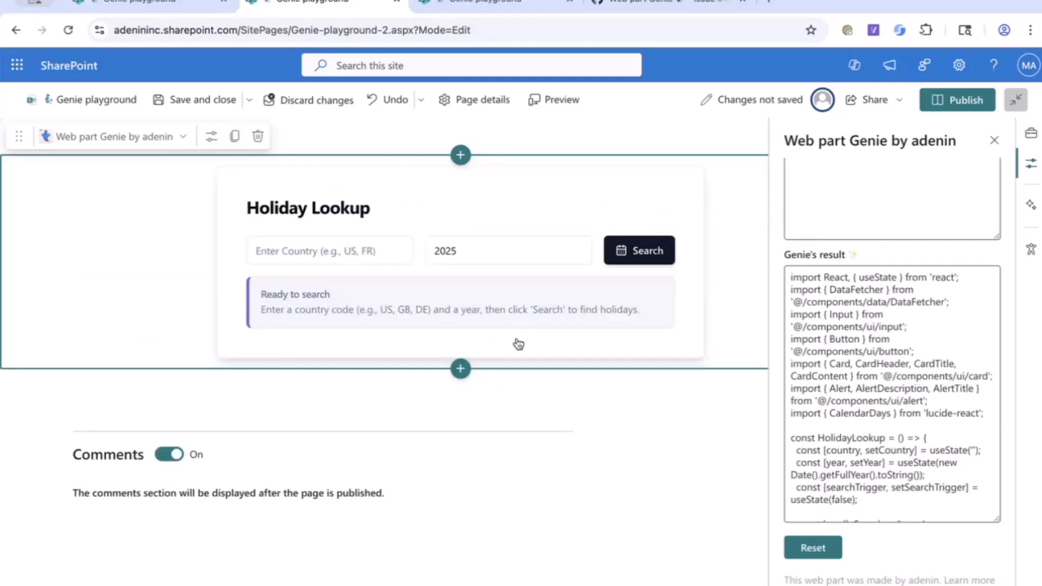
Test the Holiday Lookup widget with country code US, years 2024 and 2025, and run the search.
click(330, 251)
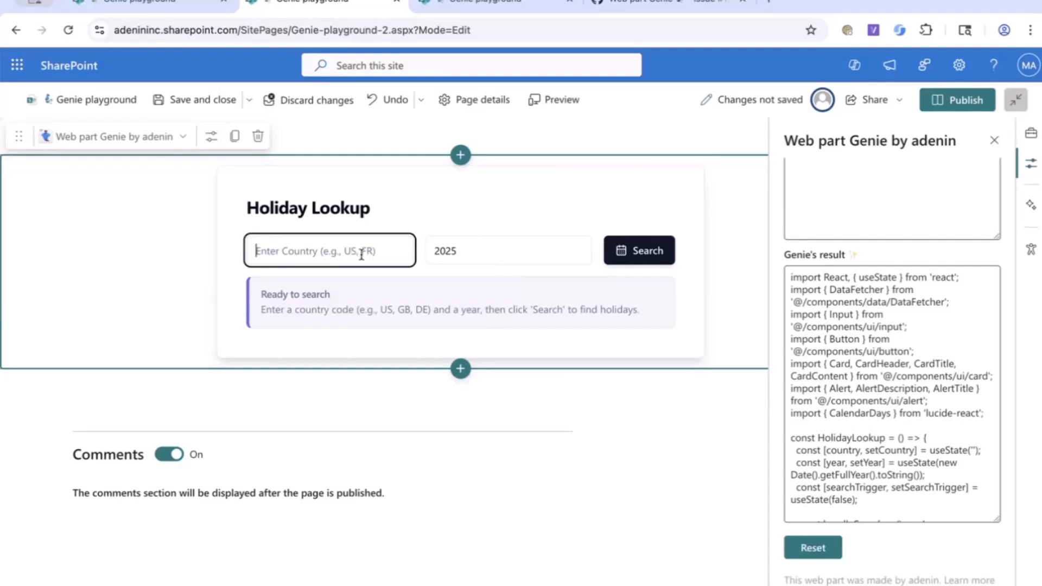
click(508, 251)
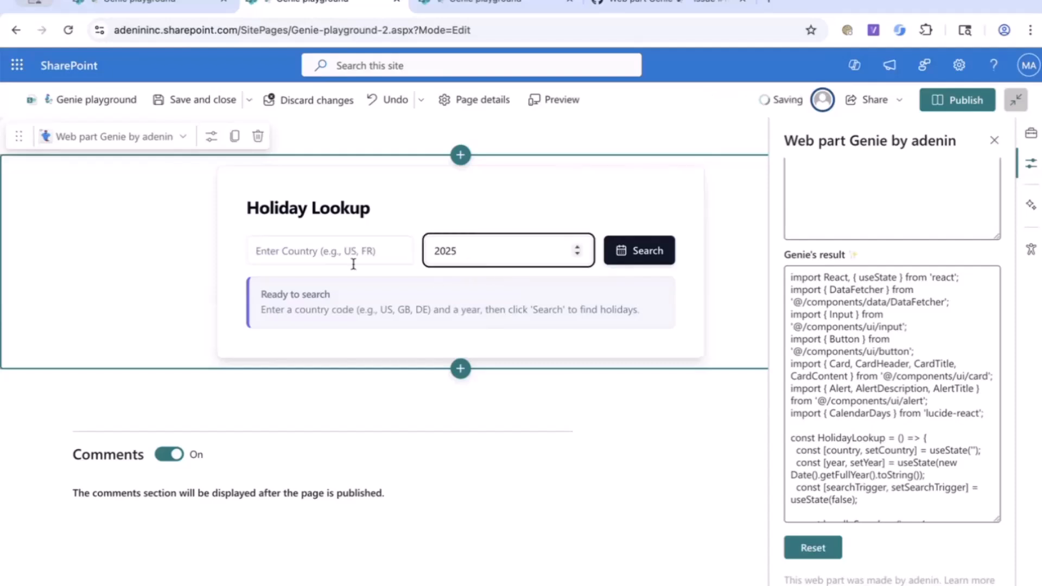
click(328, 250)
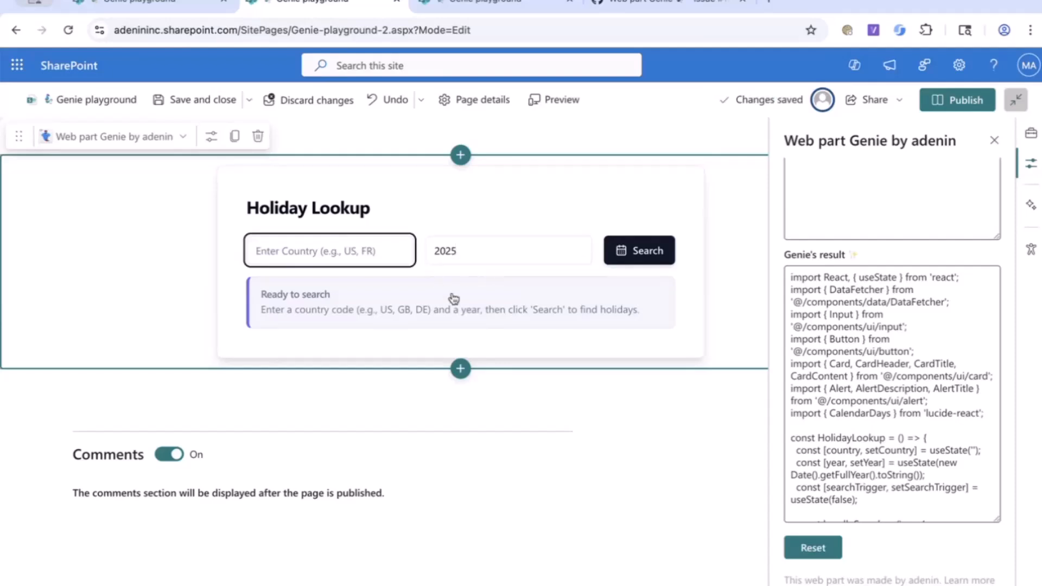
text(US)
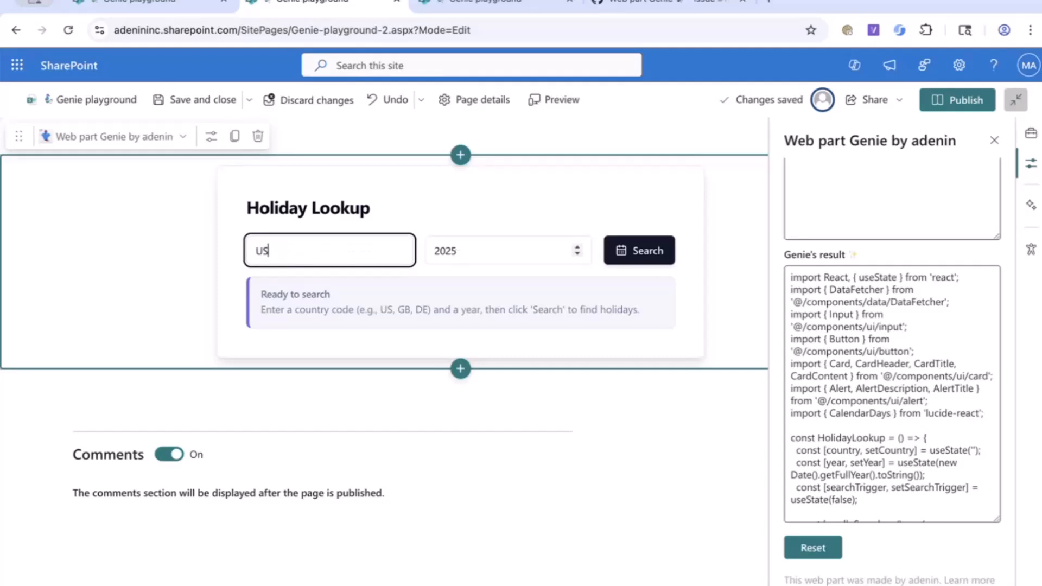
click(577, 257)
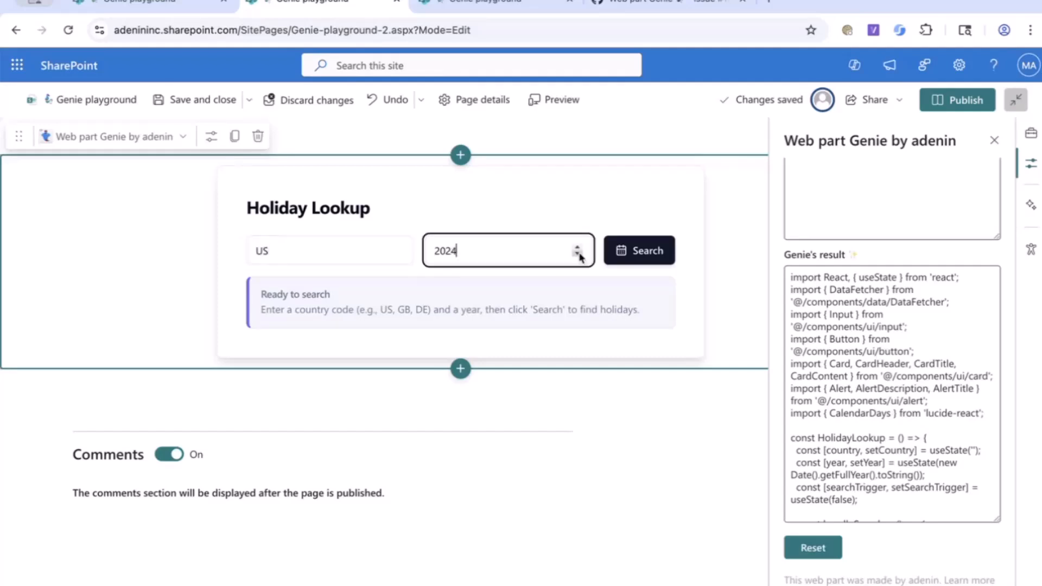
click(638, 250)
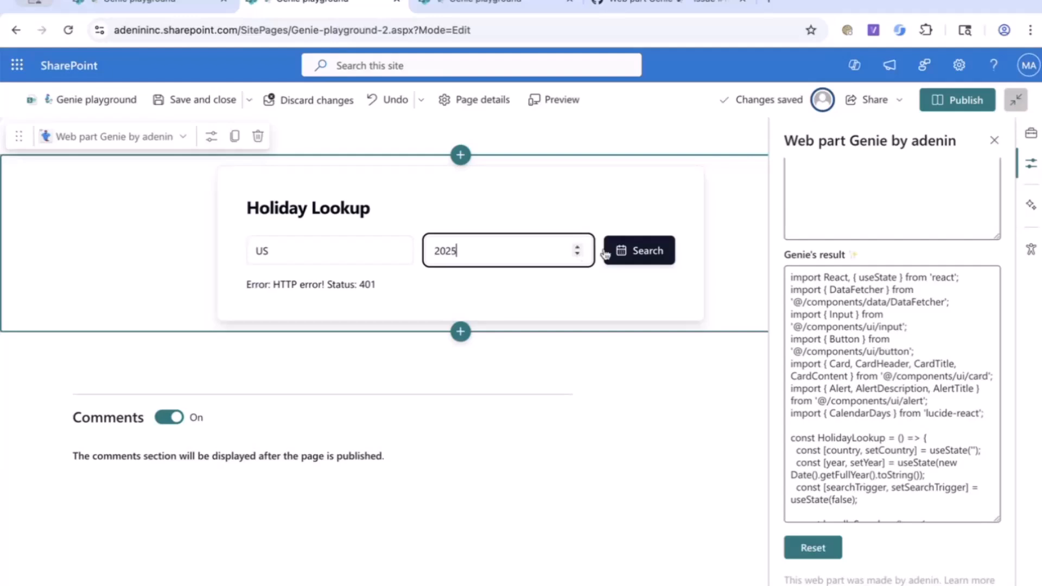
click(576, 255)
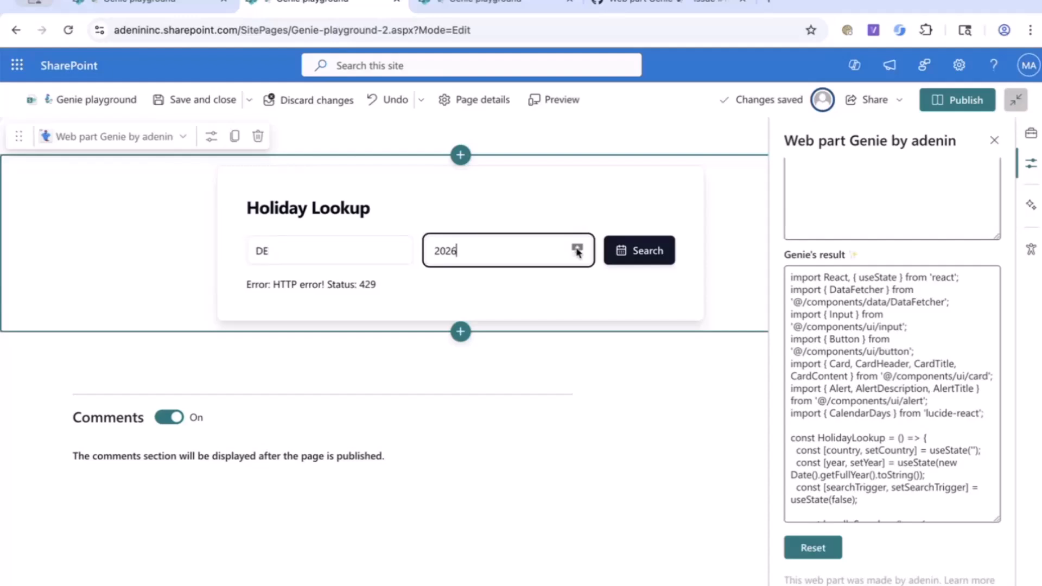
click(576, 256)
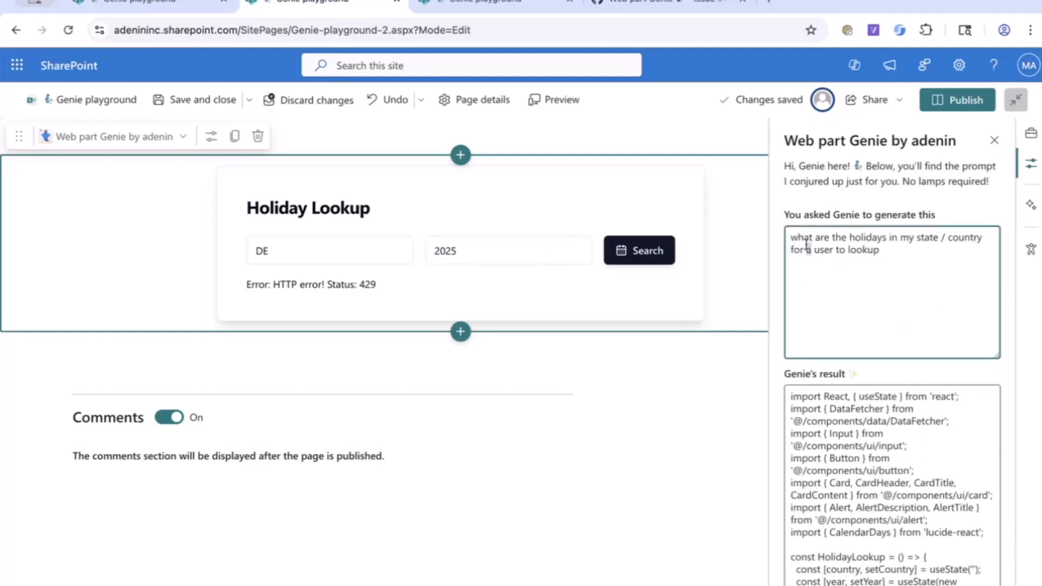
Reset the Holiday Lookup and regenerate with the prompt extended by 'with samples for the US'.
scroll(down, 3)
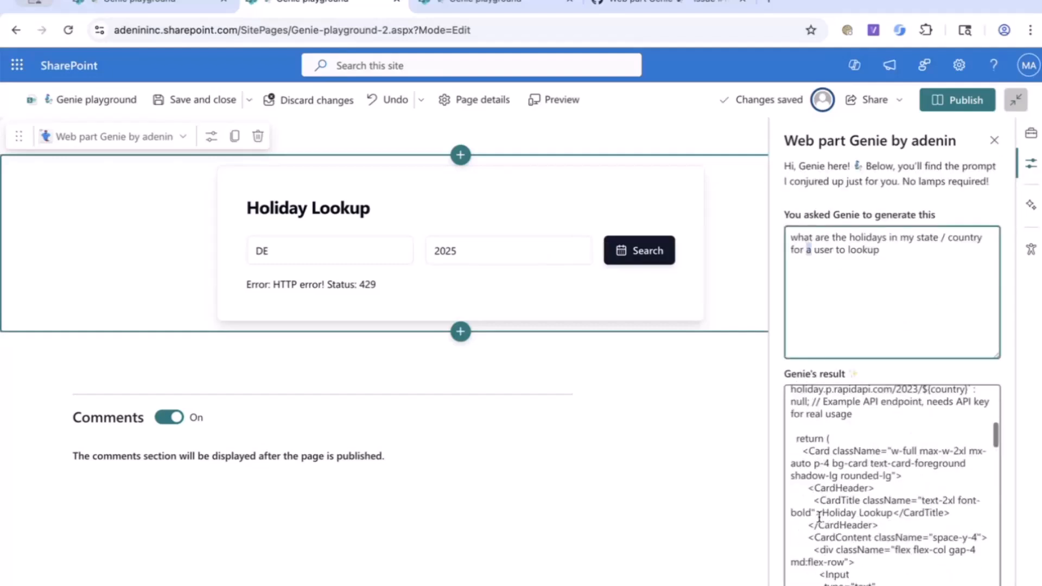
scroll(down, 3)
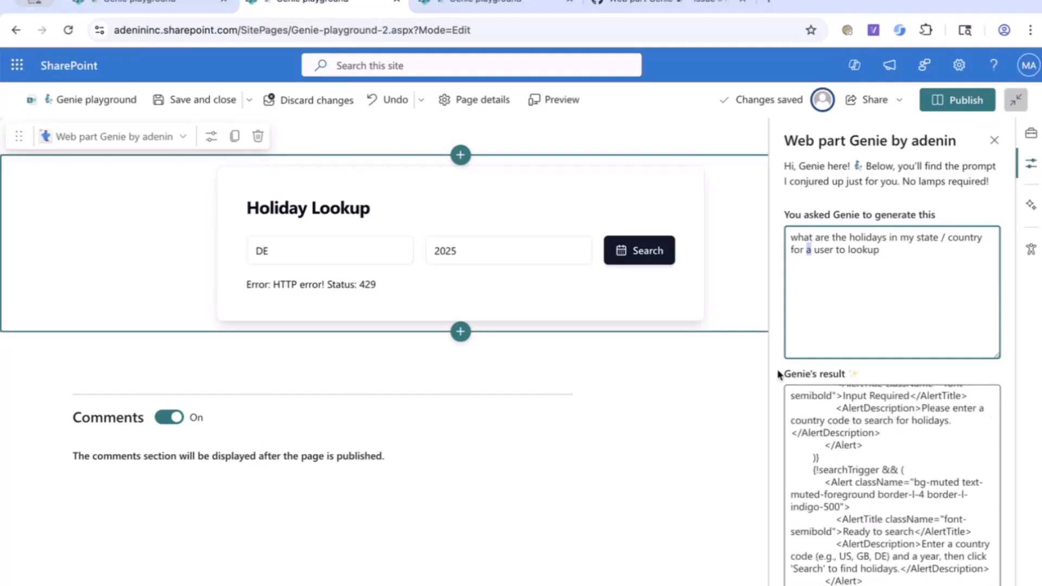
click(812, 547)
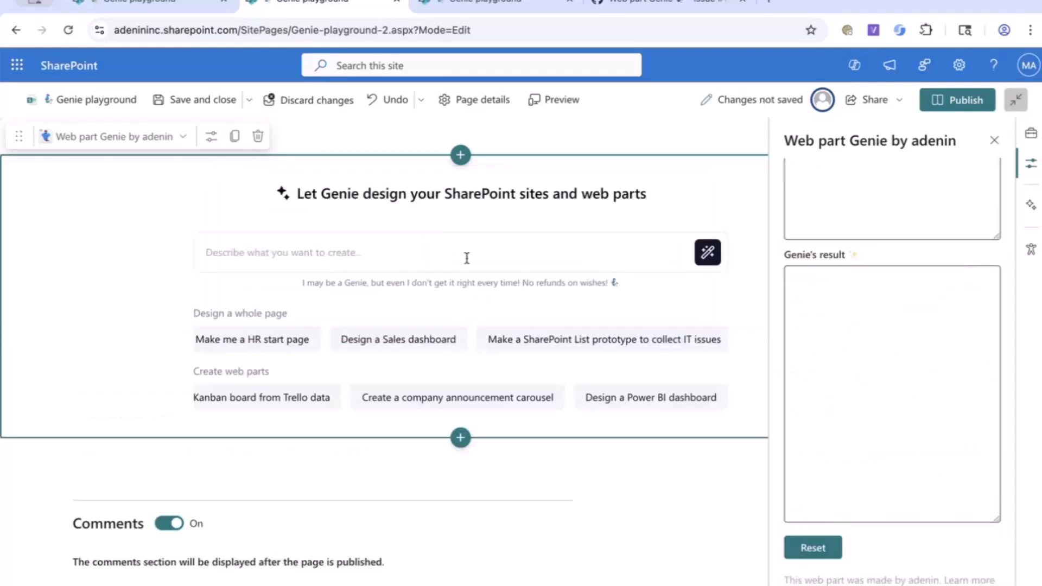
text(what are the holidays in my state / country for a user to lookup wi)
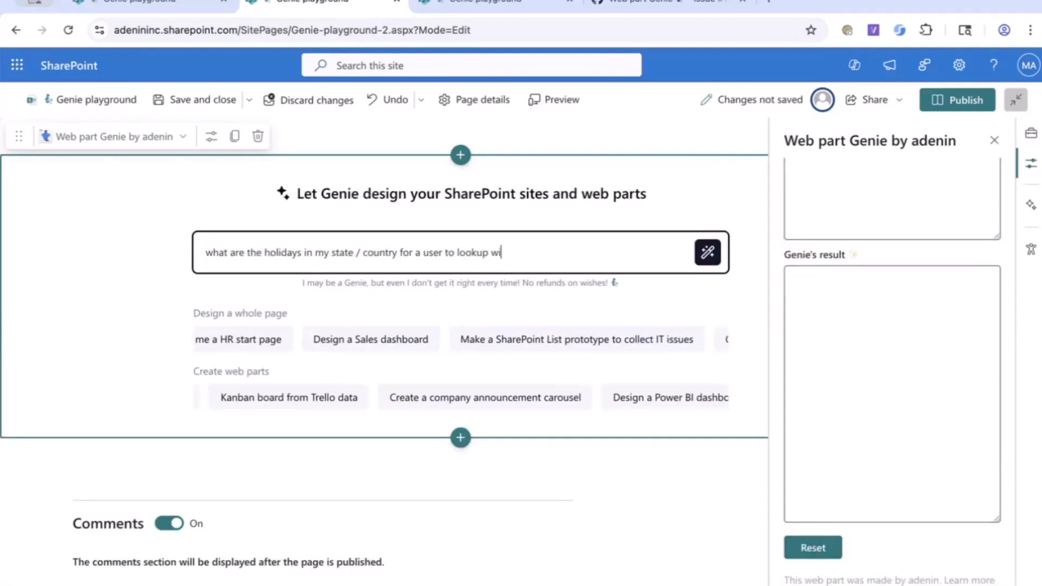
text(th)
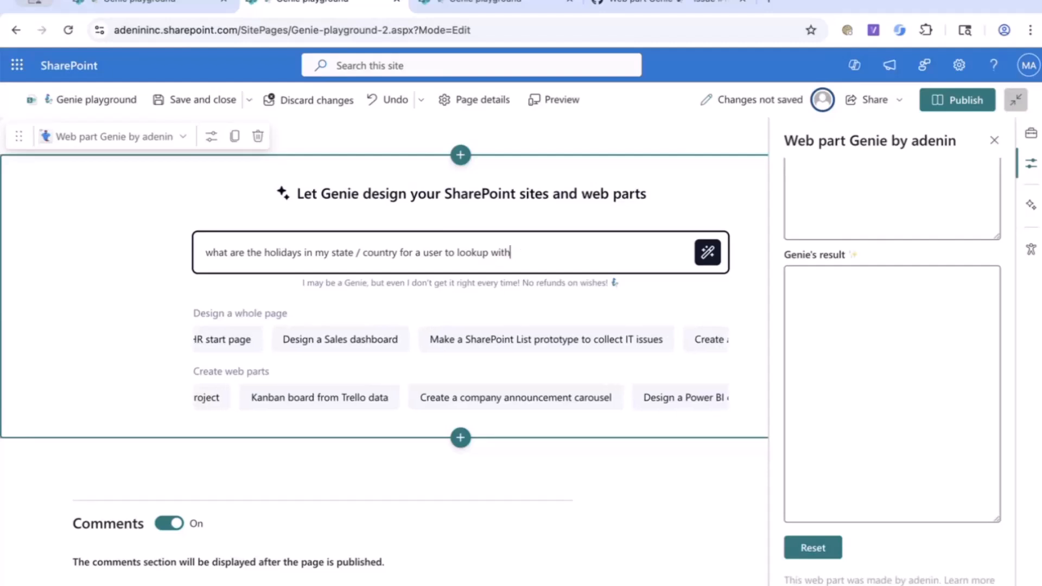
text(sample)
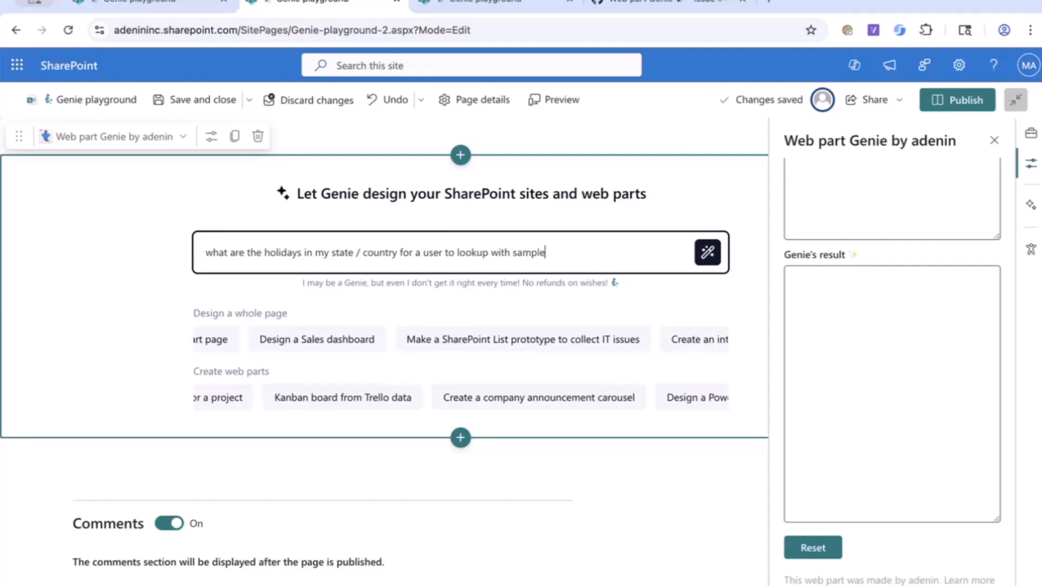
text(s for the US)
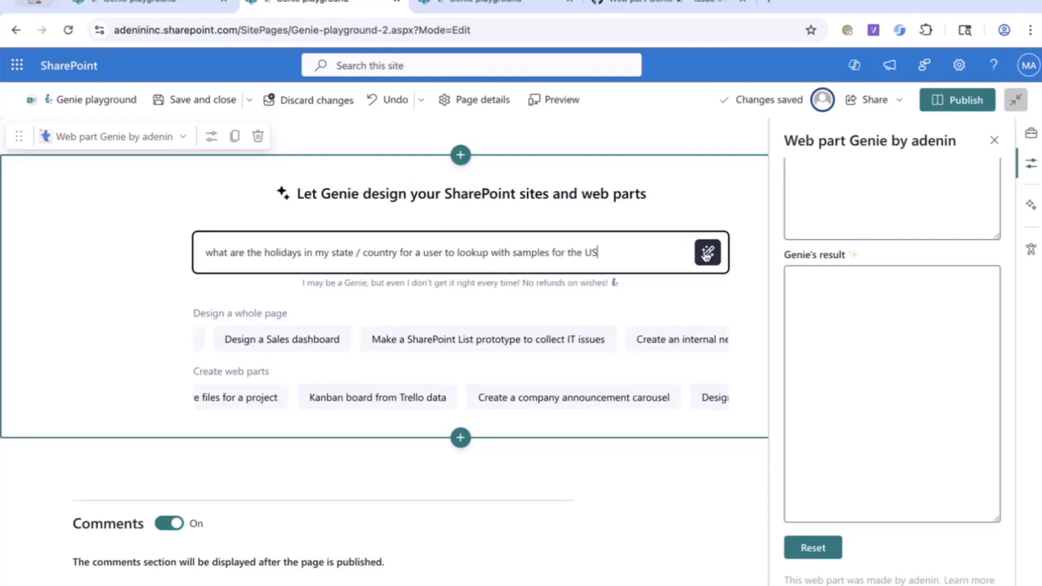
click(706, 253)
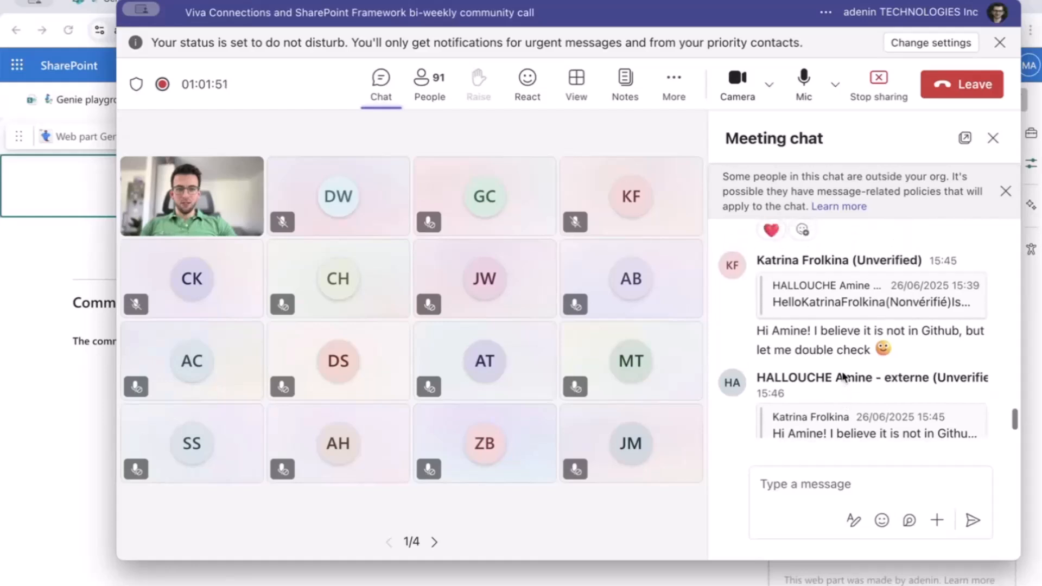
Scroll the meeting chat to the attendee's random horse fact widget prompt.
scroll(up, 3)
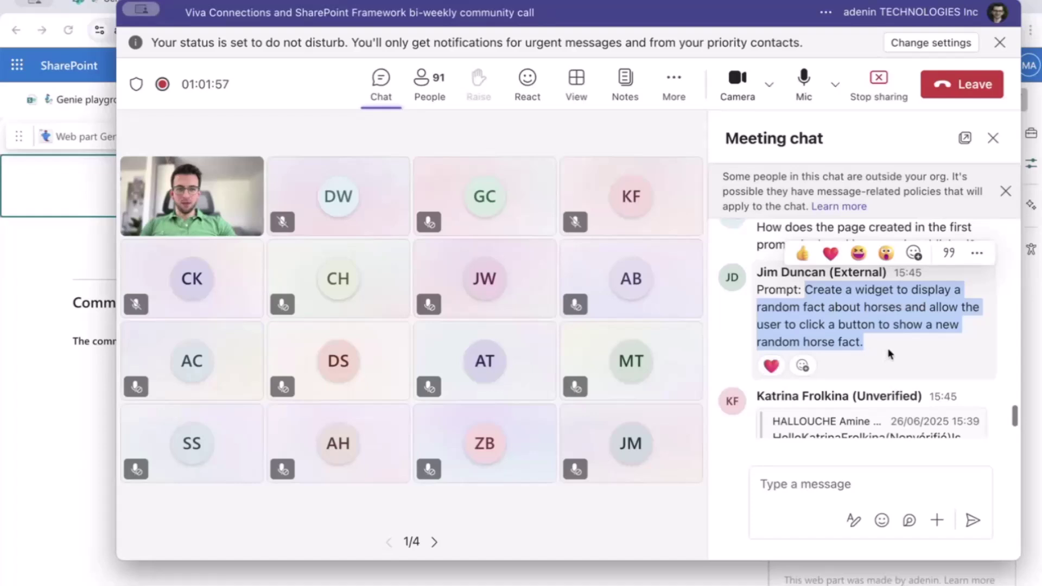
mouse_move(67, 299)
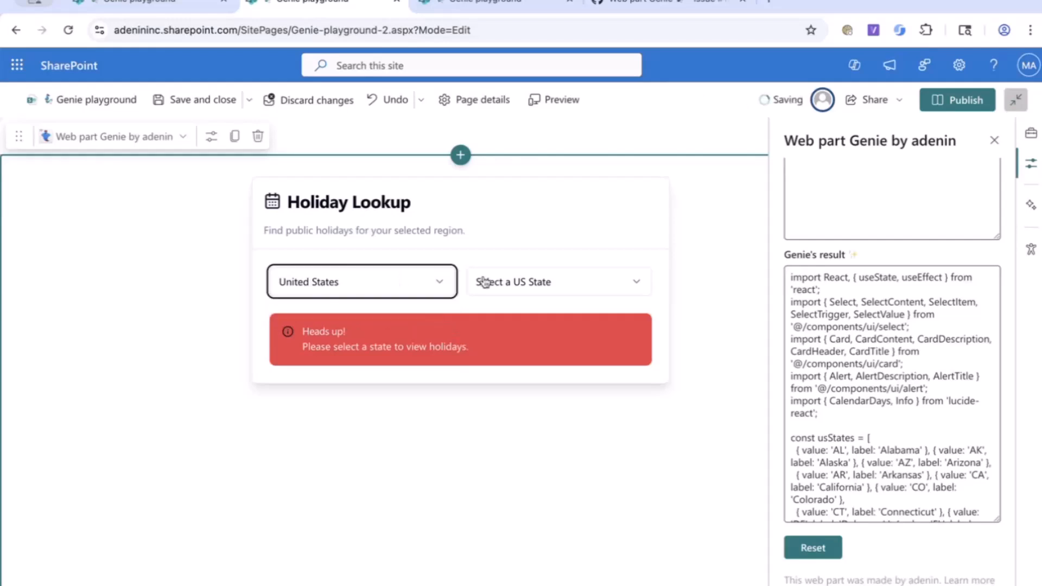
Choose Arkansas in the Holiday Lookup and review its federal holiday list.
click(558, 281)
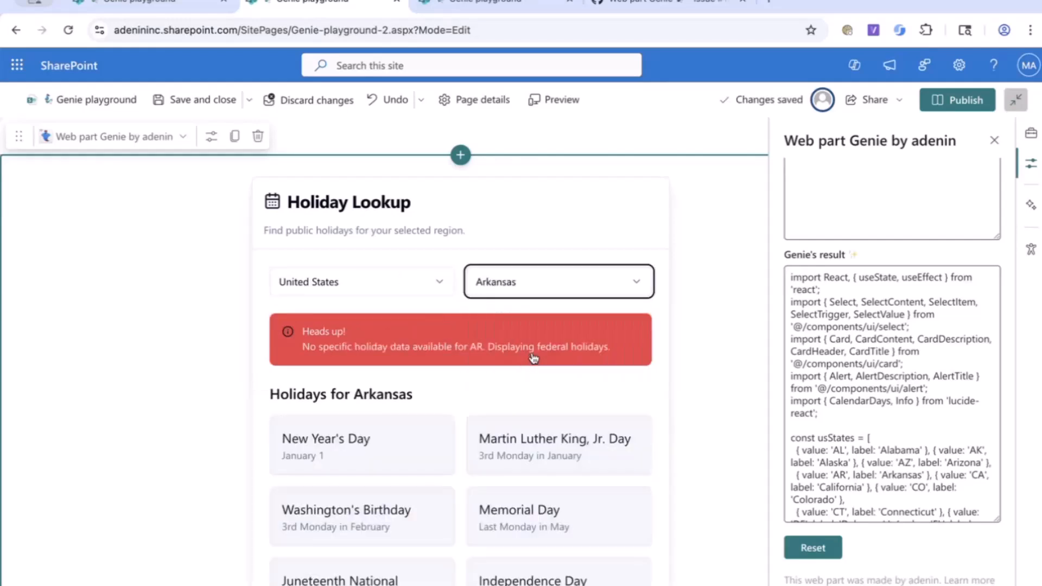
scroll(down, 3)
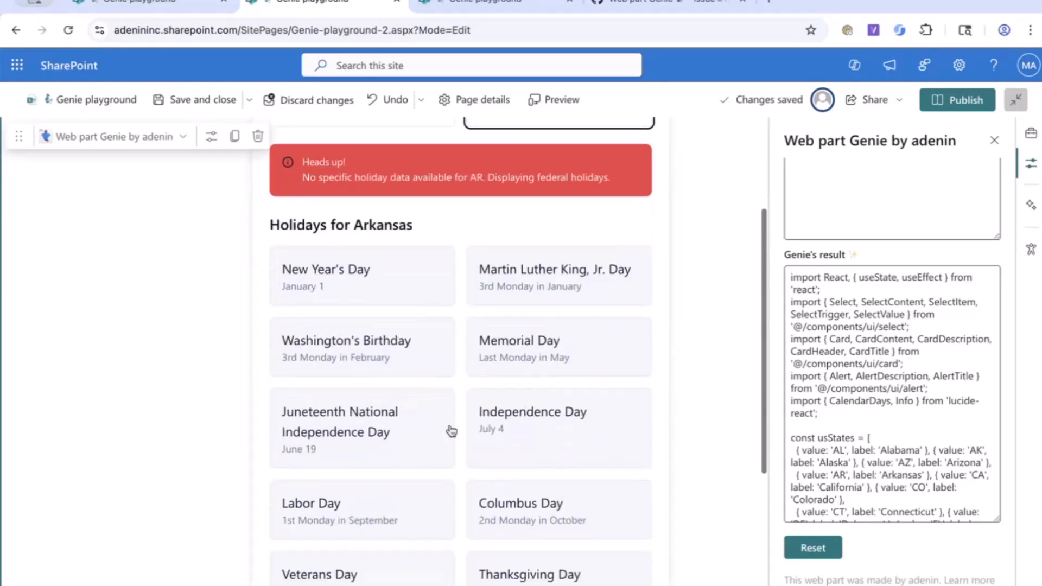
scroll(down, 3)
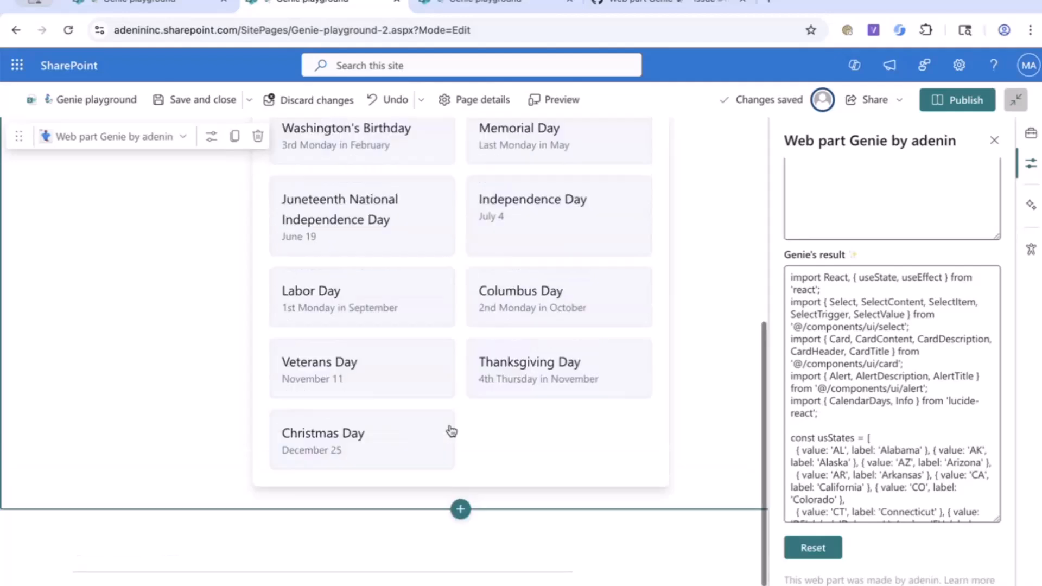
scroll(up, 3)
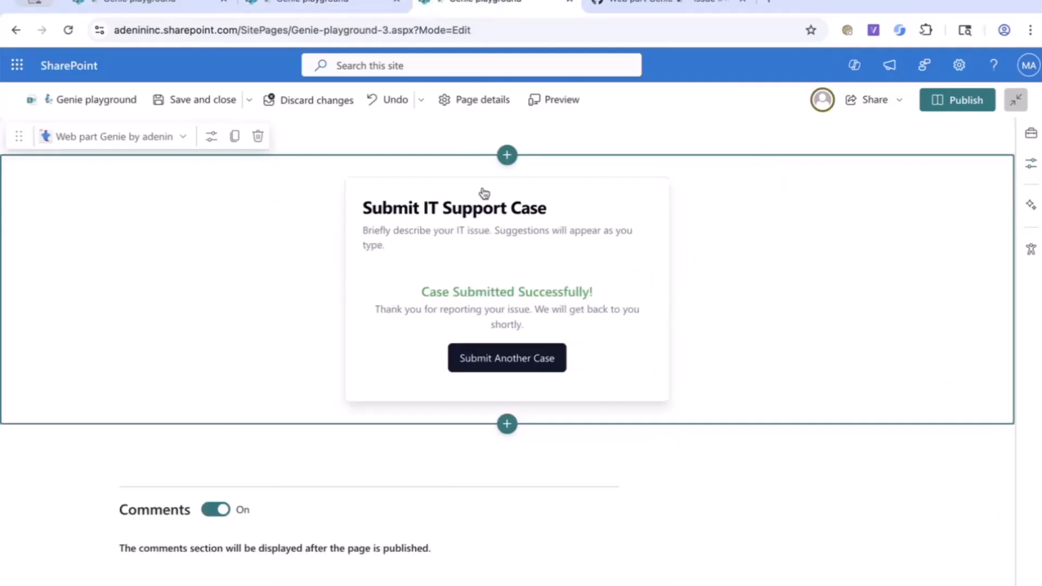
Request several new random facts from the Horse Fact widget, then return to the holiday lookup page.
click(212, 137)
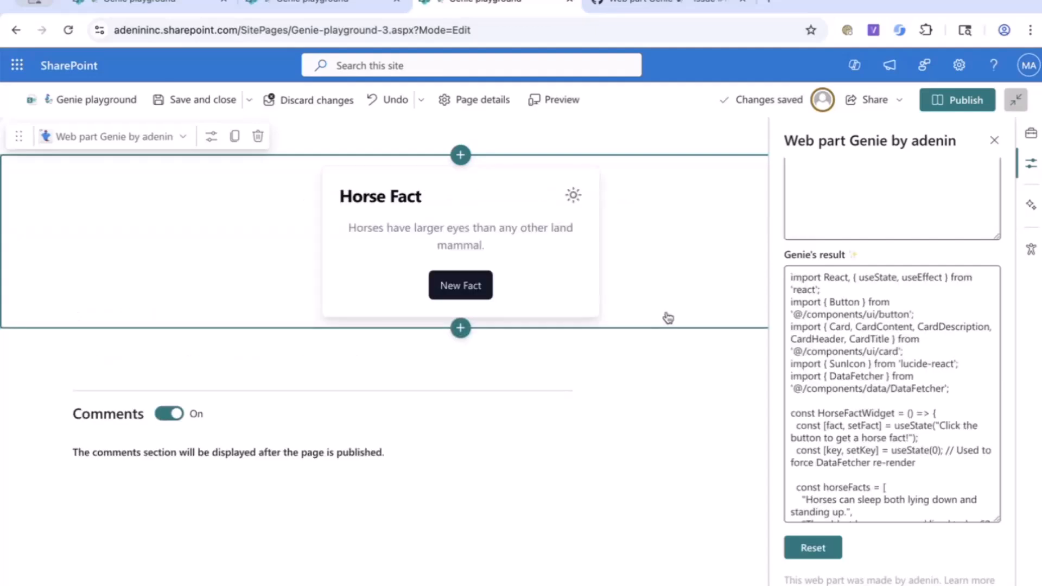
click(461, 285)
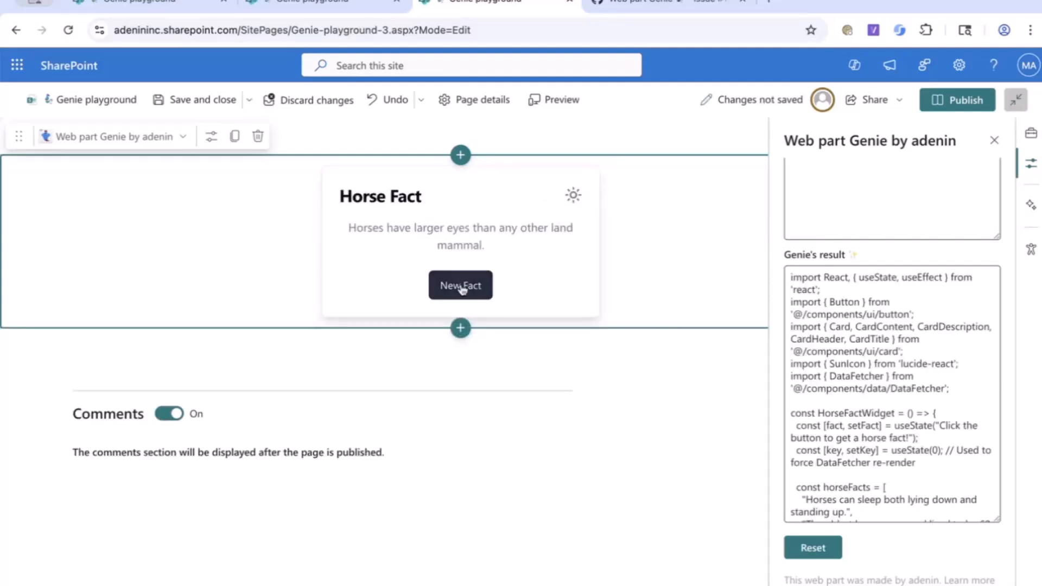
click(460, 286)
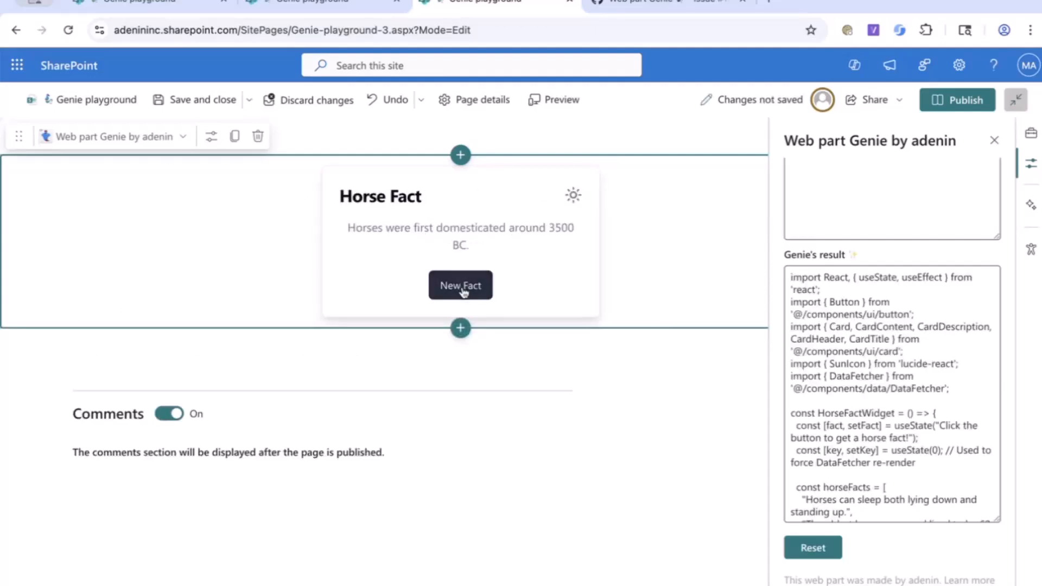
click(460, 286)
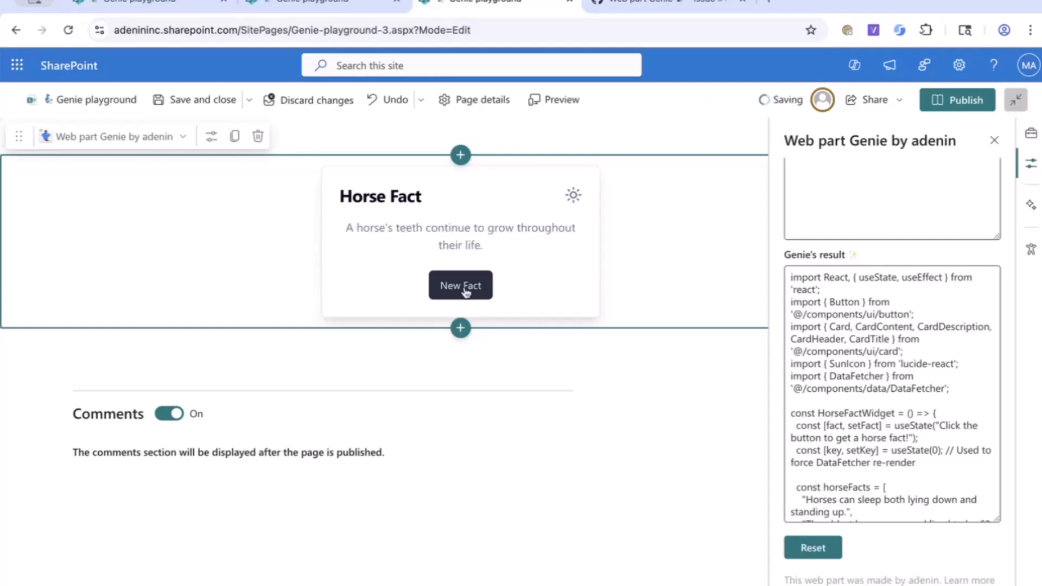
click(460, 285)
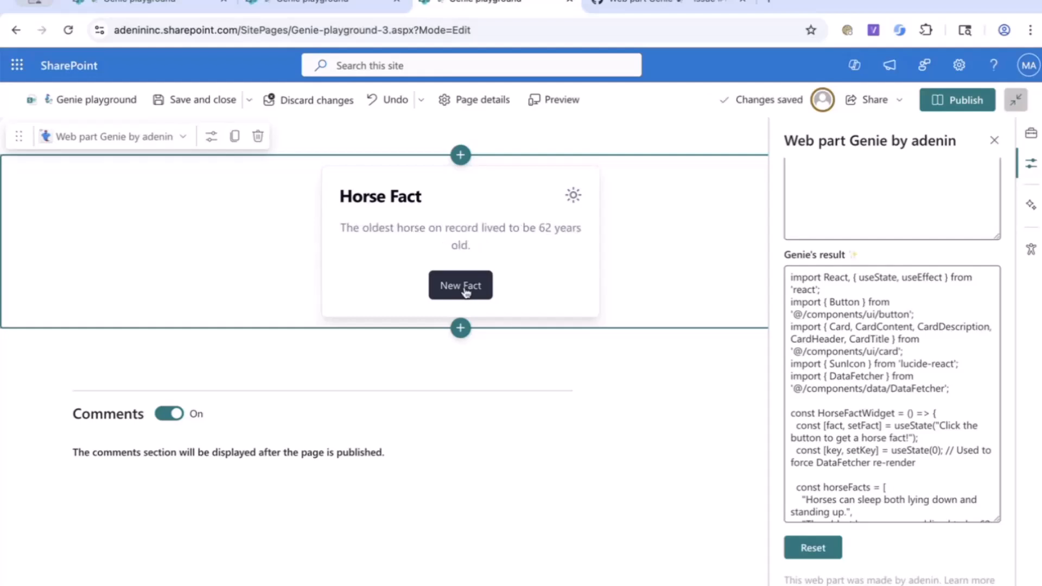
click(461, 285)
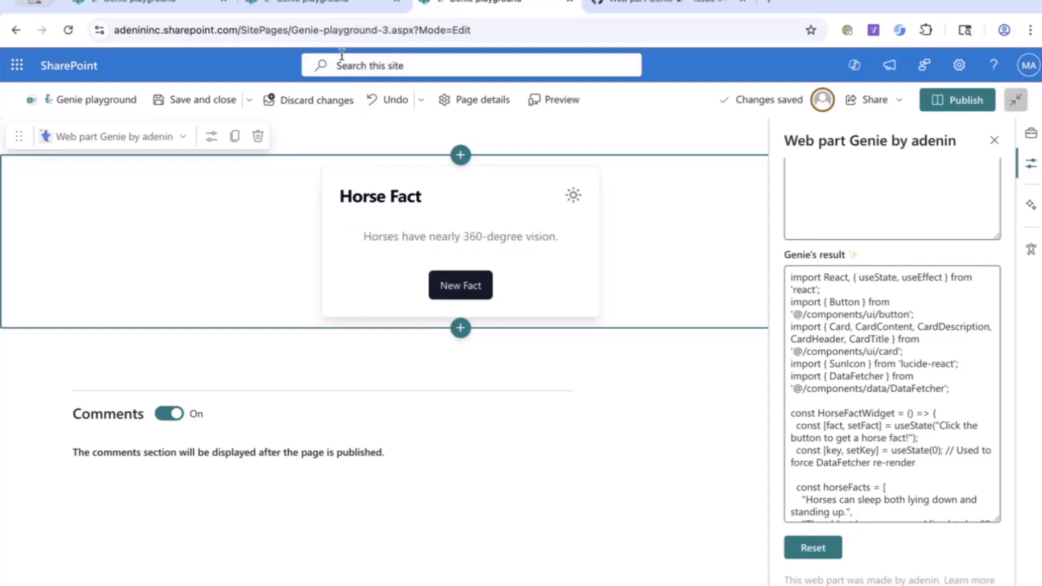
click(323, 2)
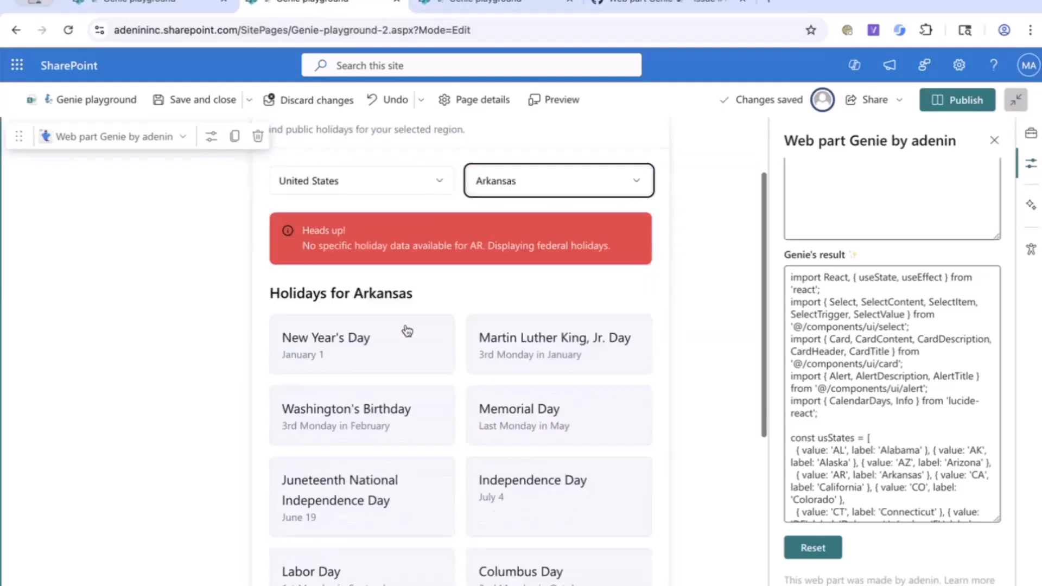
Scroll the meeting chat down to the latest messages about horses' 360-degree vision.
right_click(41, 202)
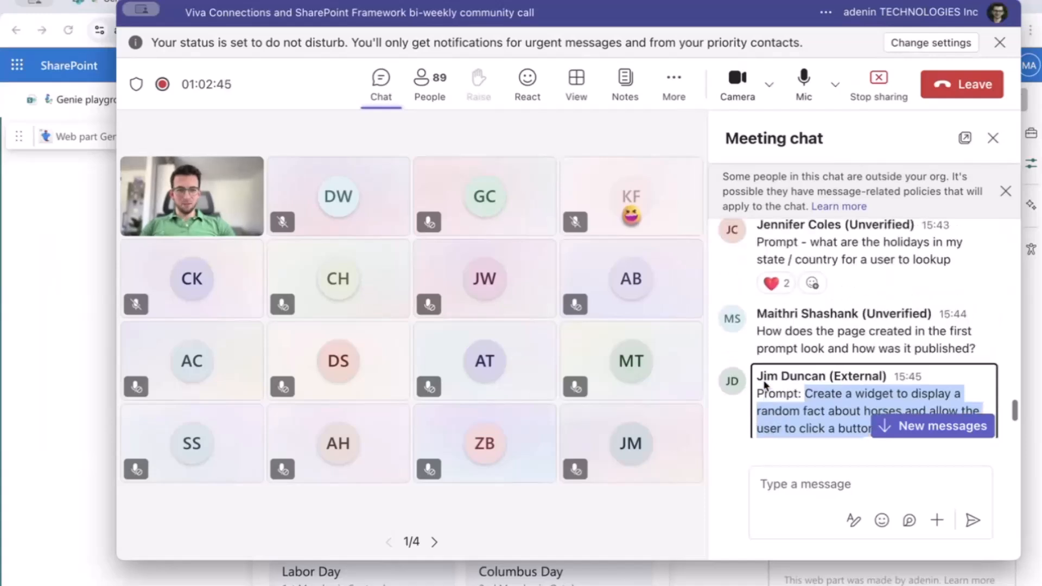
scroll(down, 3)
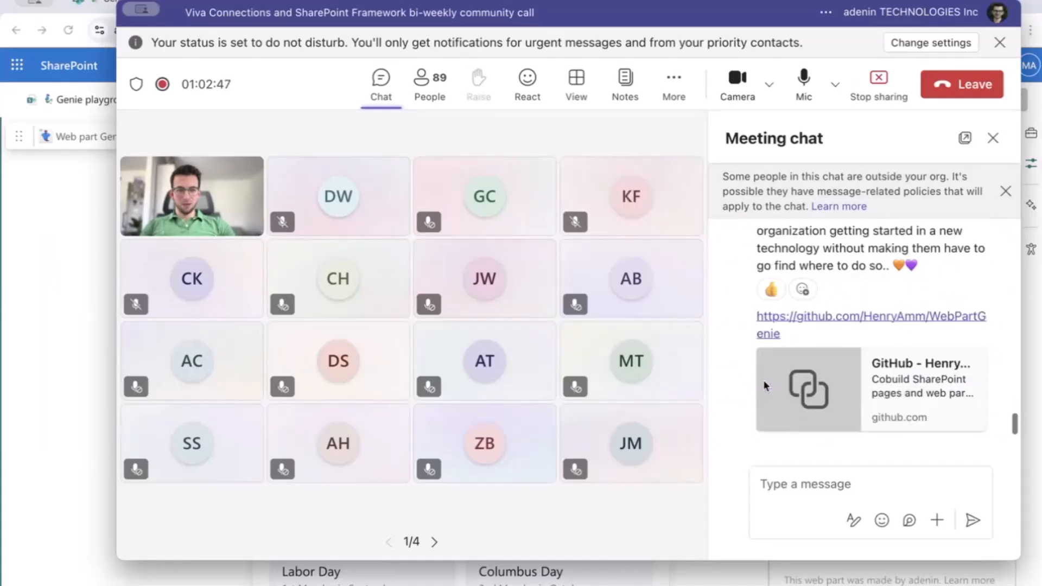
mouse_move(697, 401)
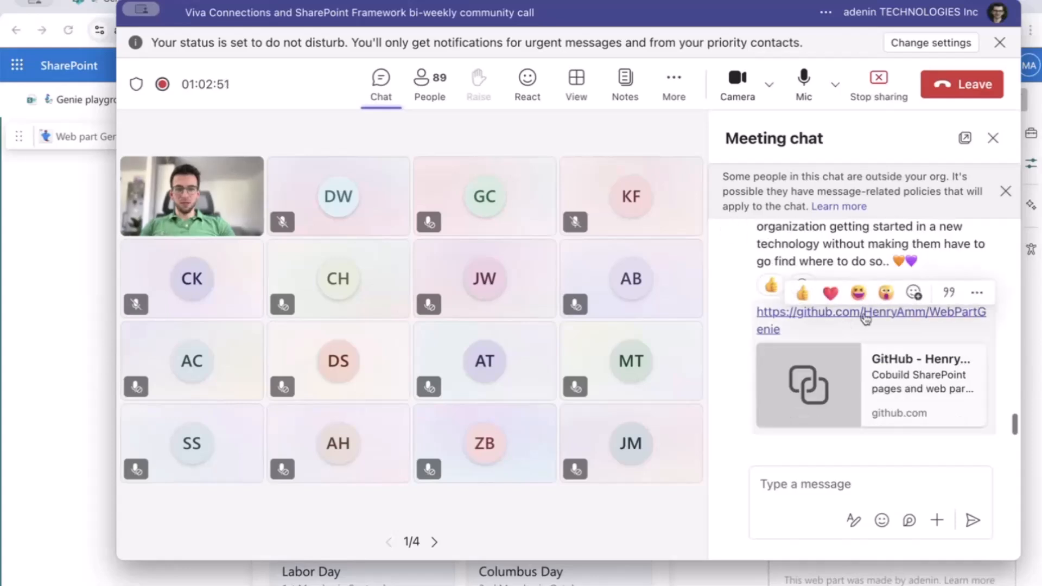
mouse_move(823, 341)
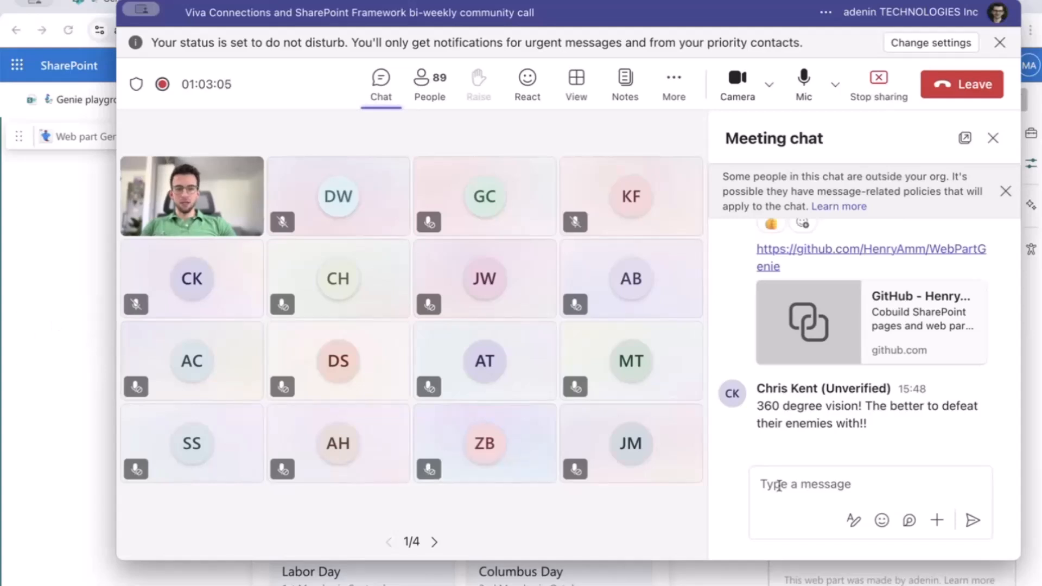
mouse_move(93, 326)
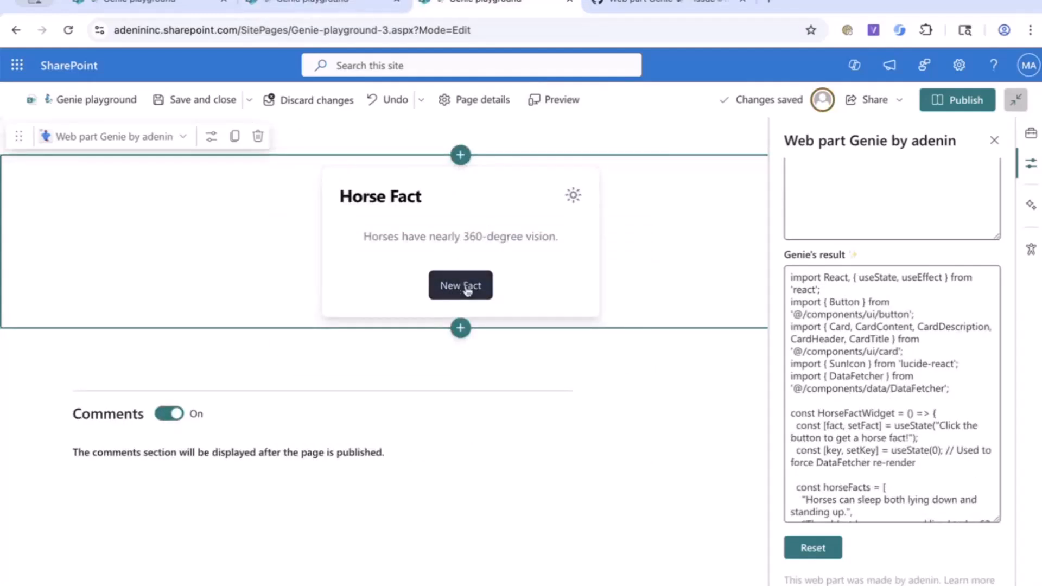
mouse_move(249, 274)
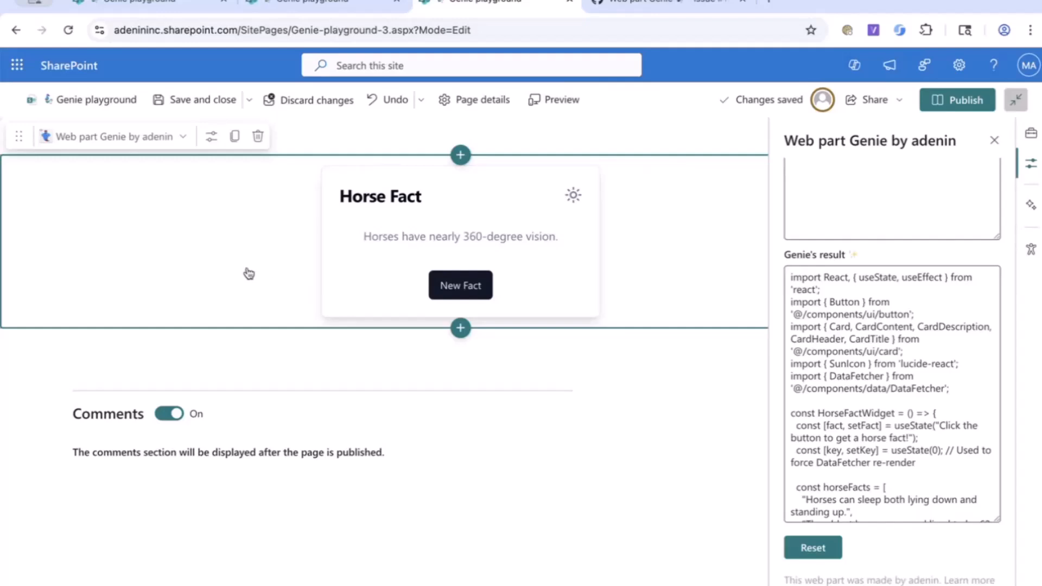
mouse_move(238, 268)
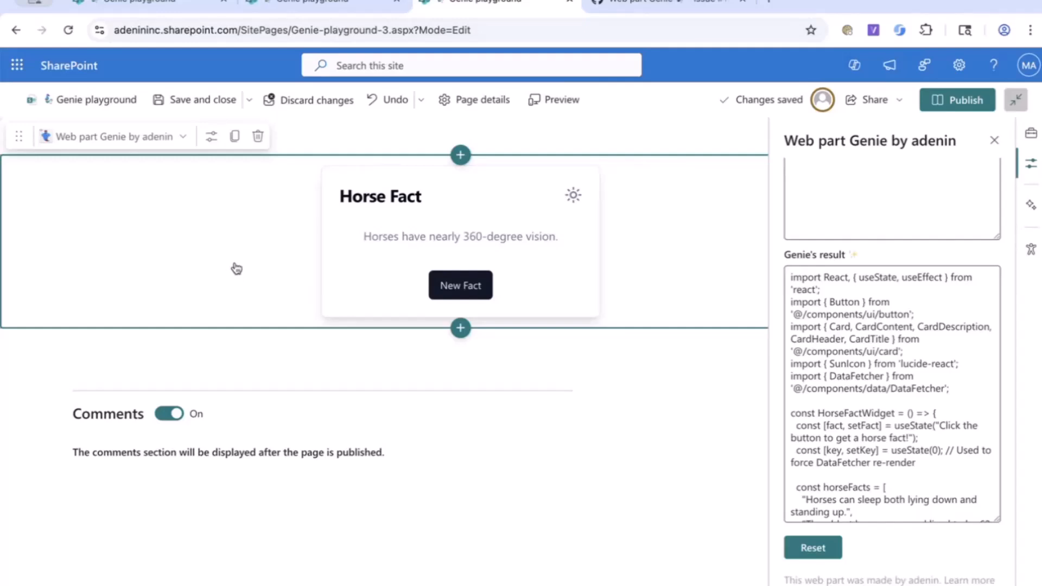
mouse_move(39, 363)
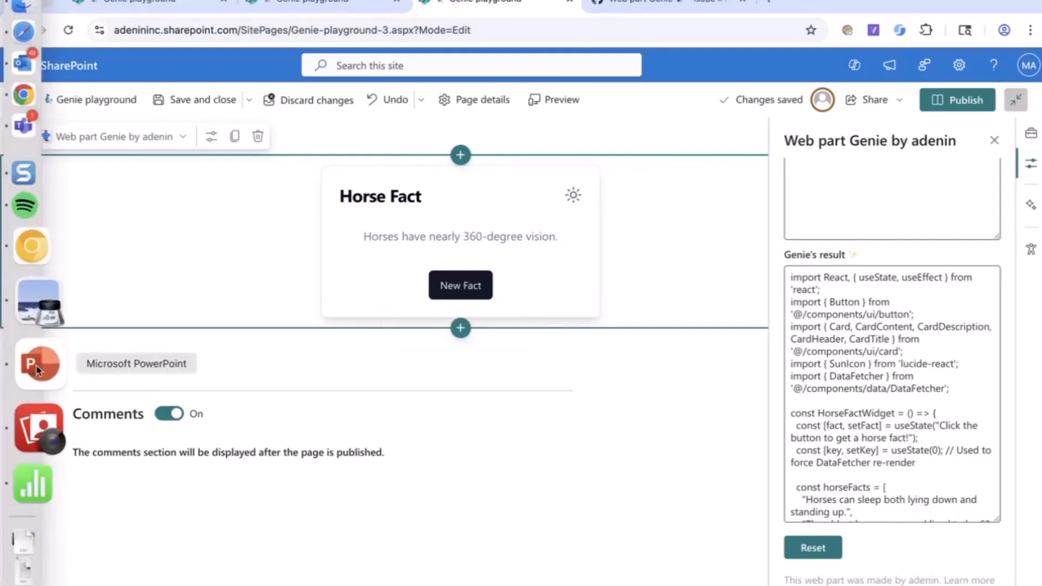
Switch from the Horse Fact page to the PowerPoint Demo slide.
click(38, 362)
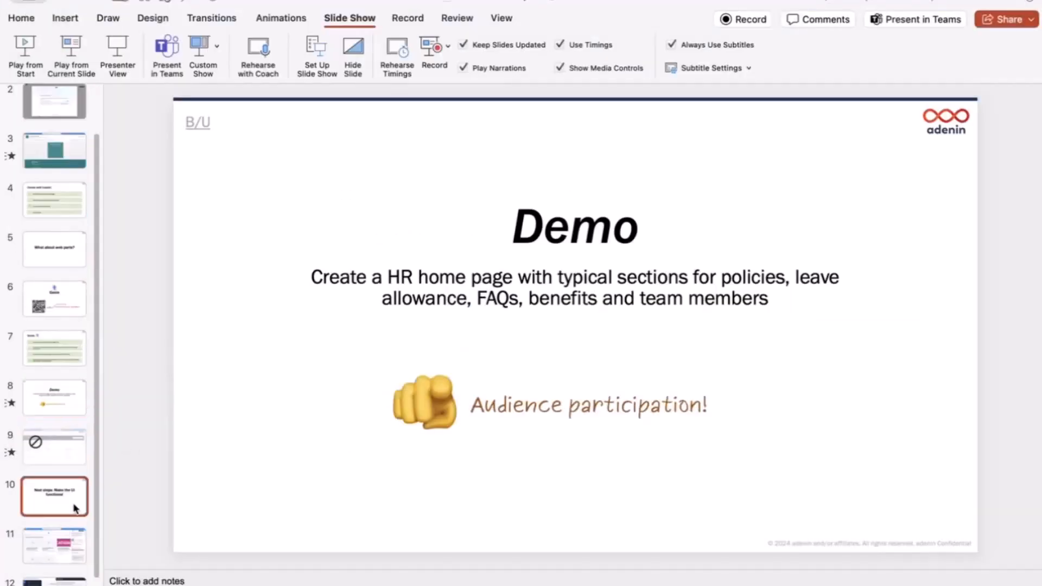
Go to slide 10 and present it full screen.
click(55, 496)
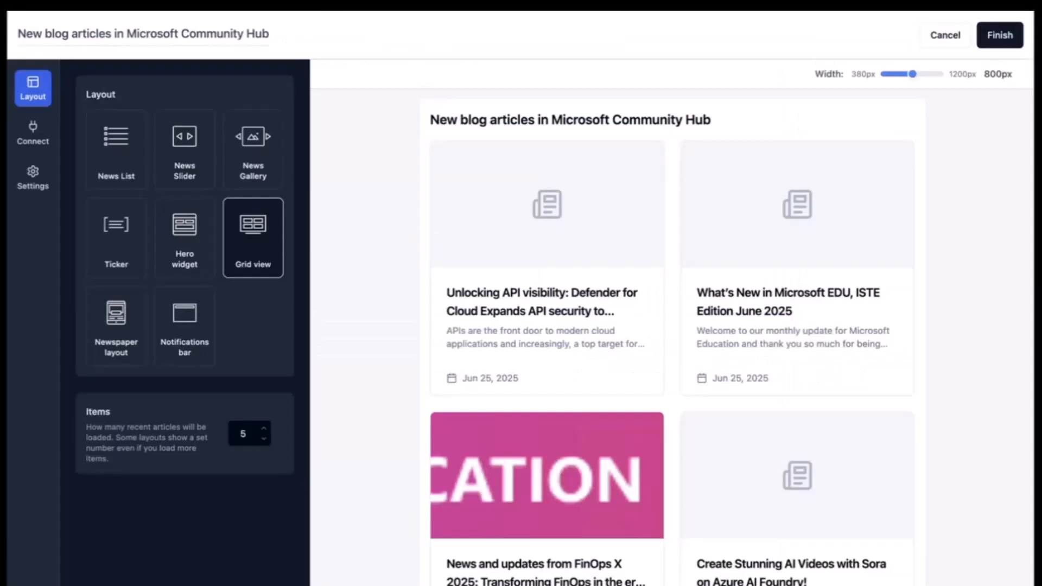
Advance the slide show to the Web Part Genie panel with suggested blog web part improvements.
click(999, 558)
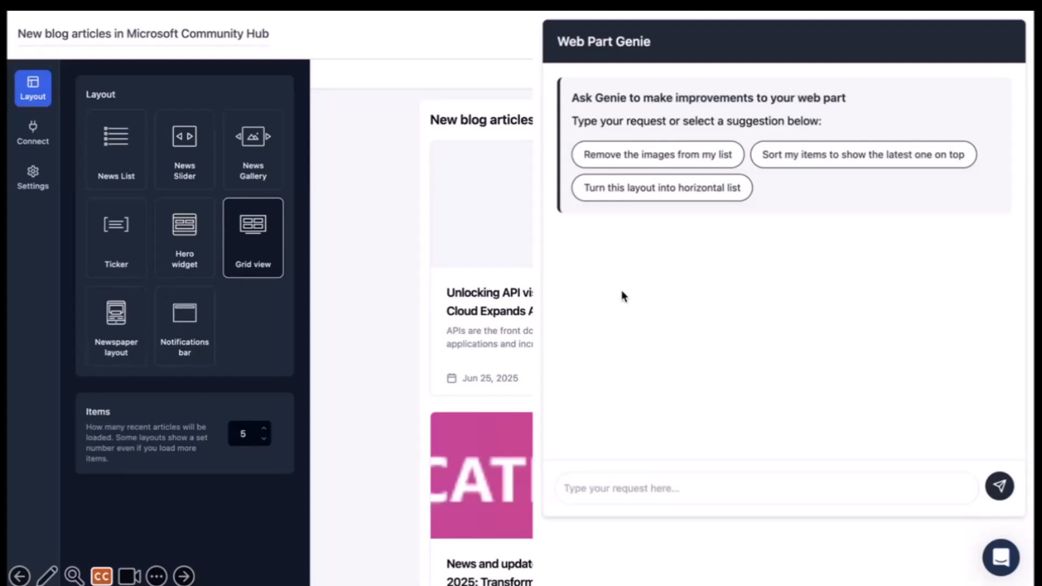
mouse_move(744, 270)
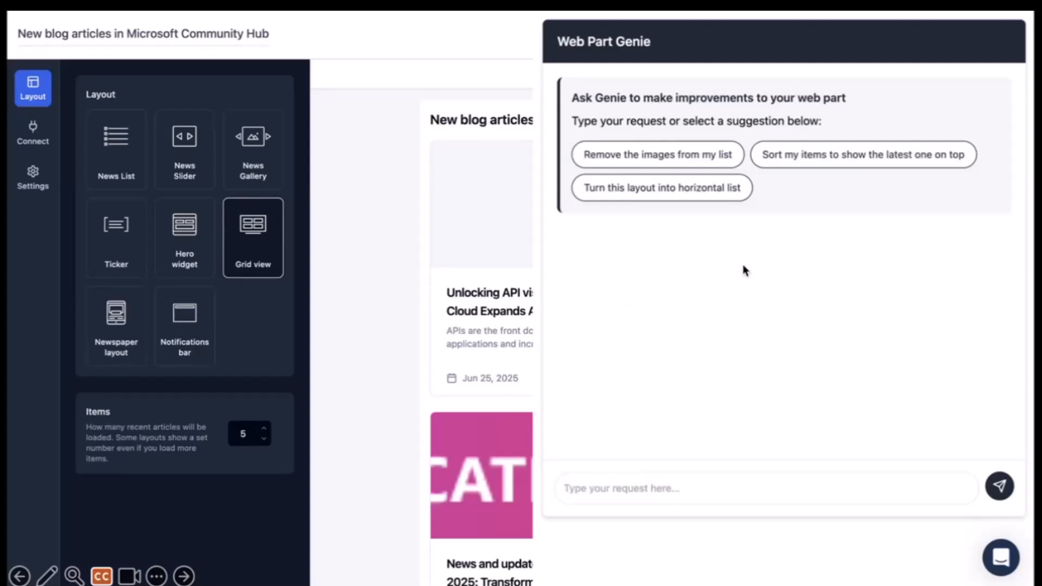
mouse_move(1020, 279)
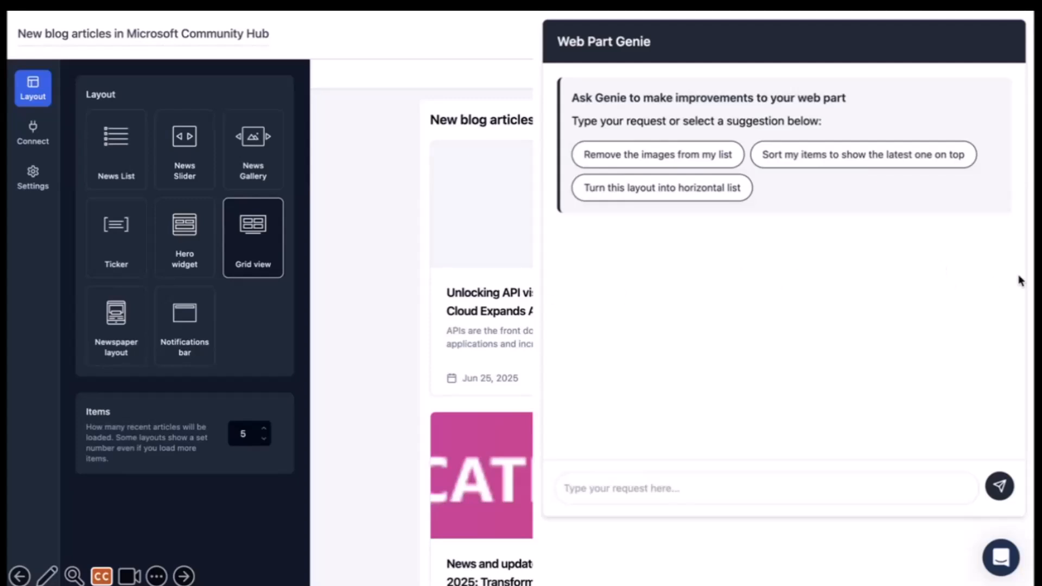
mouse_move(1040, 287)
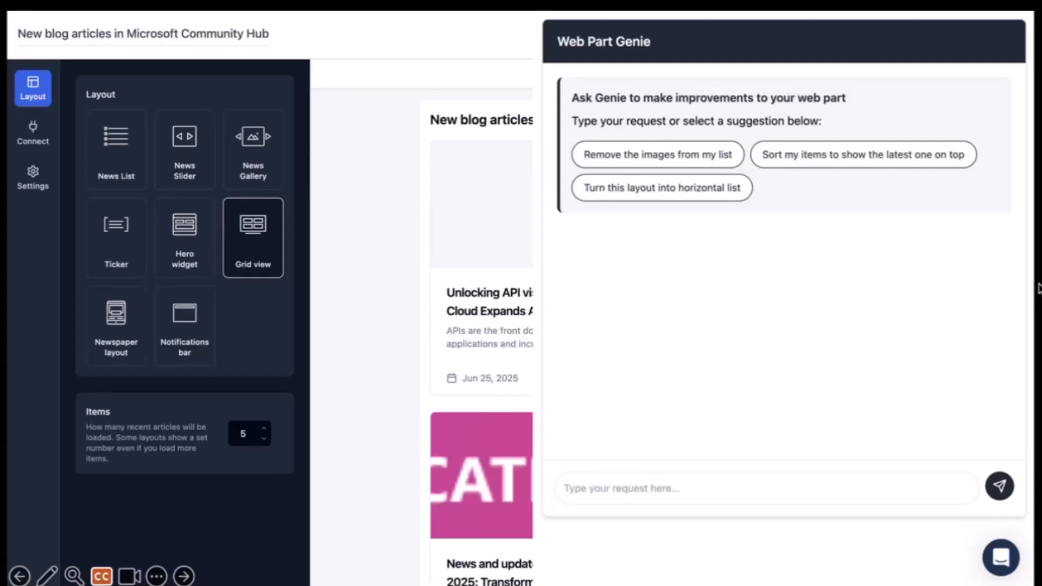